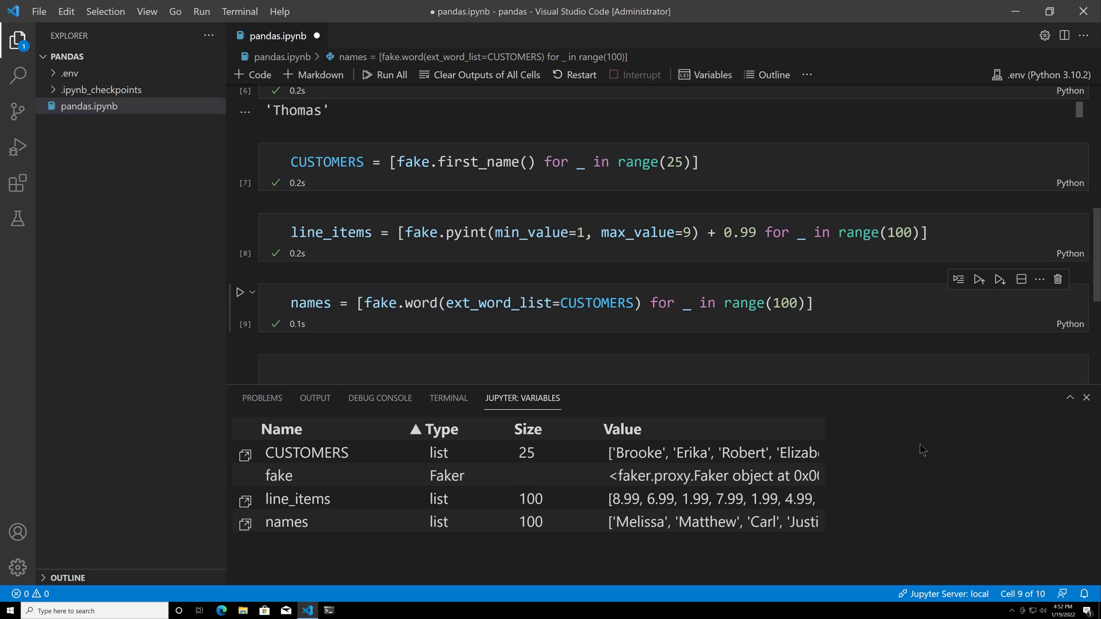
pyautogui.moveTo(1081, 403)
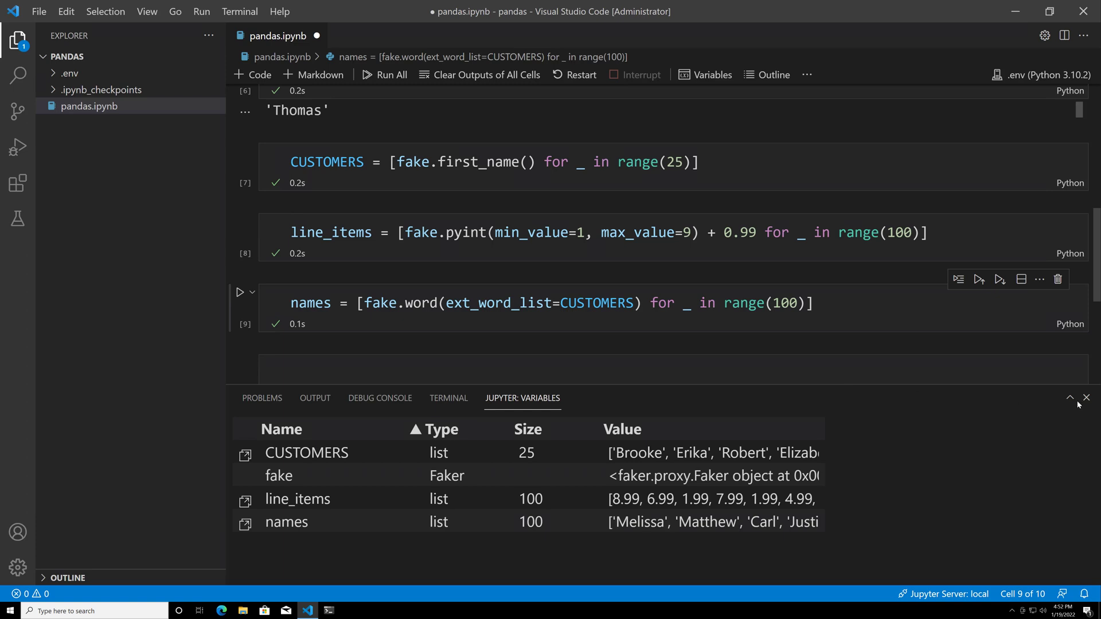
pyautogui.moveTo(1087, 400)
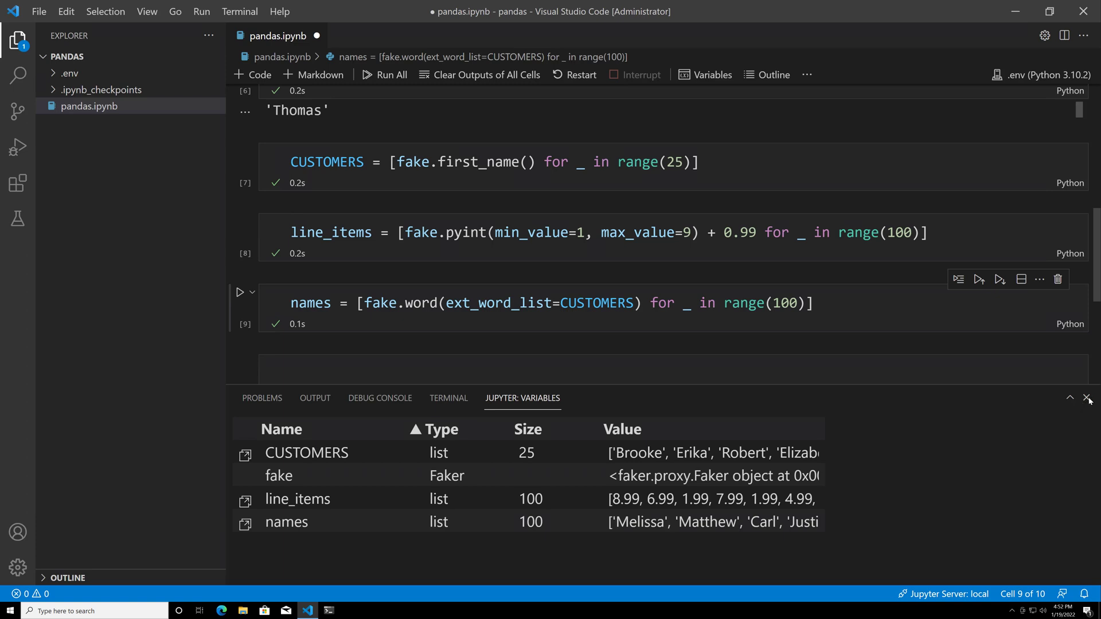
# - Close the Jupyter Variables panel so the notebook's empty new cell fills the window
pyautogui.click(1087, 398)
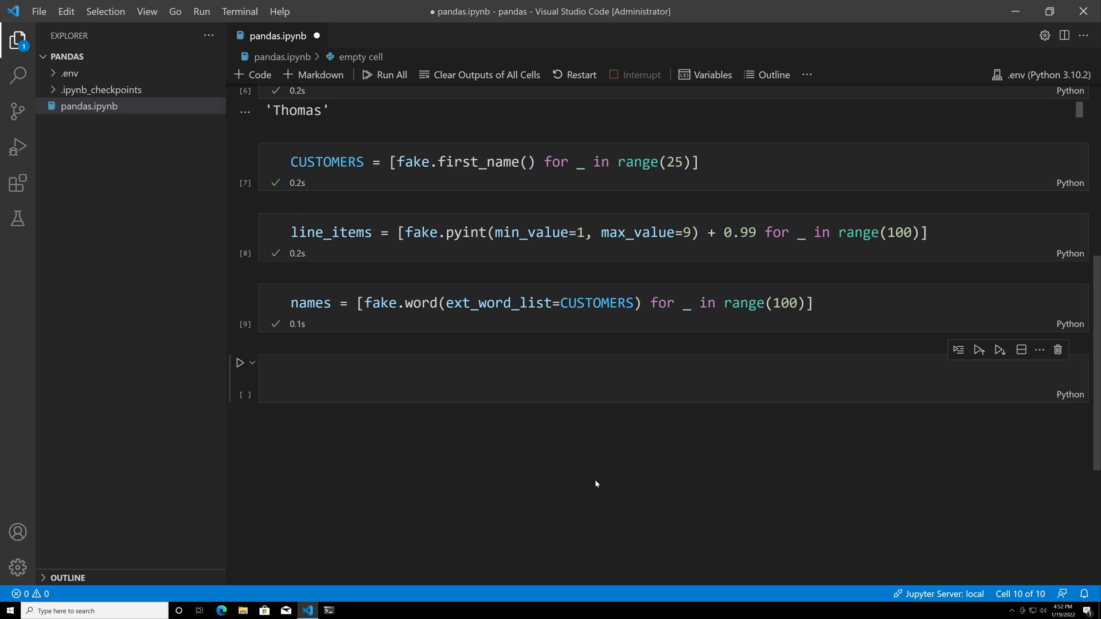
pyautogui.moveTo(321, 348)
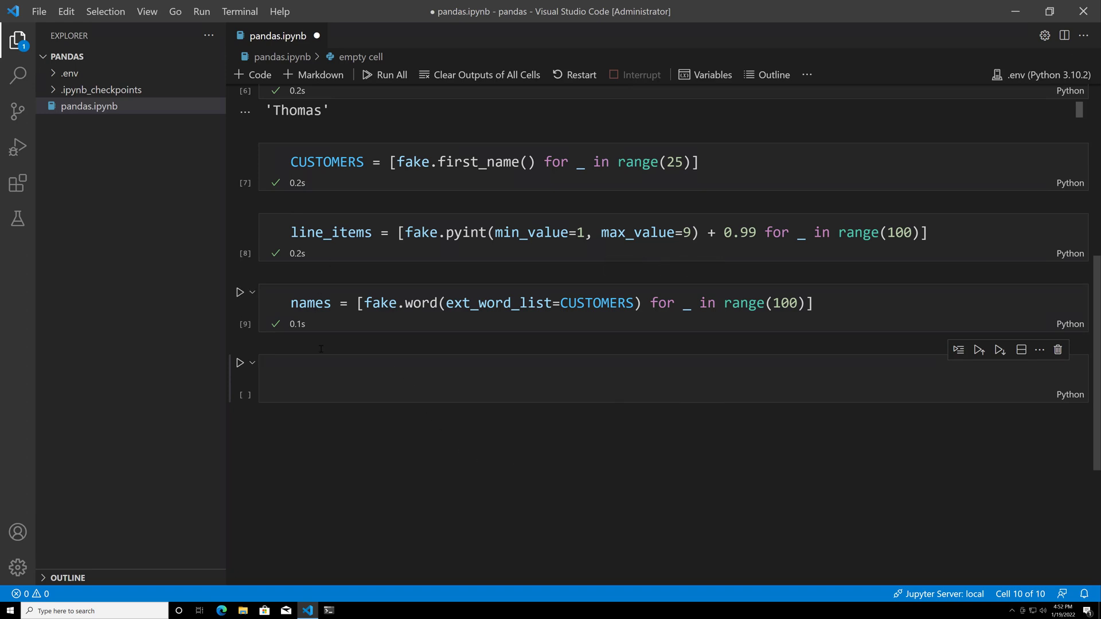
pyautogui.moveTo(371, 429)
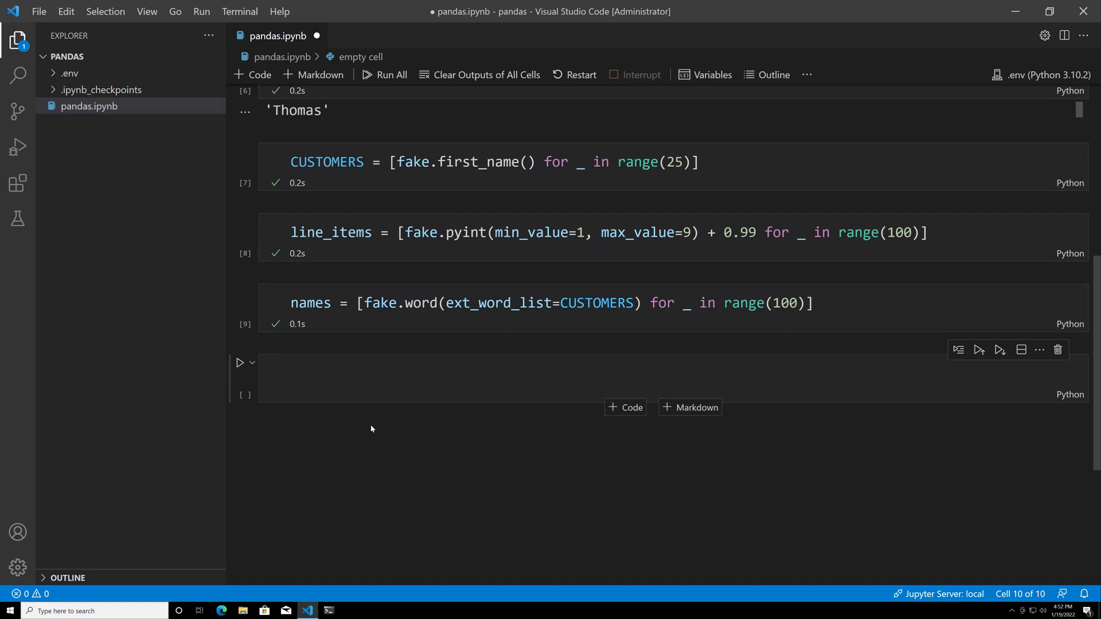
pyautogui.moveTo(384, 474)
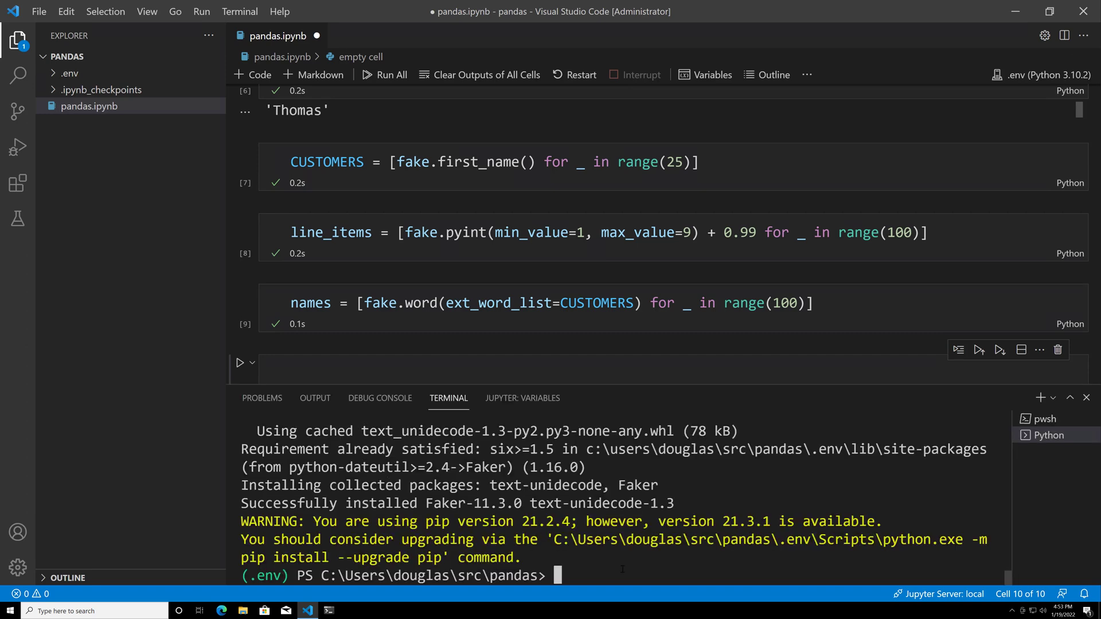
# - Run pip install pandas in the integrated terminal
pyautogui.write('p')
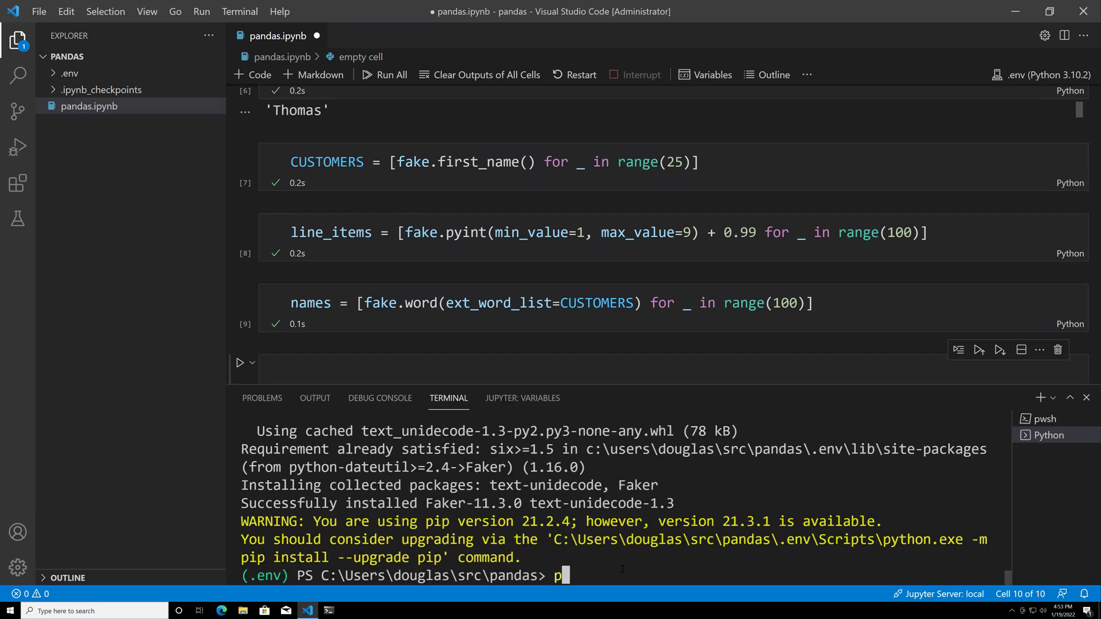
pyautogui.write('ip install pan')
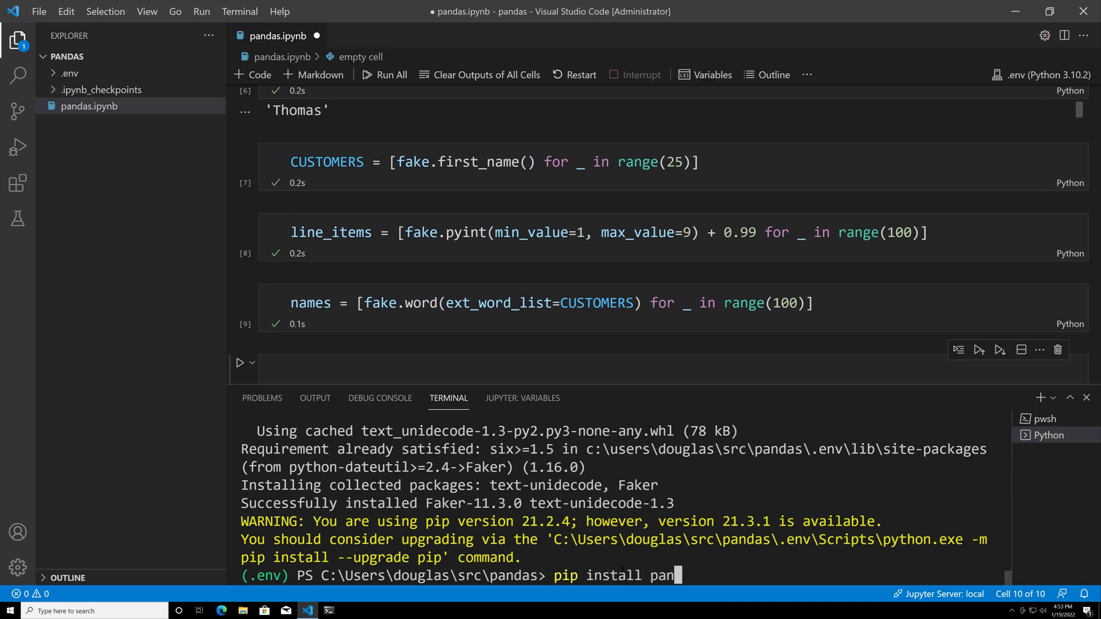
pyautogui.write('das')
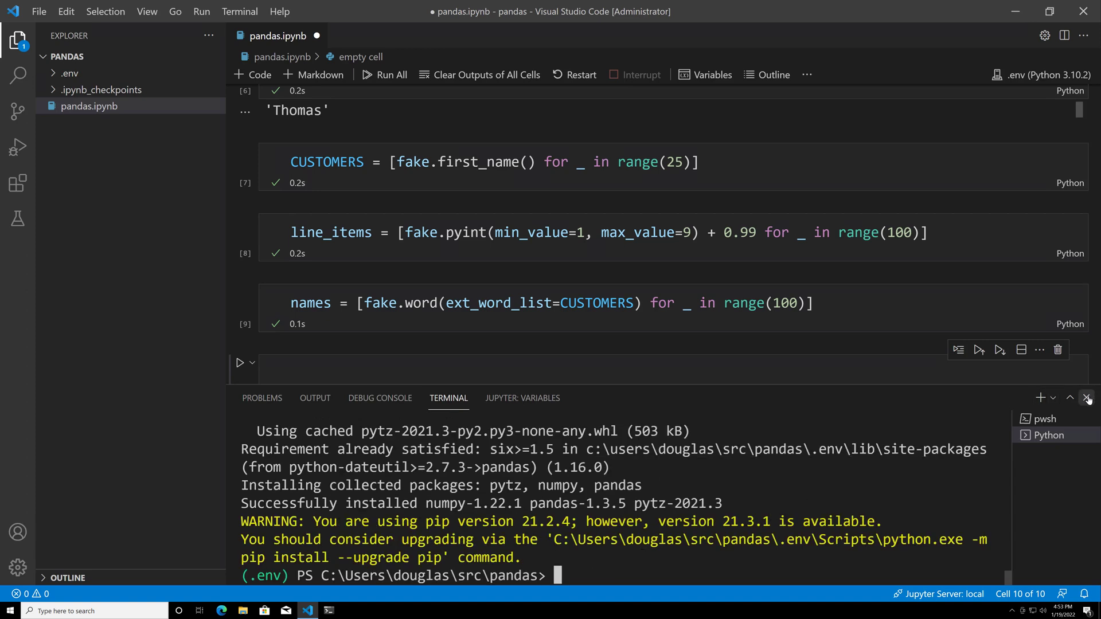
# - Hide the terminal, write import pandas as pd in the empty cell and run it
pyautogui.click(1088, 398)
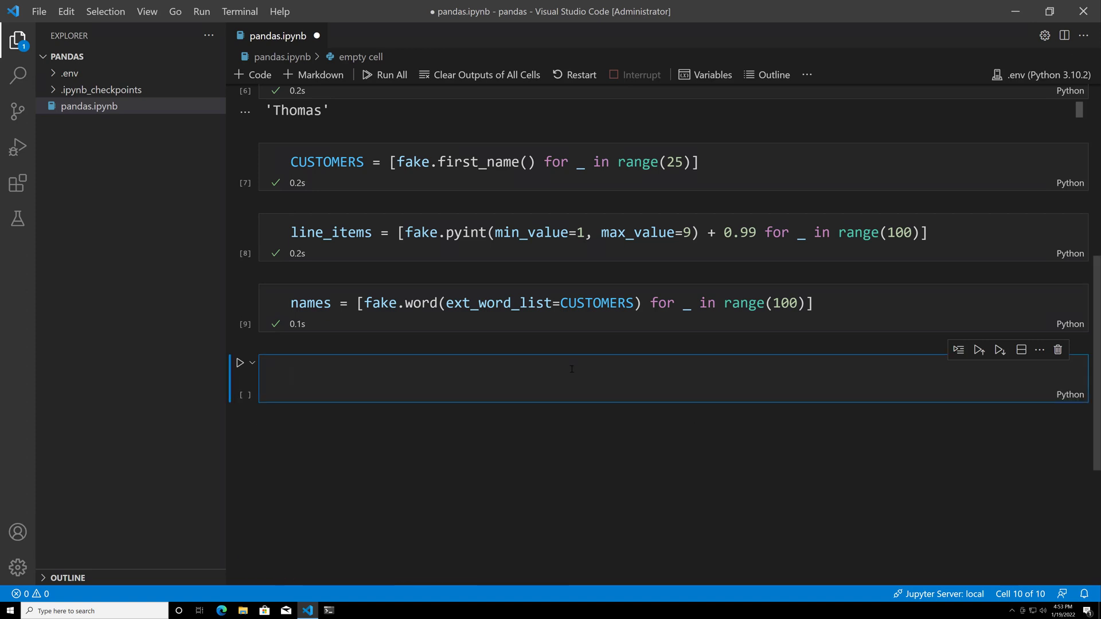
pyautogui.write('import p')
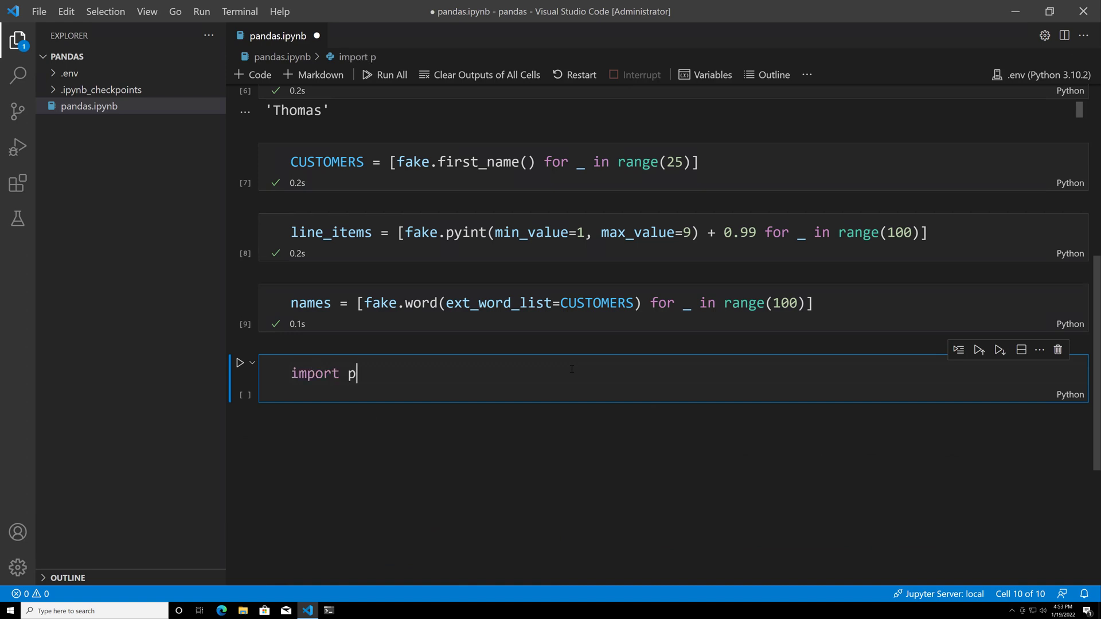
pyautogui.write('andas as p')
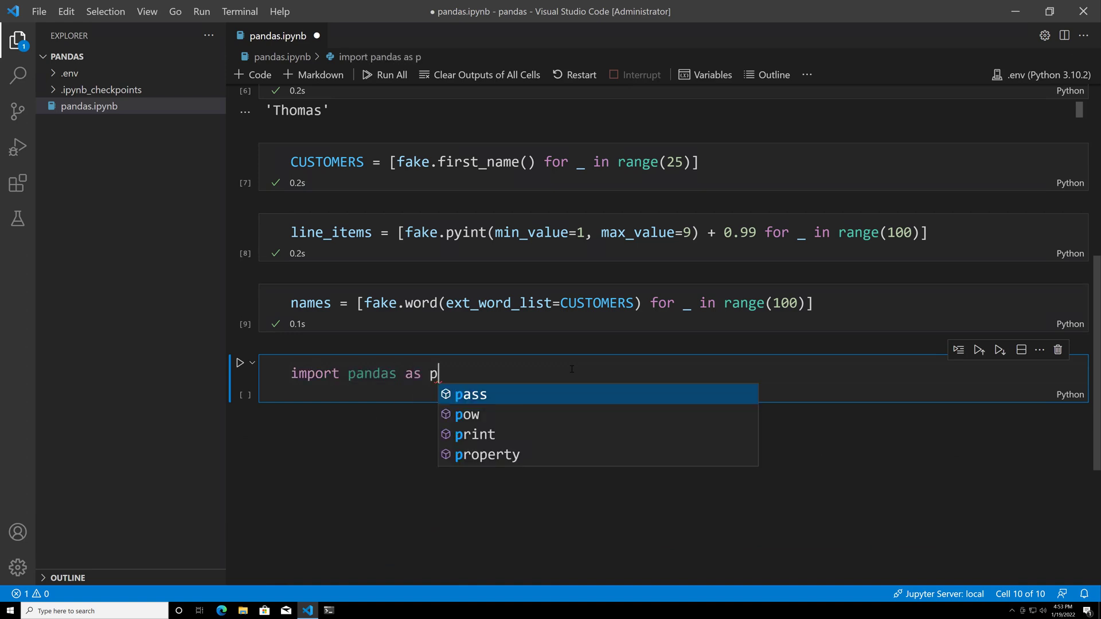
pyautogui.write('d')
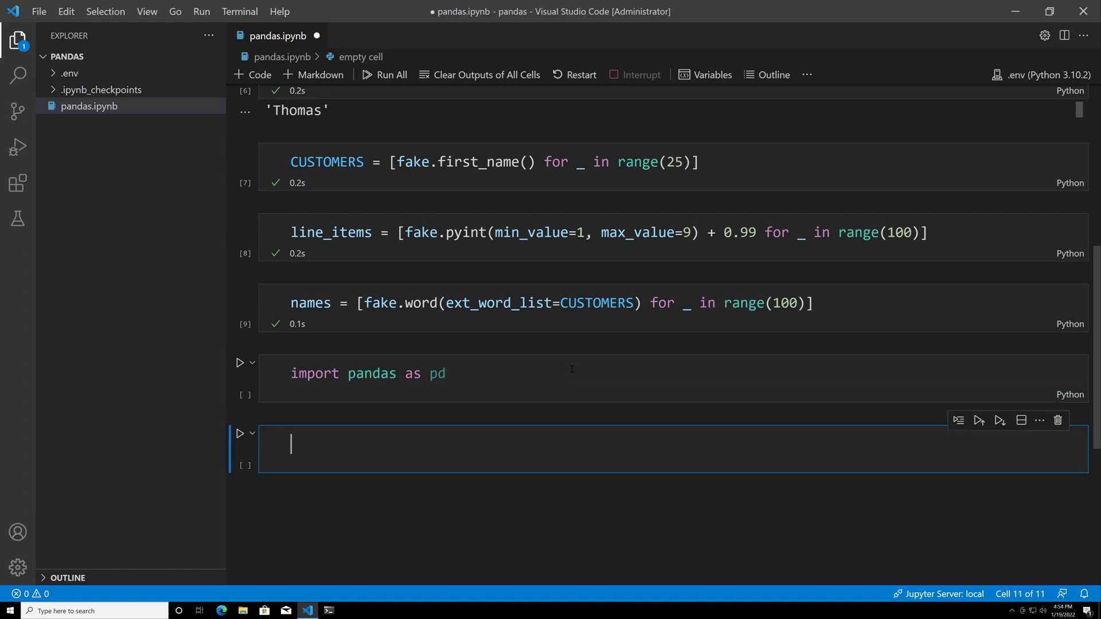
pyautogui.click(240, 364)
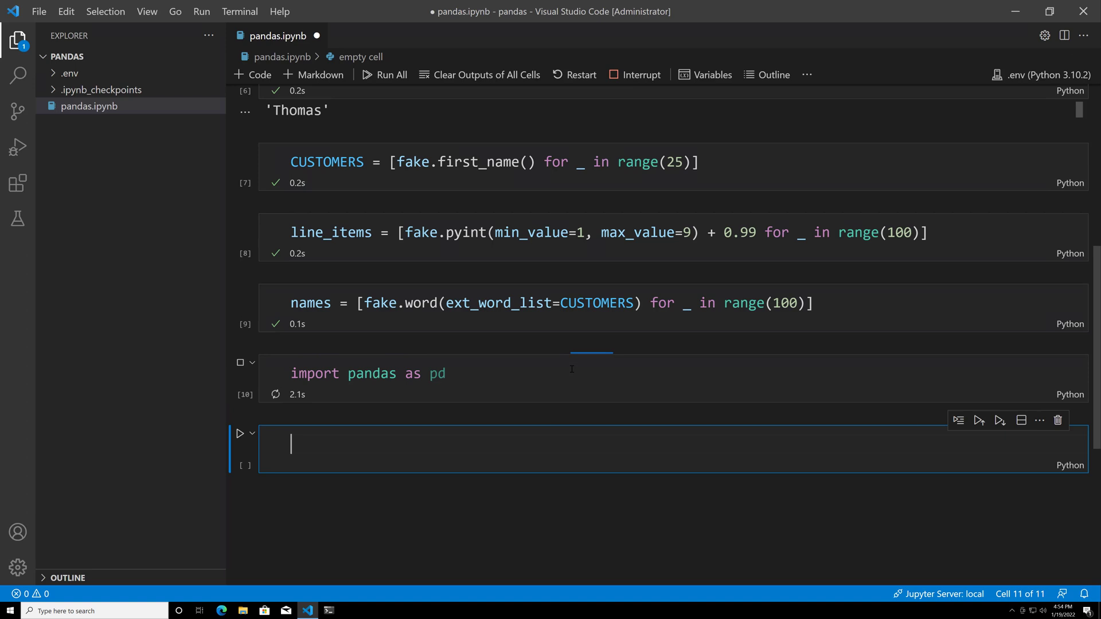
pyautogui.moveTo(618, 390)
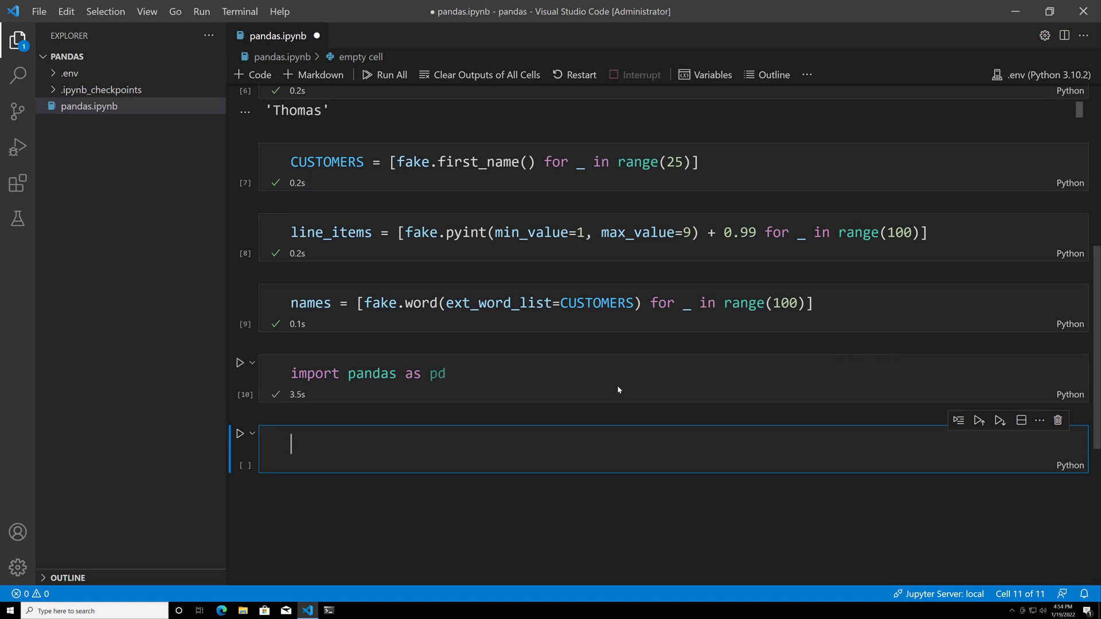
pyautogui.scroll(-3)
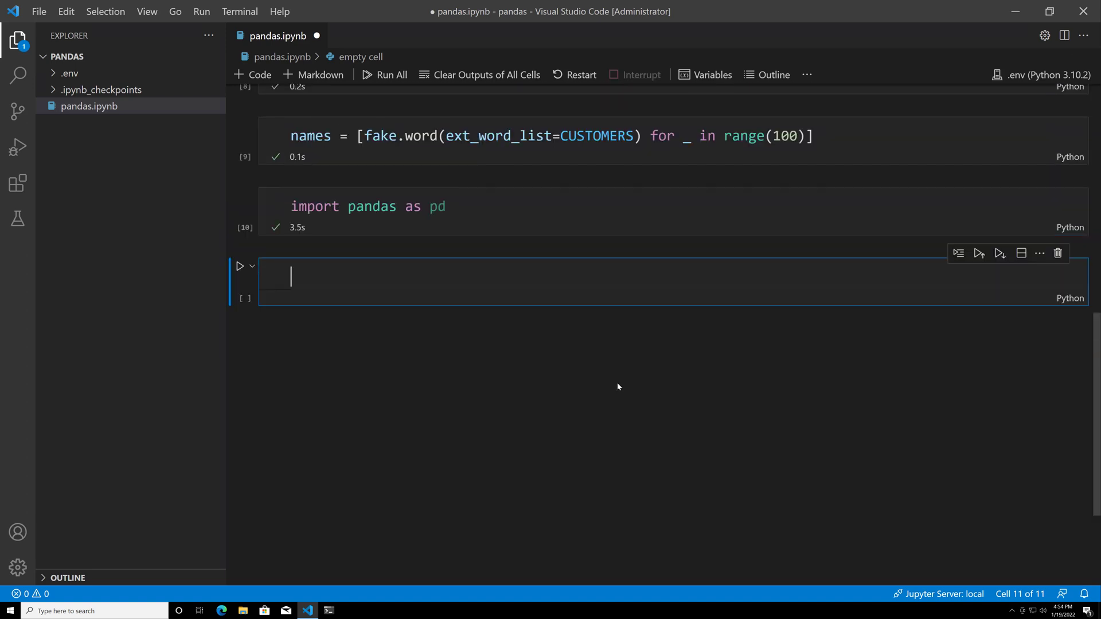
pyautogui.moveTo(593, 374)
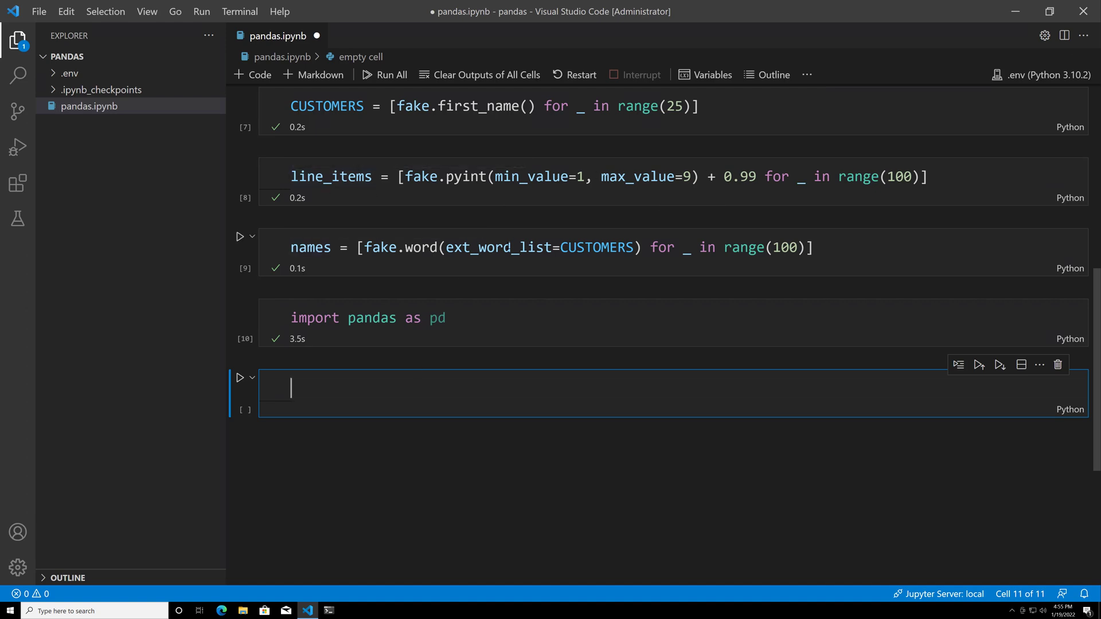
pyautogui.moveTo(562, 390)
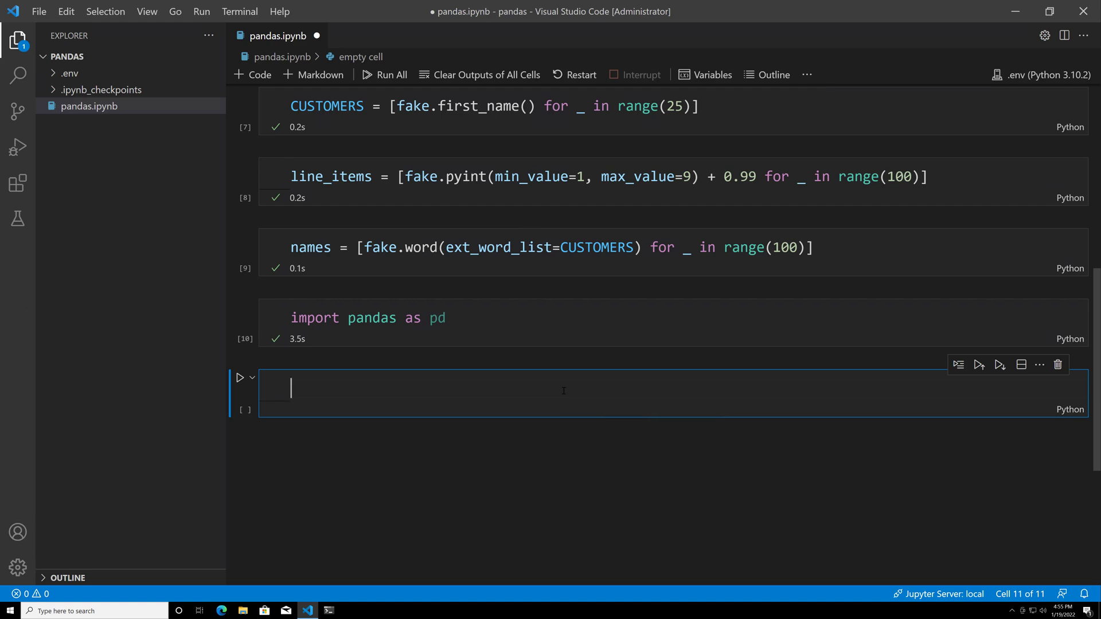
# - Start a cell assigning sales = pd.DataFrame(data={}) with the braces opened onto a new line
pyautogui.write('sales =')
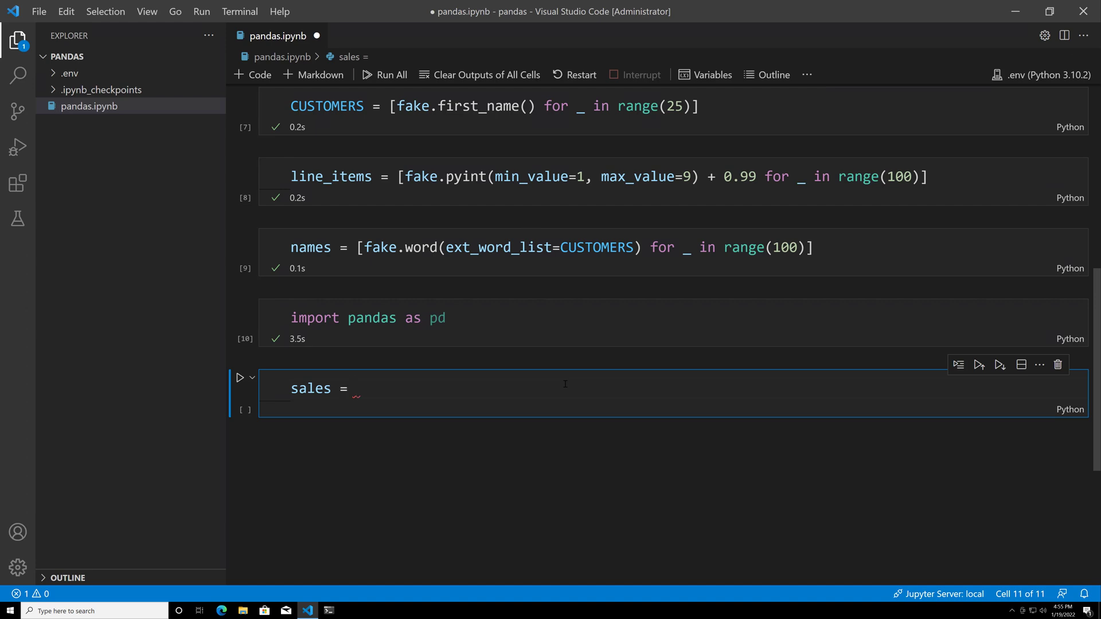
pyautogui.write('pd')
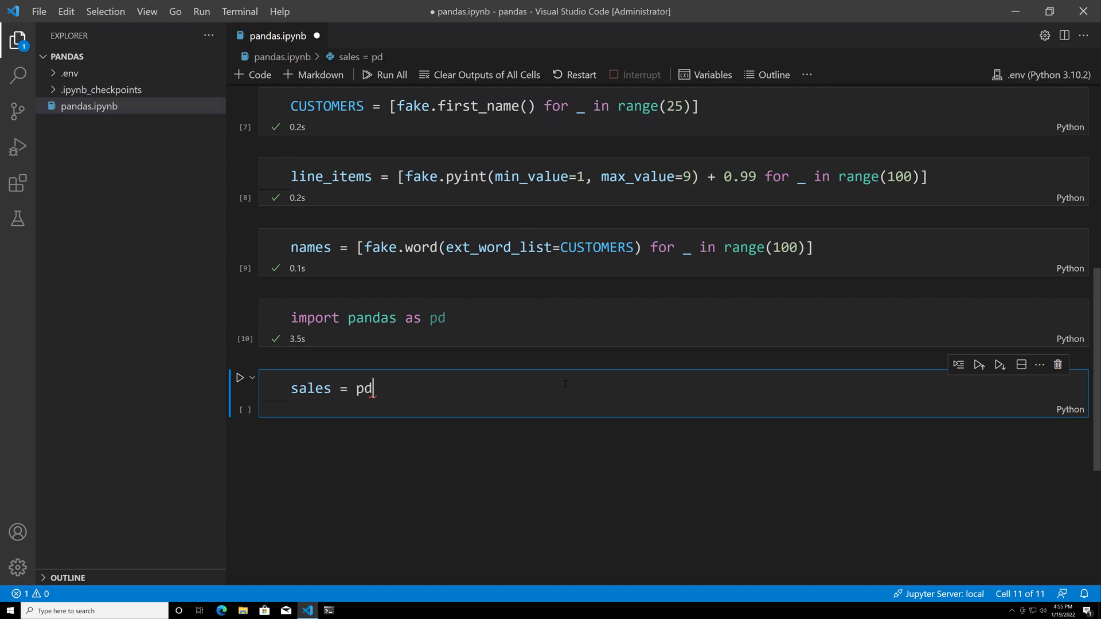
pyautogui.write('.Data')
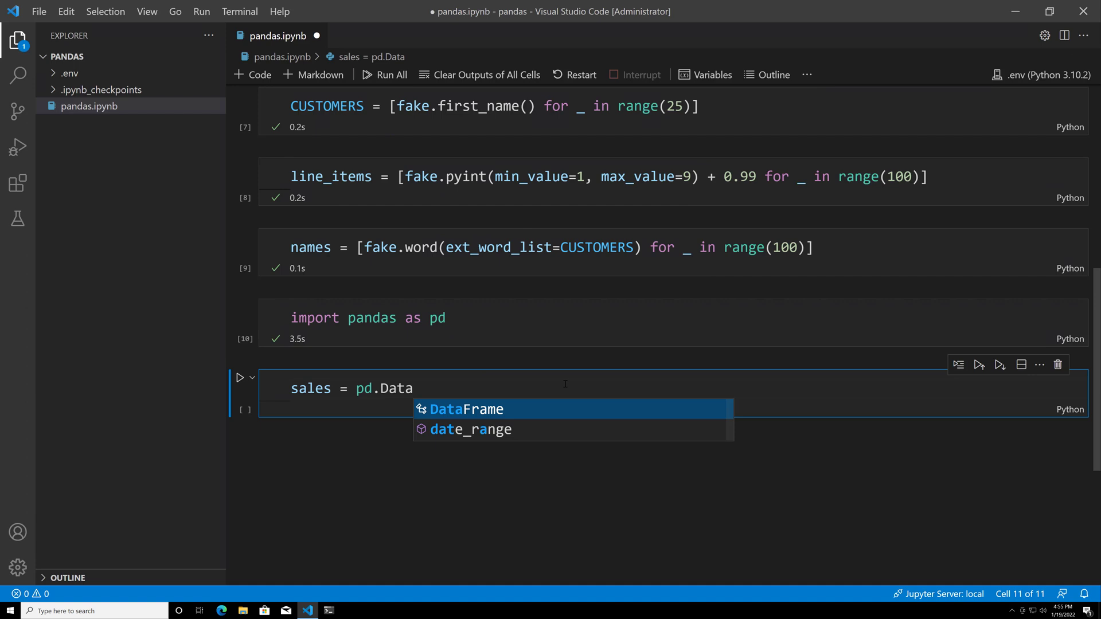
pyautogui.click(467, 408)
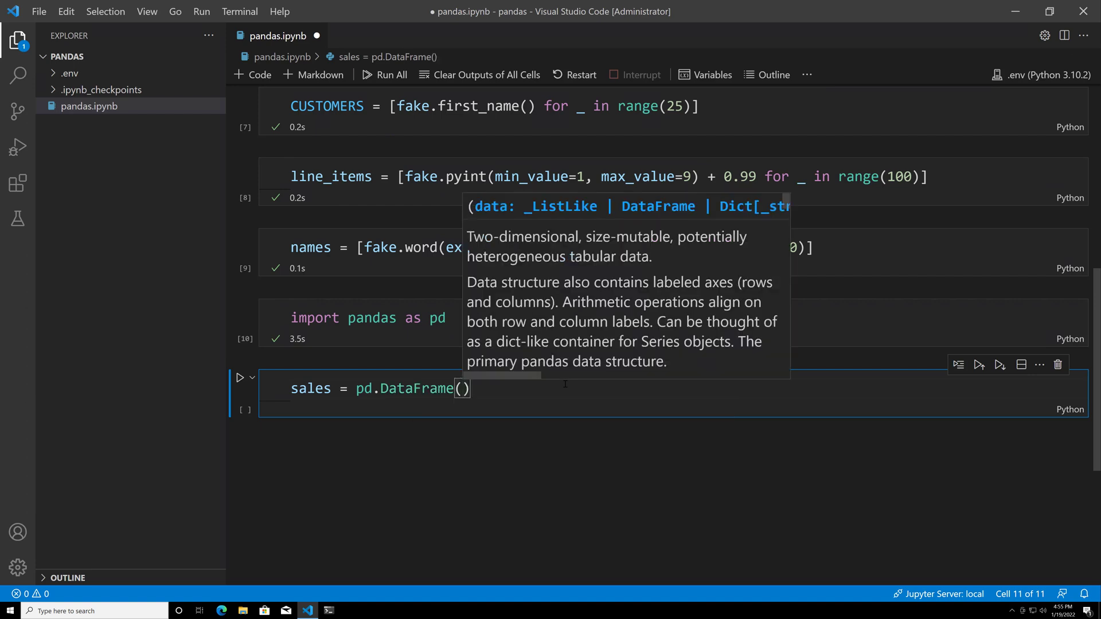
pyautogui.write('data')
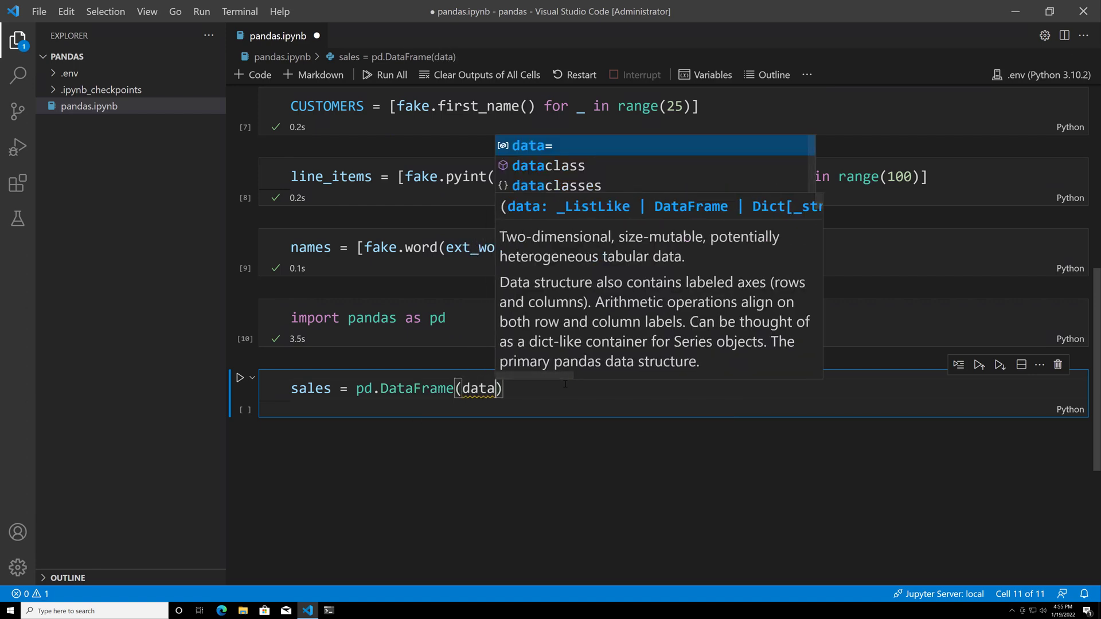
pyautogui.write('={}')
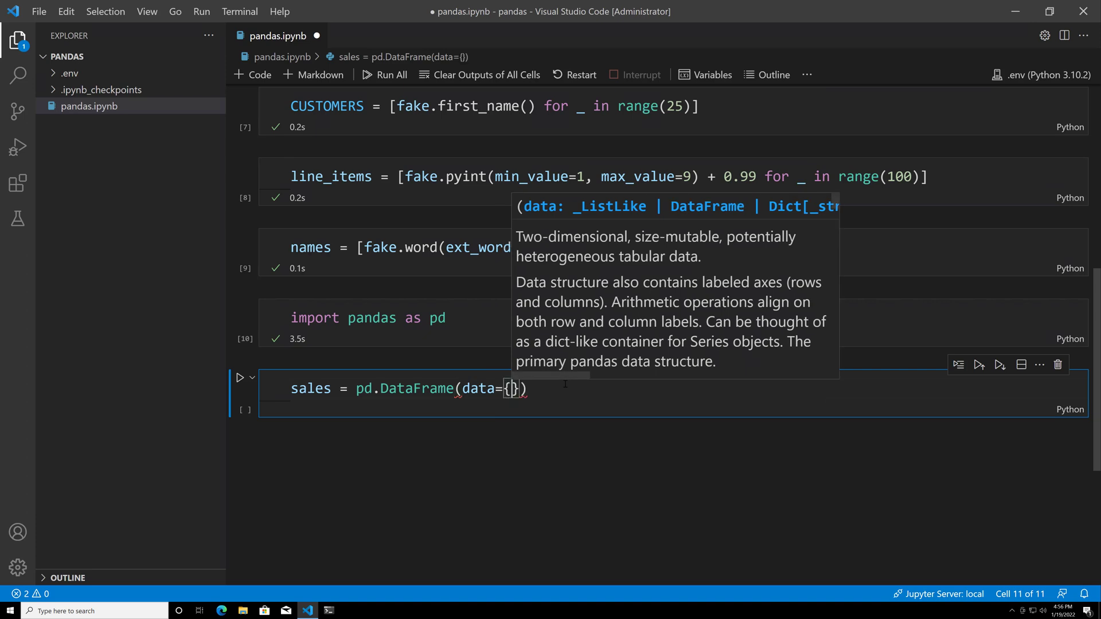
pyautogui.press('Enter')
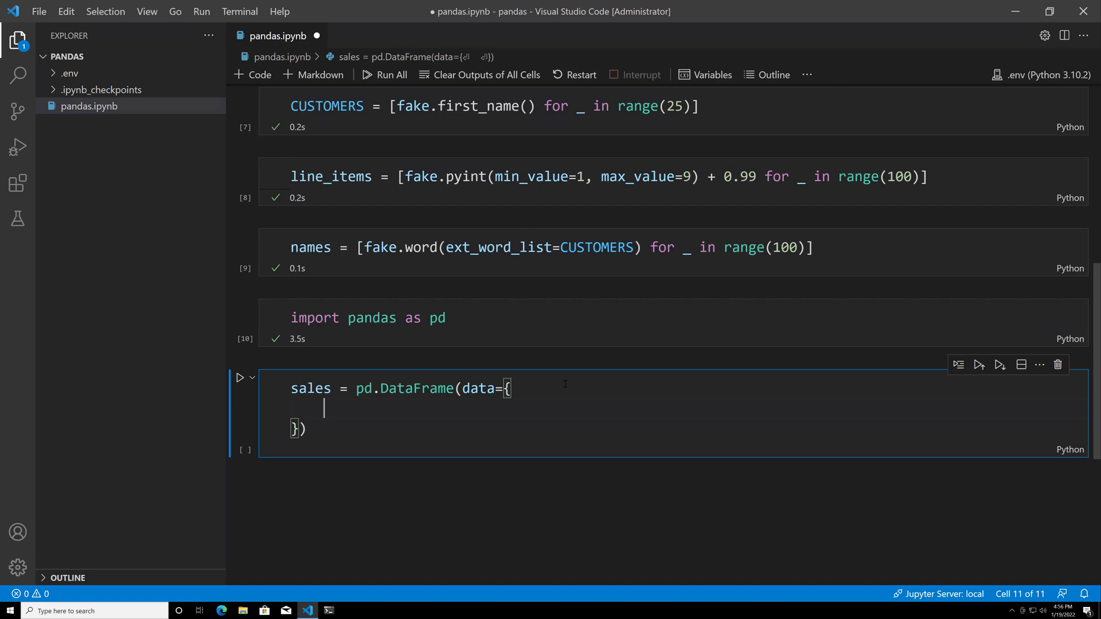
# - Fill the data dict with "names": names and "line_items": line_items, then write sales in the next cell
pyautogui.write('"name"')
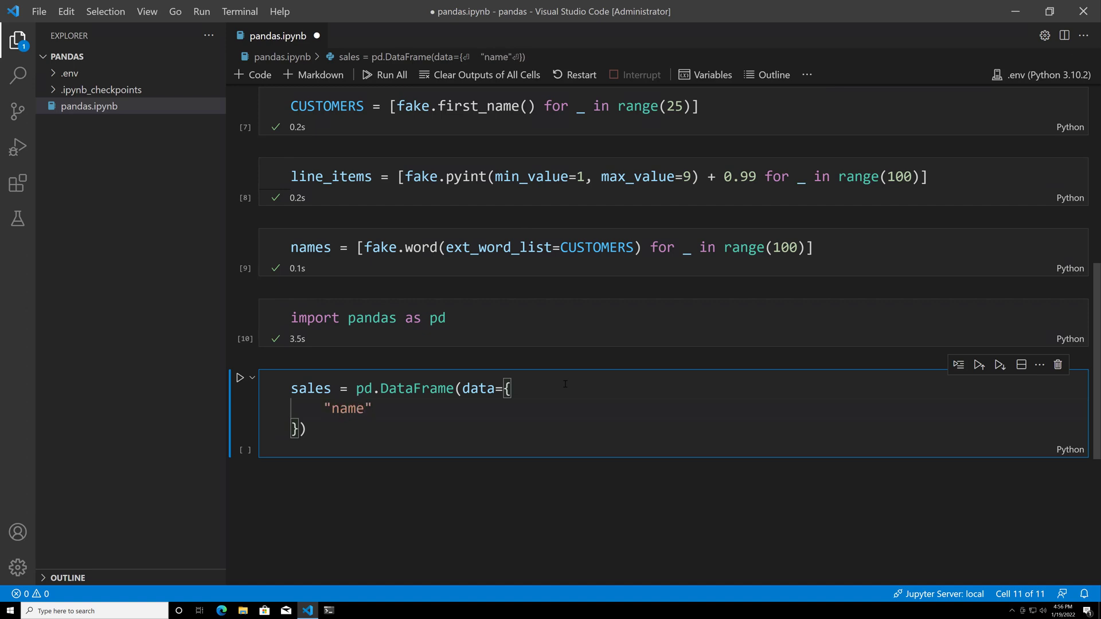
pyautogui.write('s":')
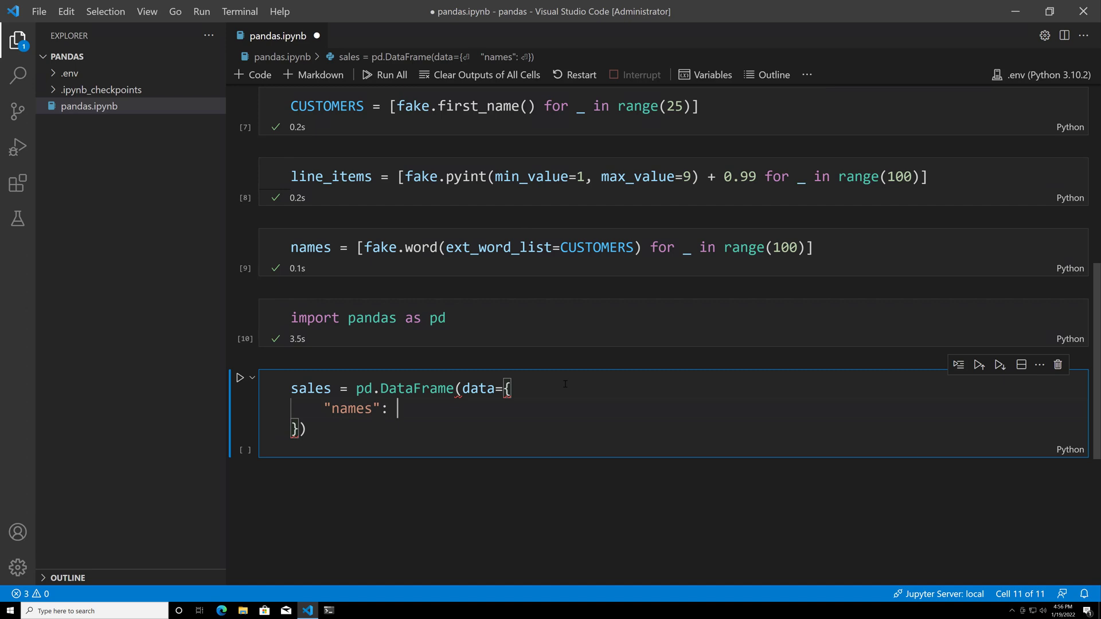
pyautogui.write('names,')
pyautogui.write('"')
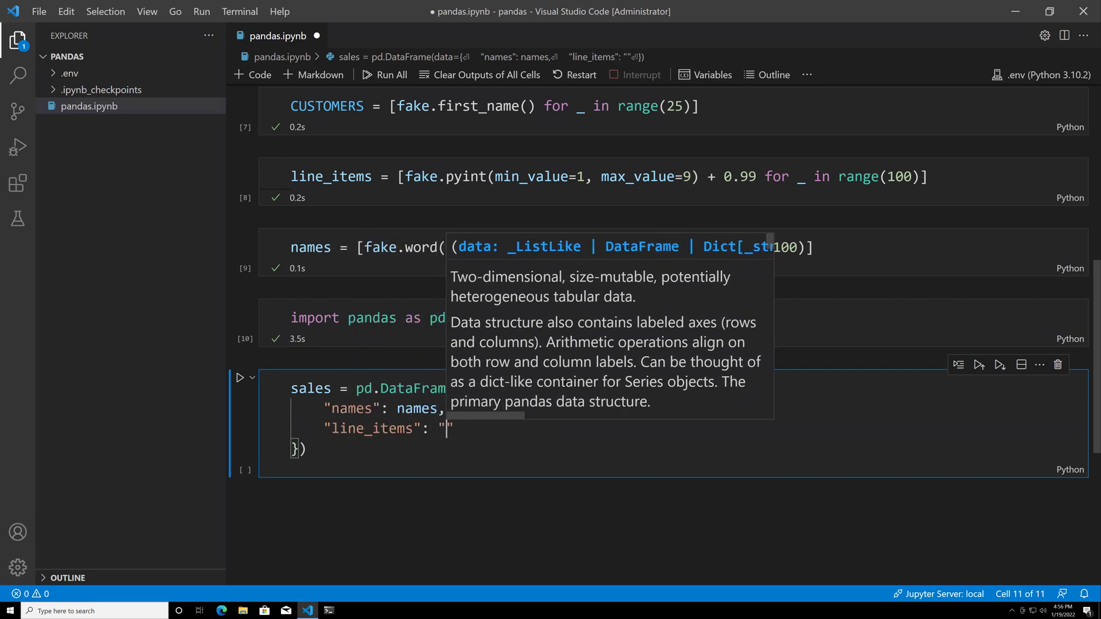
pyautogui.write('line_item')
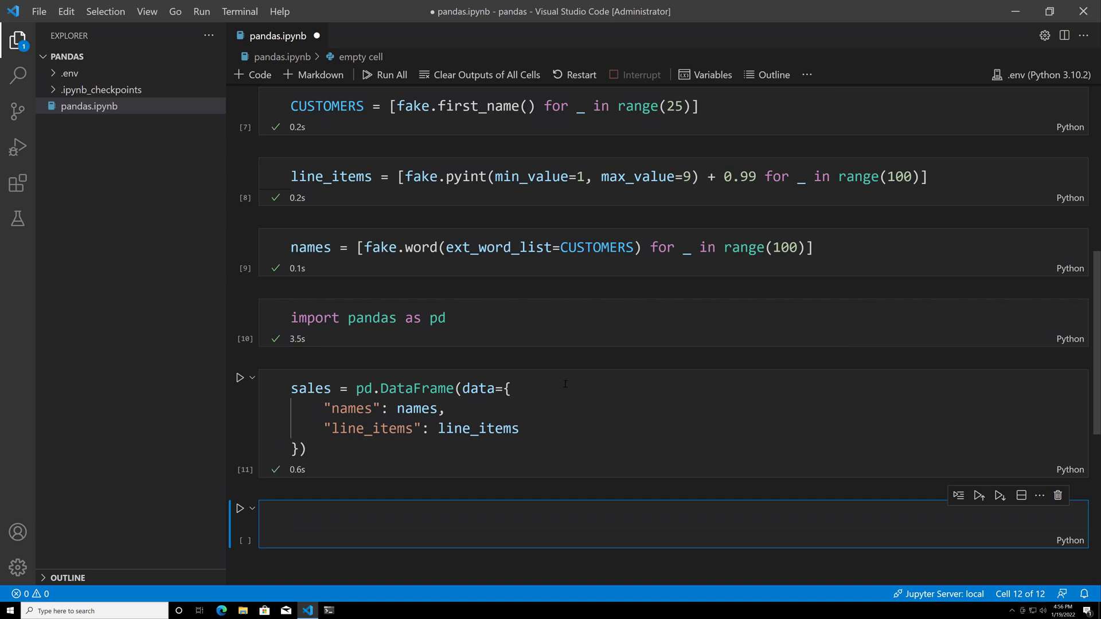
pyautogui.write('sales')
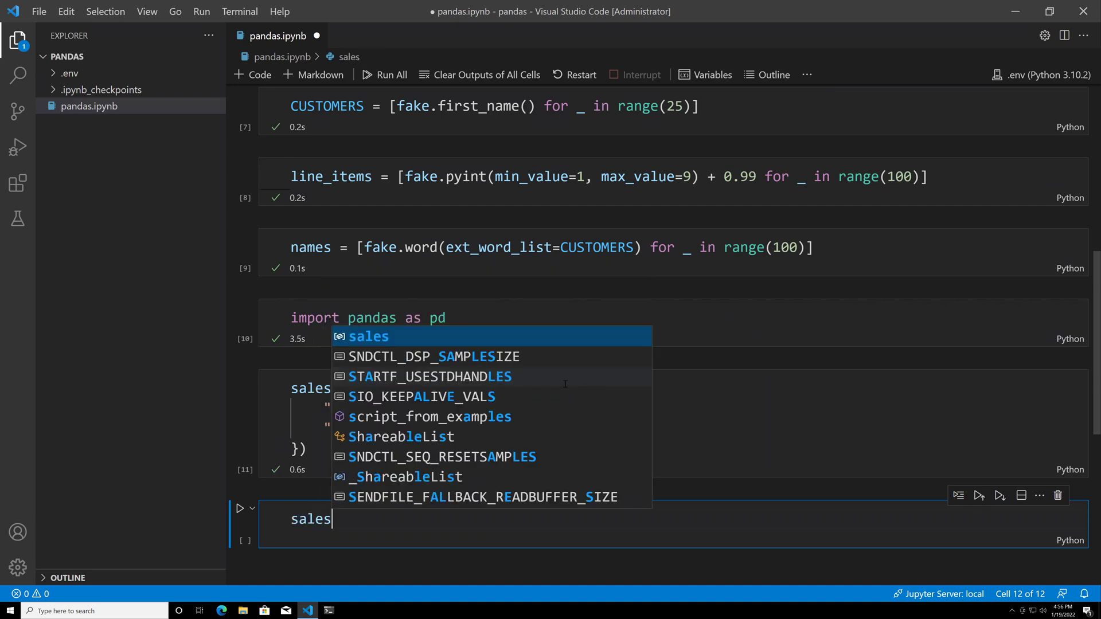
pyautogui.press('Escape')
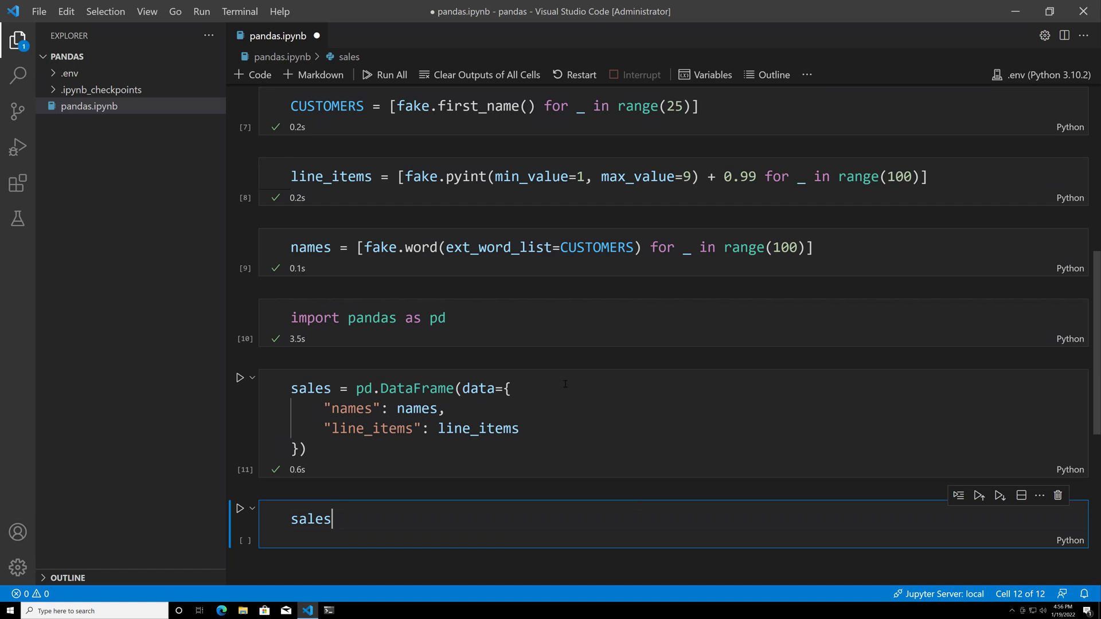
# - Run the sales cell to display its 100-row names and line_items table
pyautogui.press('shift+enter')
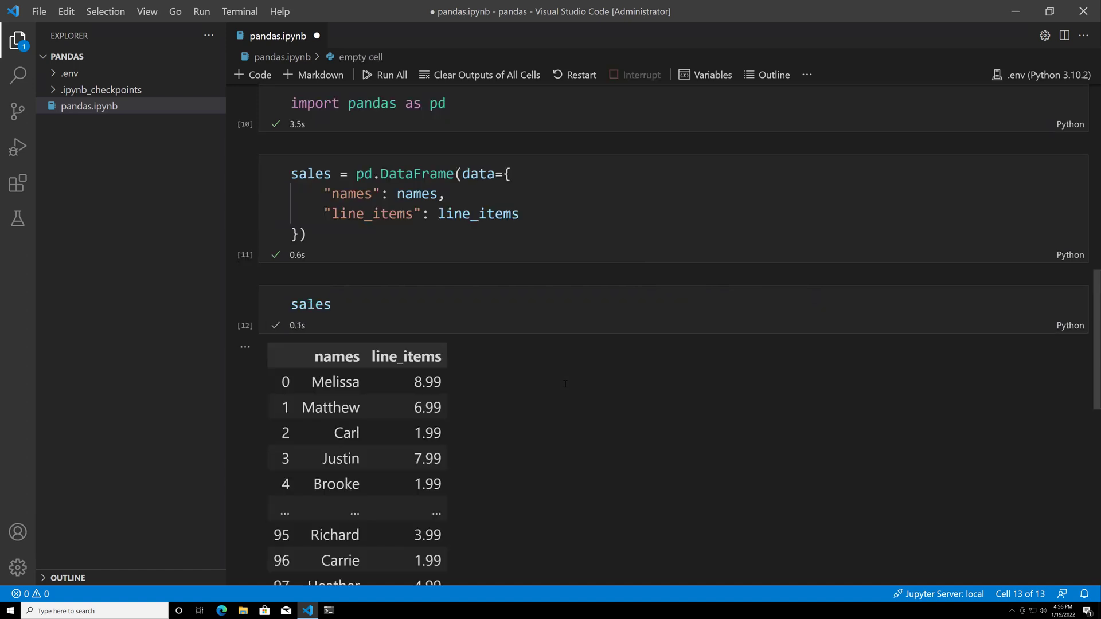
pyautogui.scroll(-3)
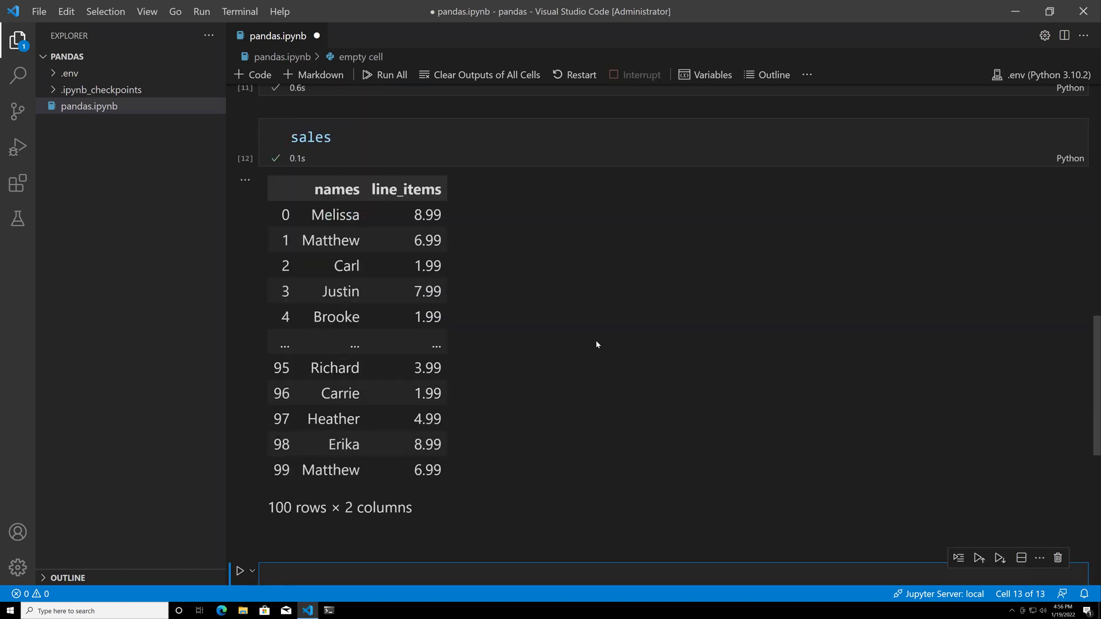
pyautogui.moveTo(493, 260)
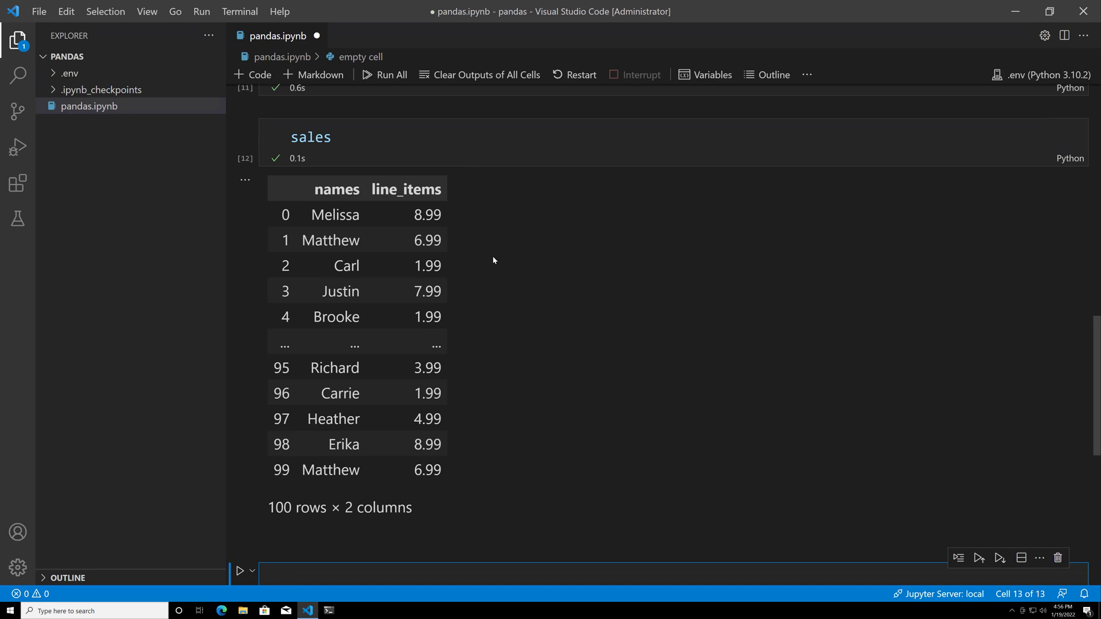
pyautogui.moveTo(370, 377)
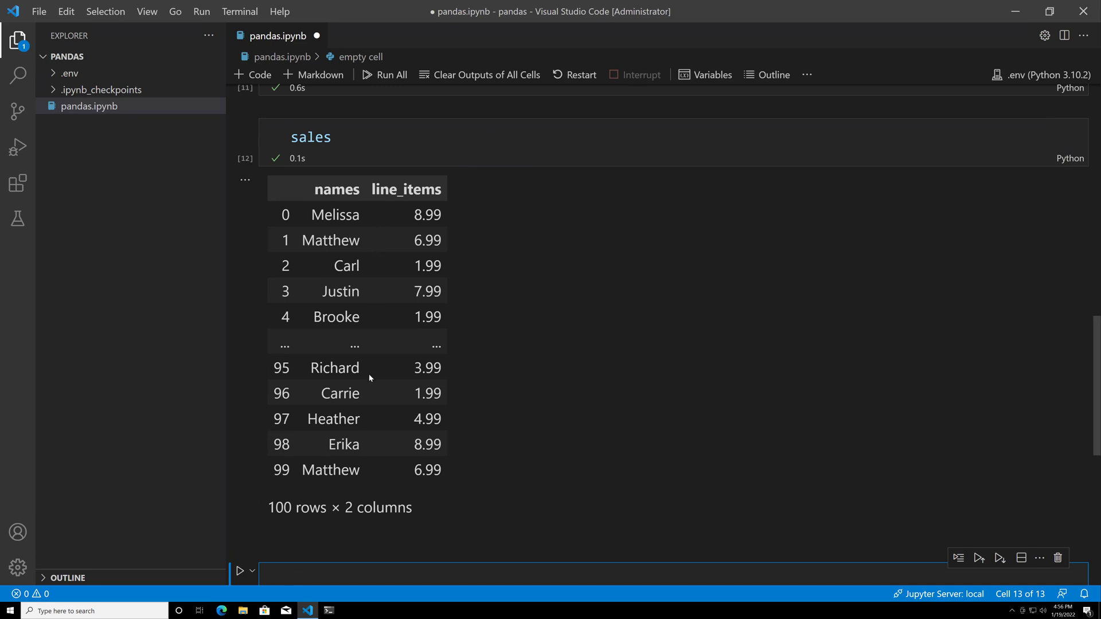
pyautogui.moveTo(481, 189)
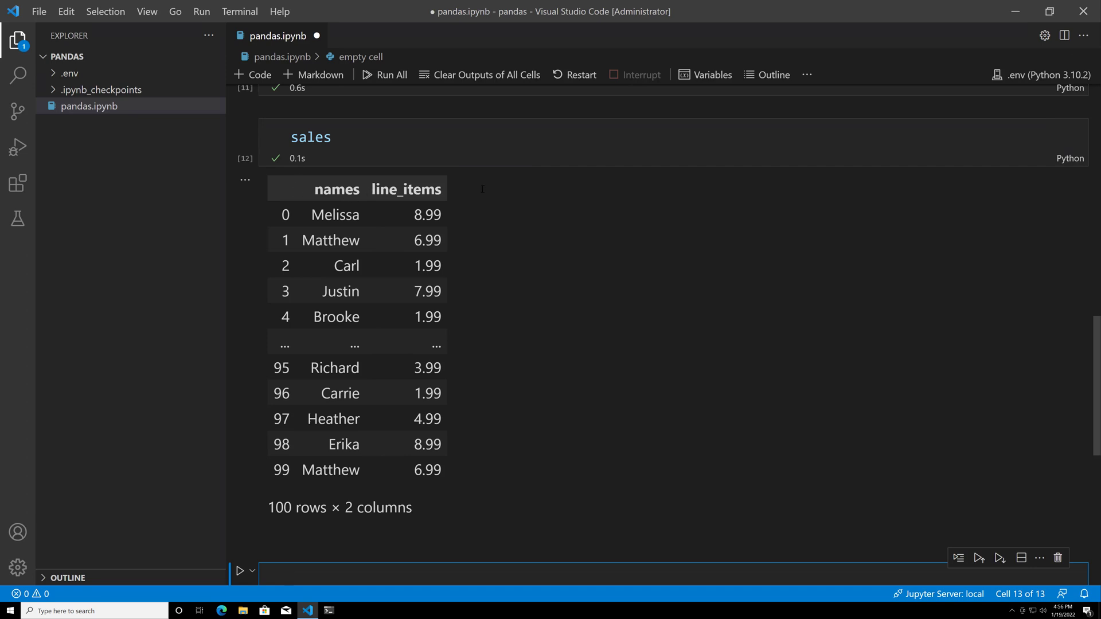
pyautogui.moveTo(384, 282)
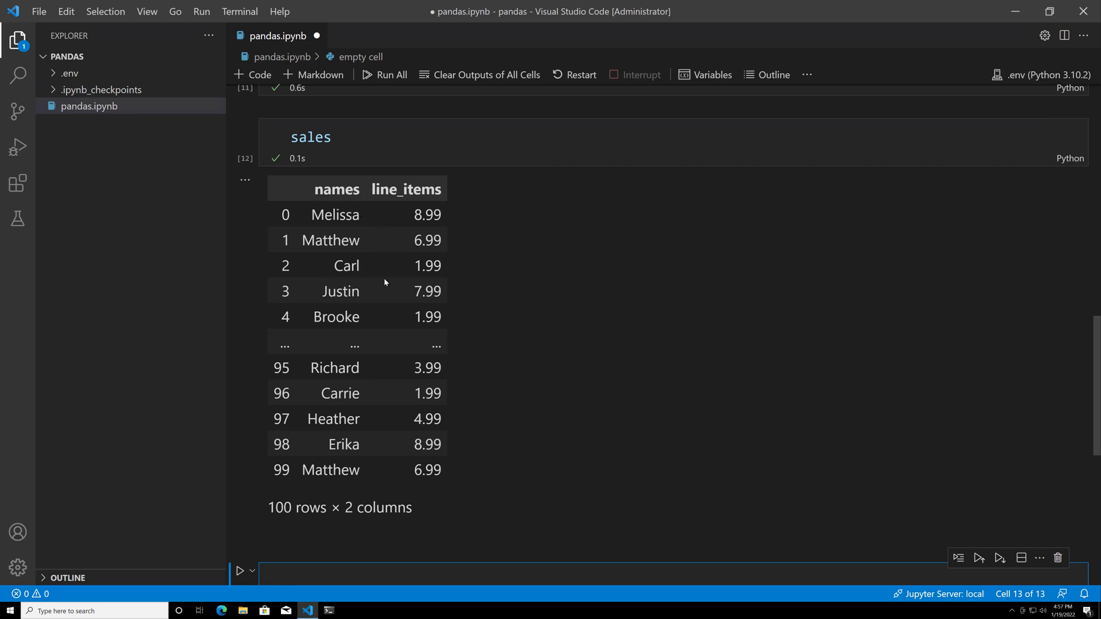
pyautogui.moveTo(392, 357)
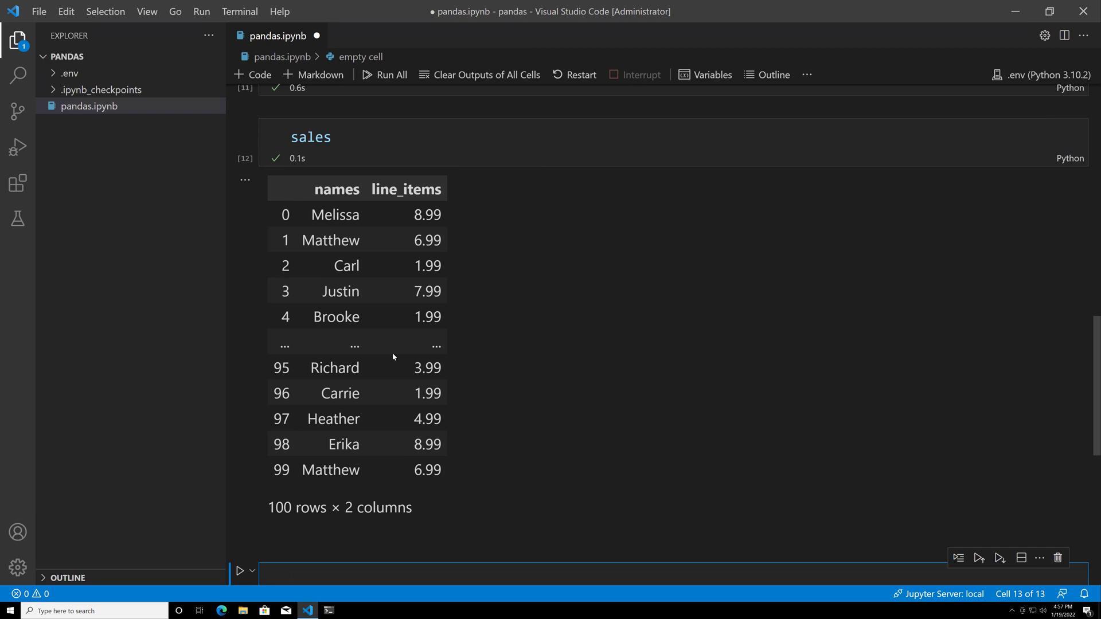
pyautogui.moveTo(711, 170)
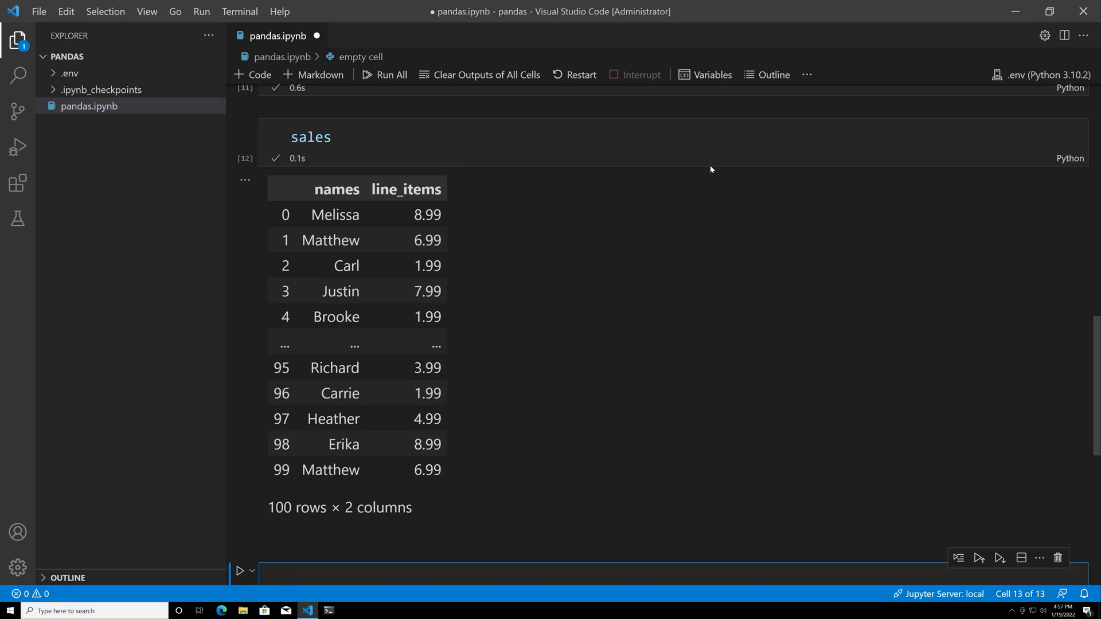
# - Show the notebook variables and open sales in the Data Viewer
pyautogui.click(705, 75)
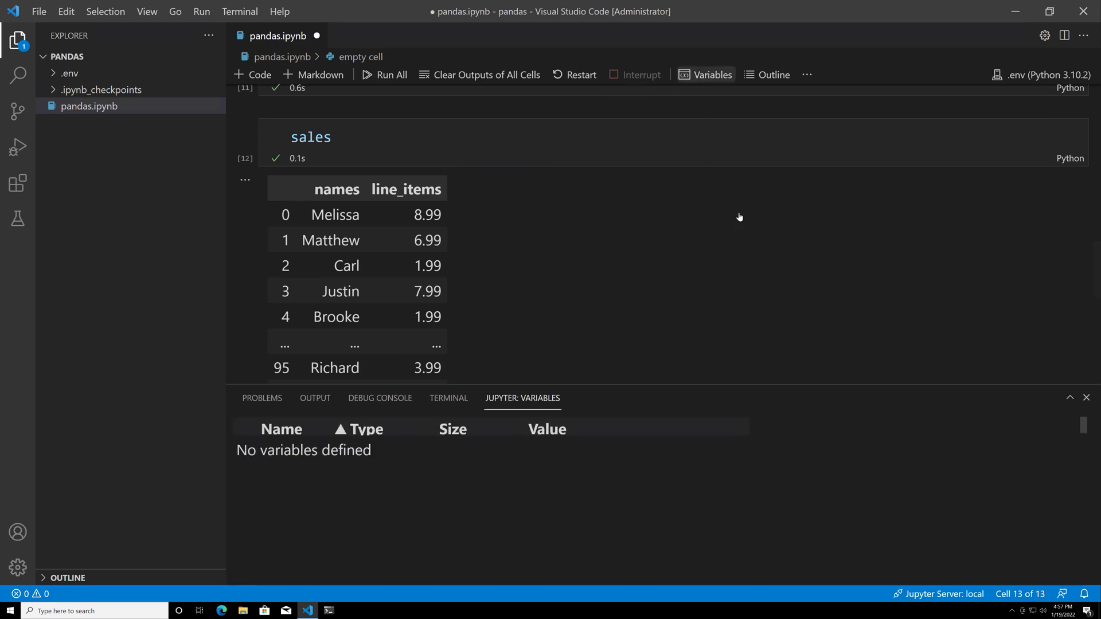
pyautogui.click(706, 75)
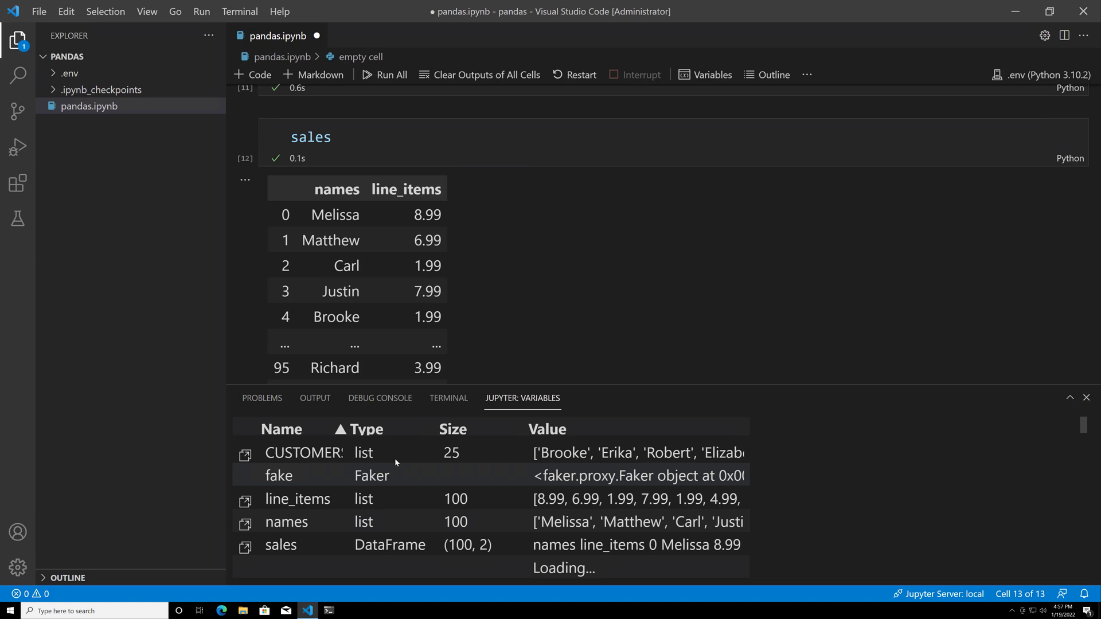
pyautogui.moveTo(243, 548)
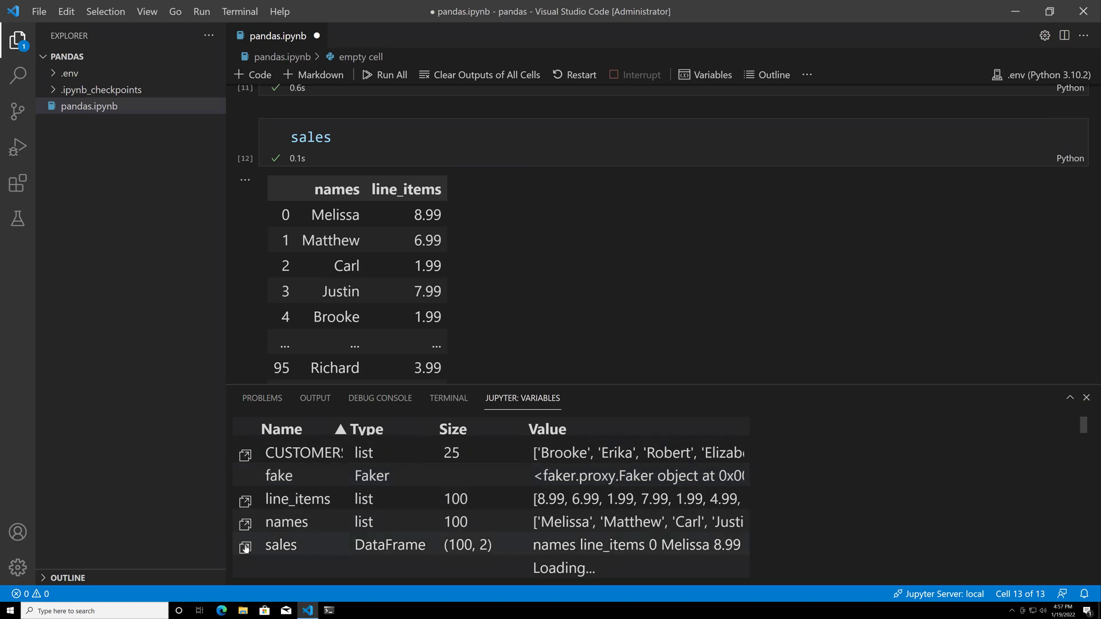
pyautogui.moveTo(245, 548)
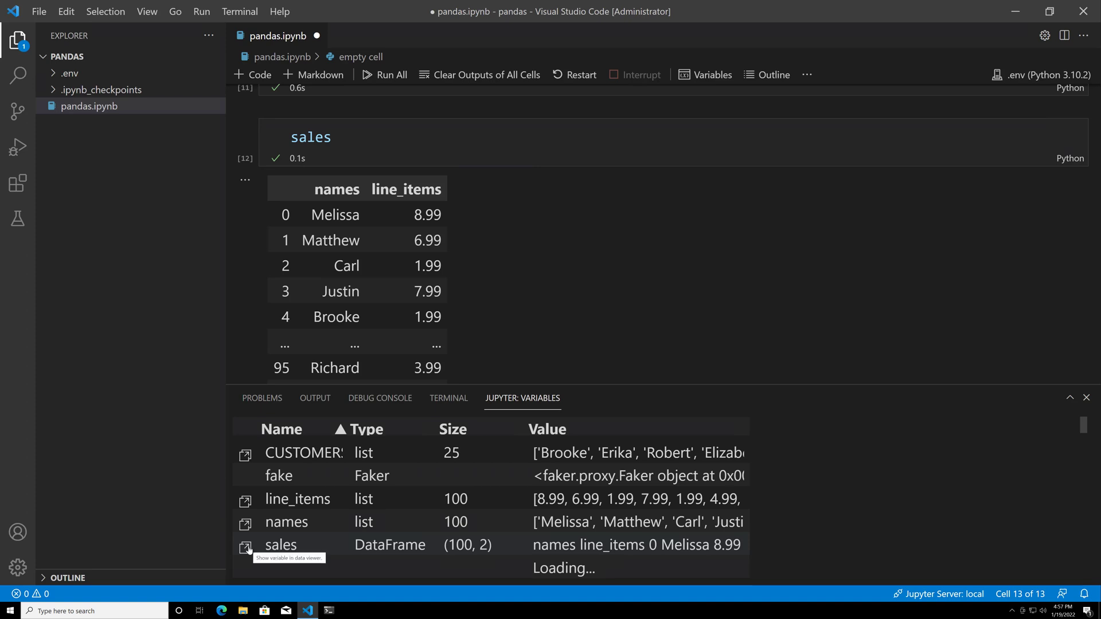
pyautogui.click(245, 547)
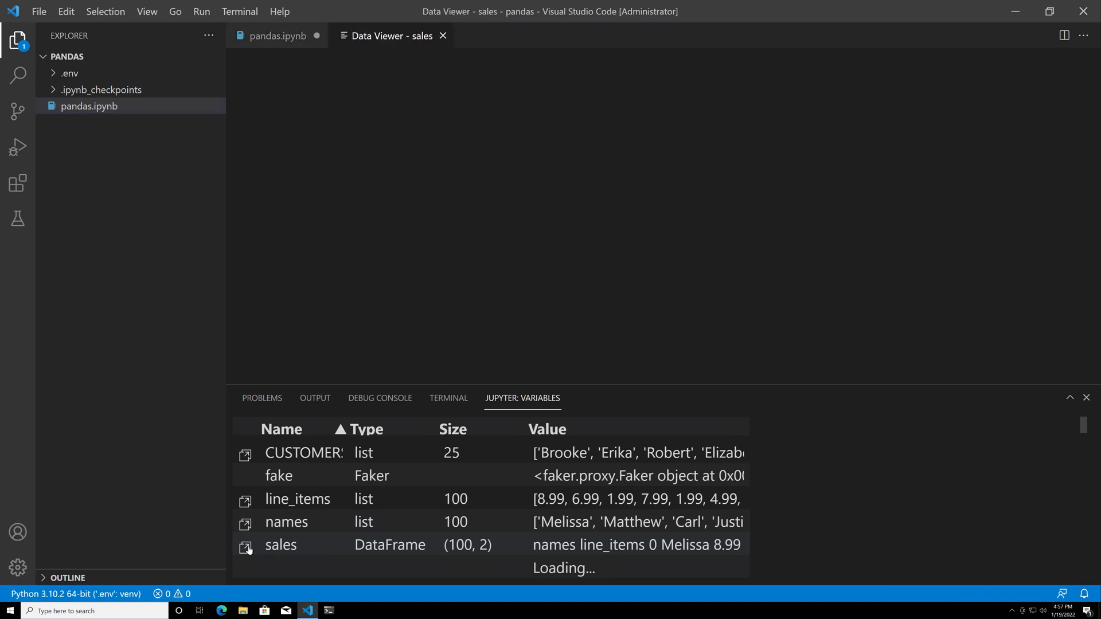
pyautogui.click(245, 547)
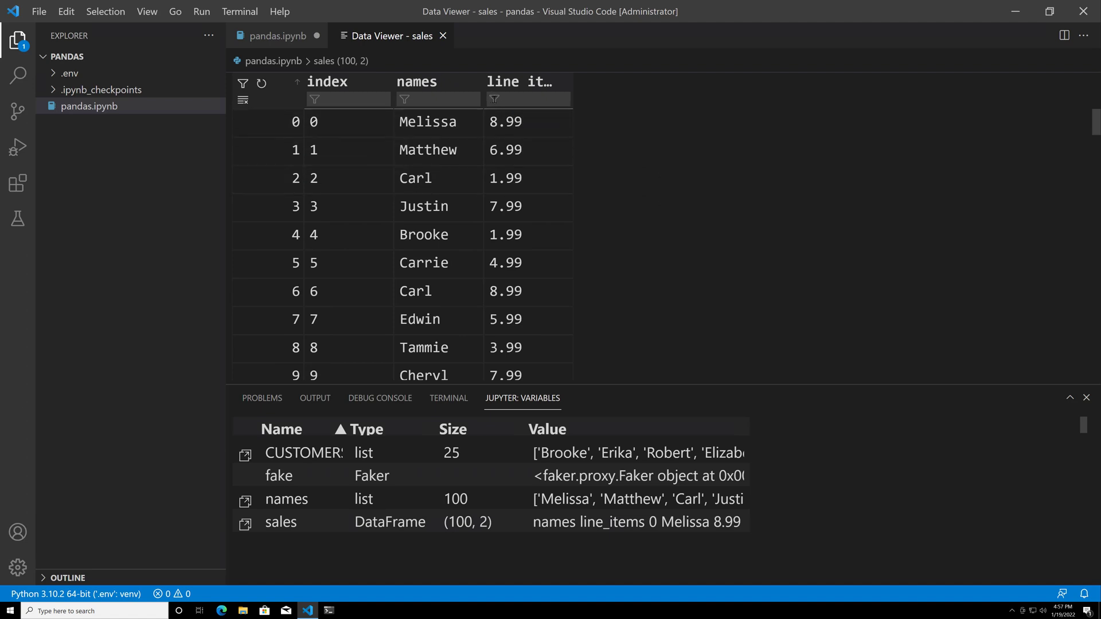
# - Filter line_items by 8.99, then names by Broo, clear both and return to the pandas notebook
pyautogui.click(527, 99)
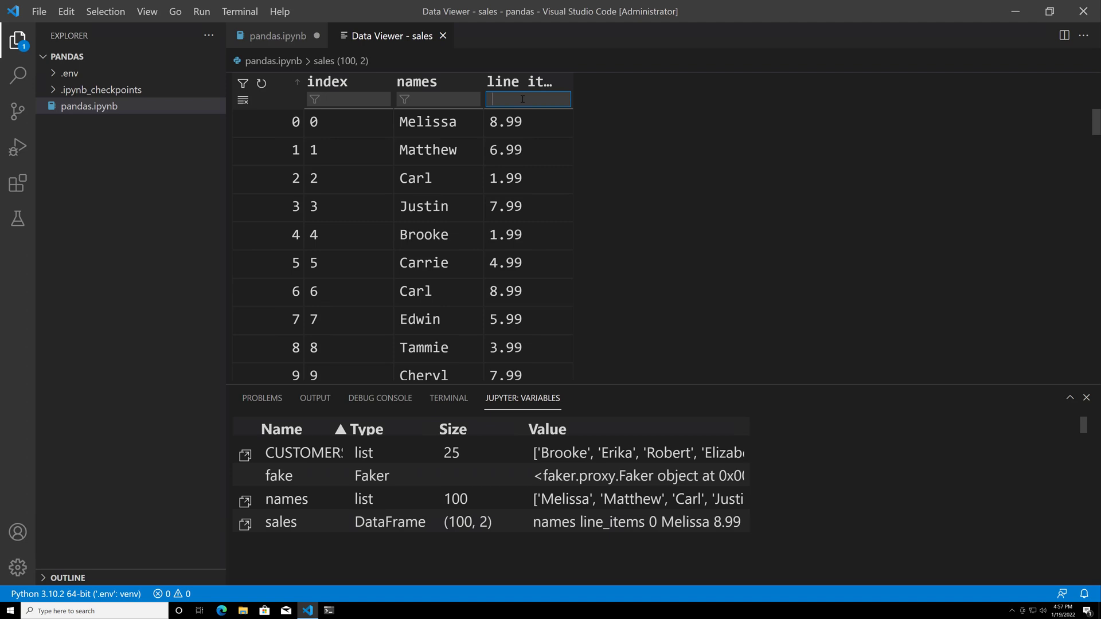
pyautogui.write('8.99')
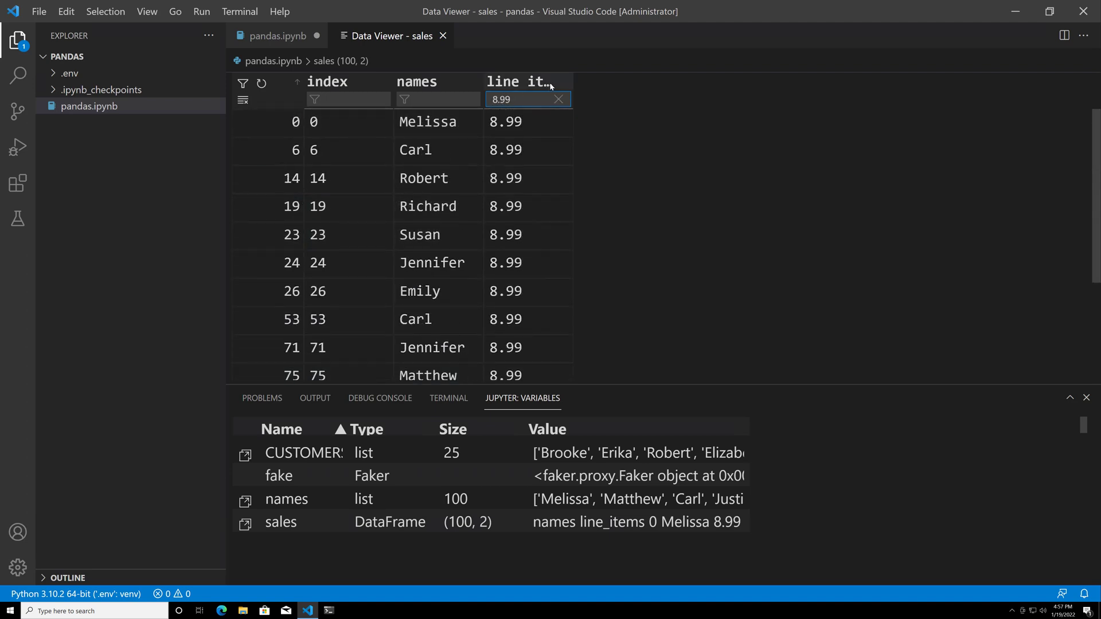
pyautogui.click(558, 98)
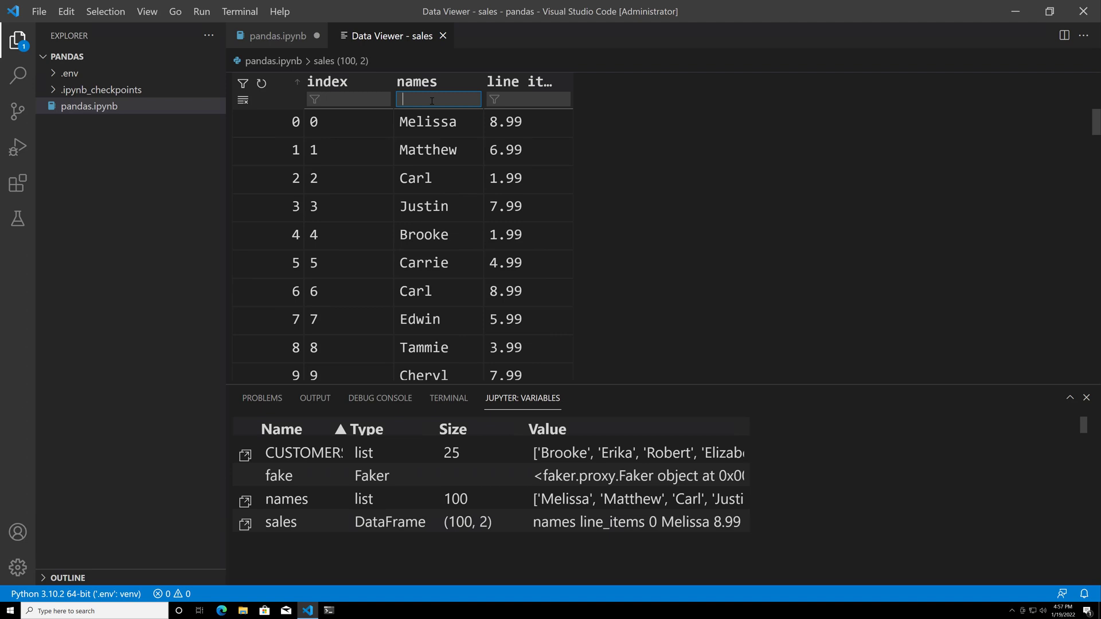
pyautogui.write('Broo')
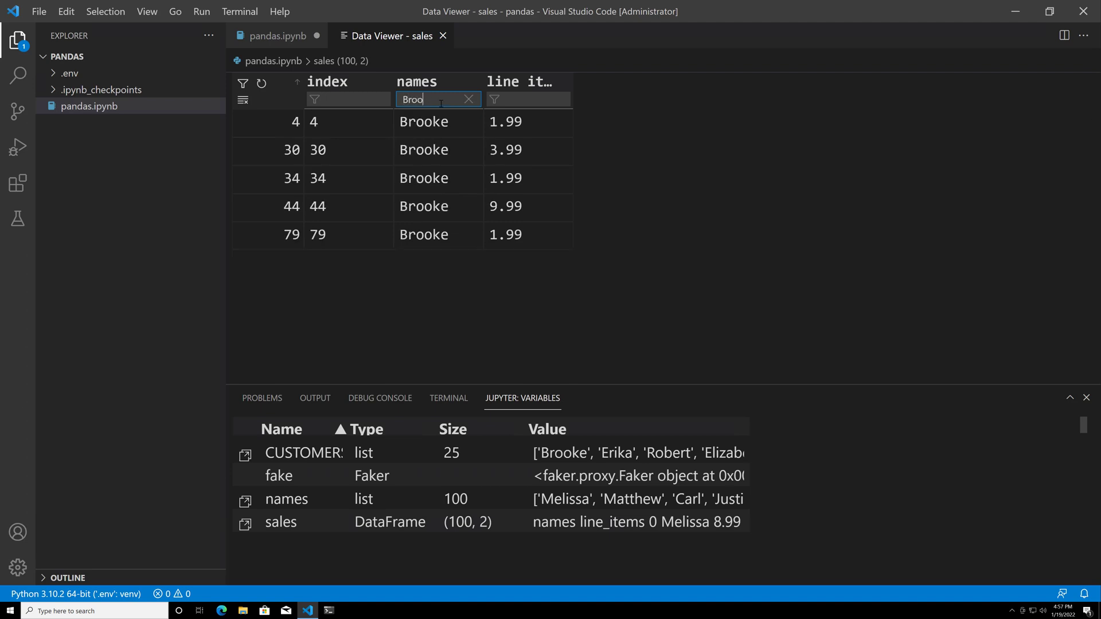
pyautogui.click(469, 99)
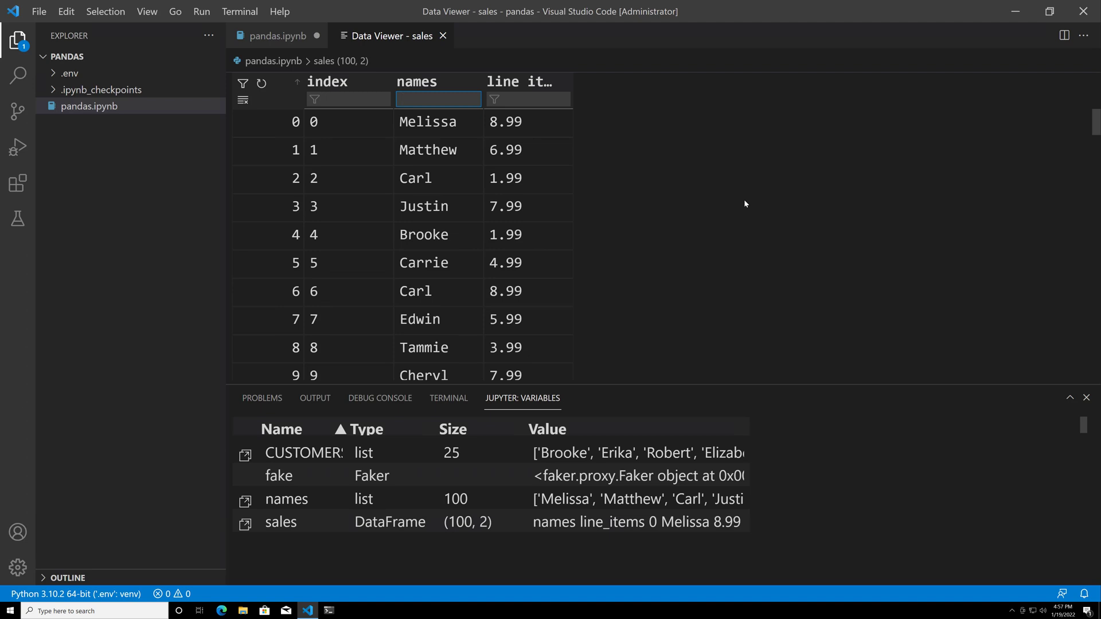
pyautogui.click(276, 36)
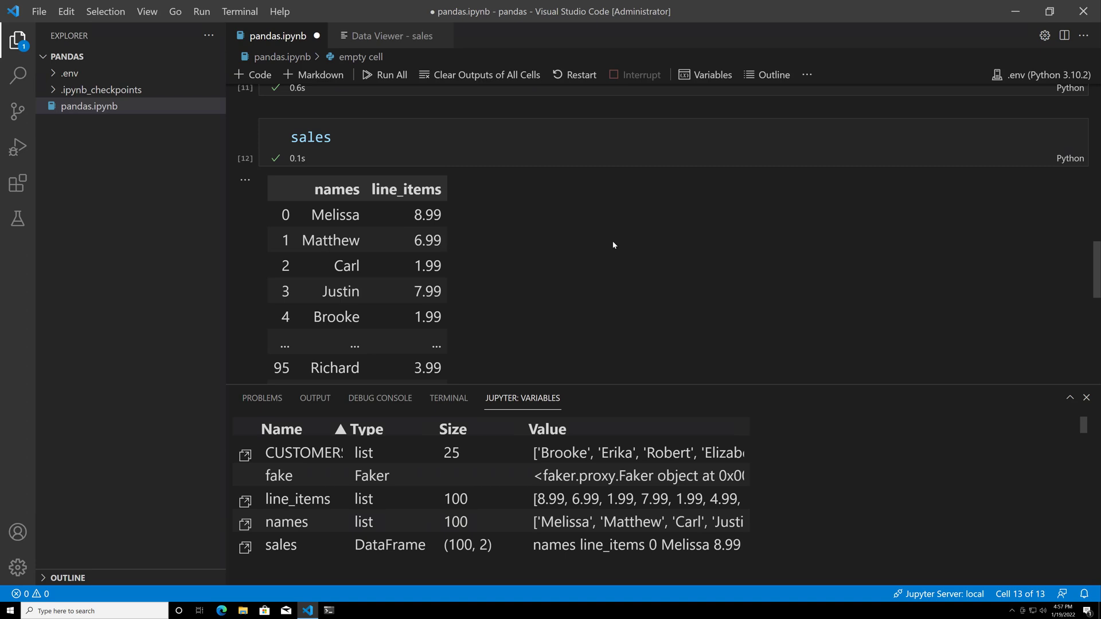
pyautogui.moveTo(687, 279)
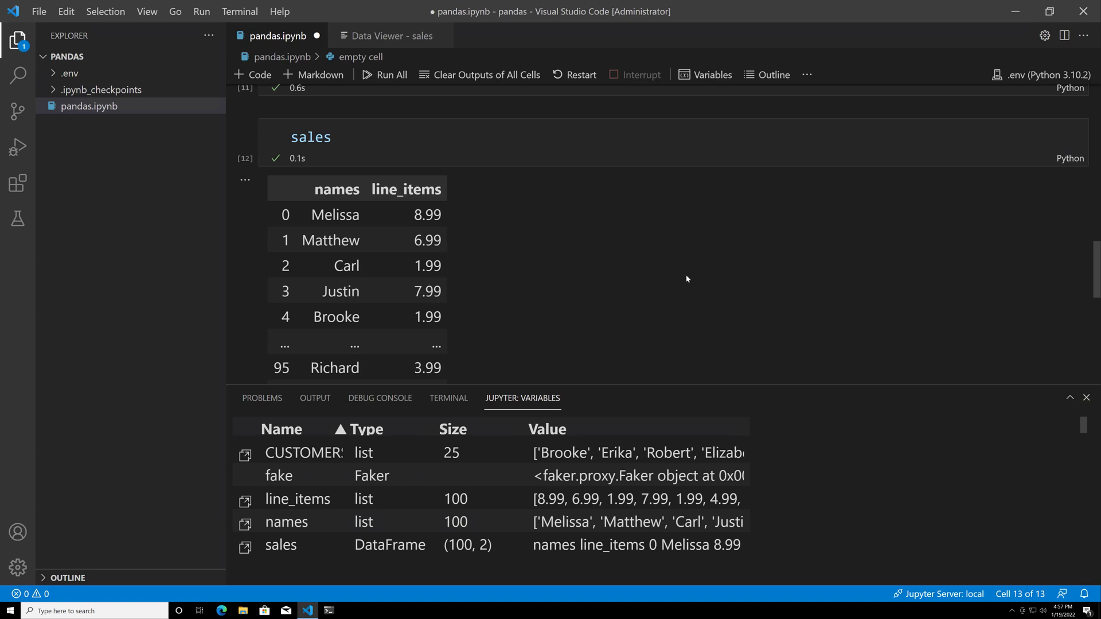
pyautogui.moveTo(621, 273)
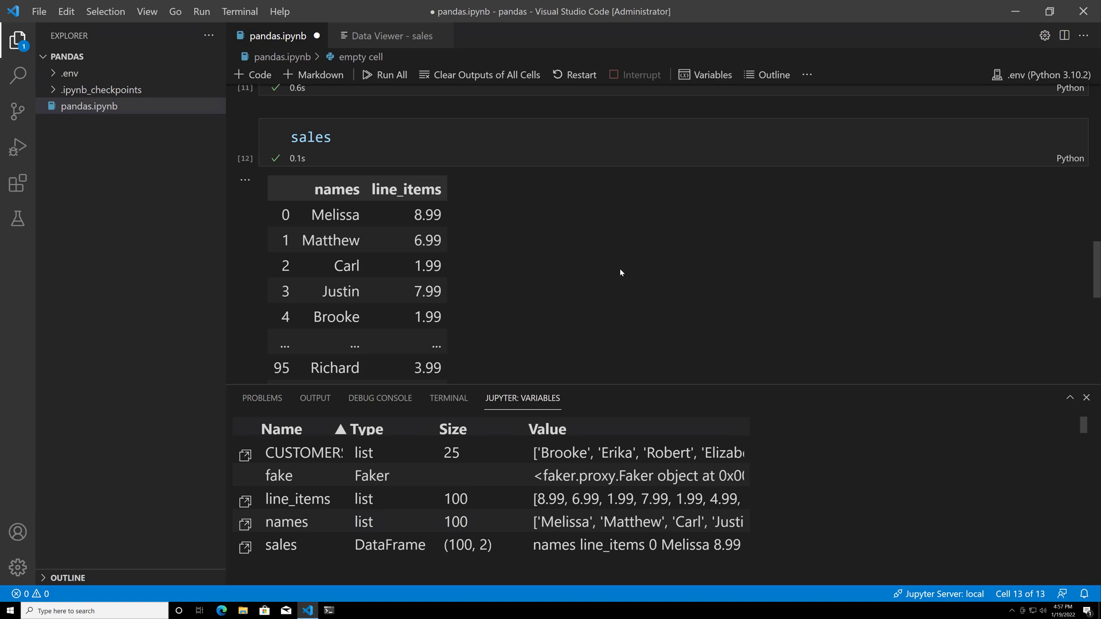
# - Scroll down to the empty cell below the sales output
pyautogui.scroll(-3)
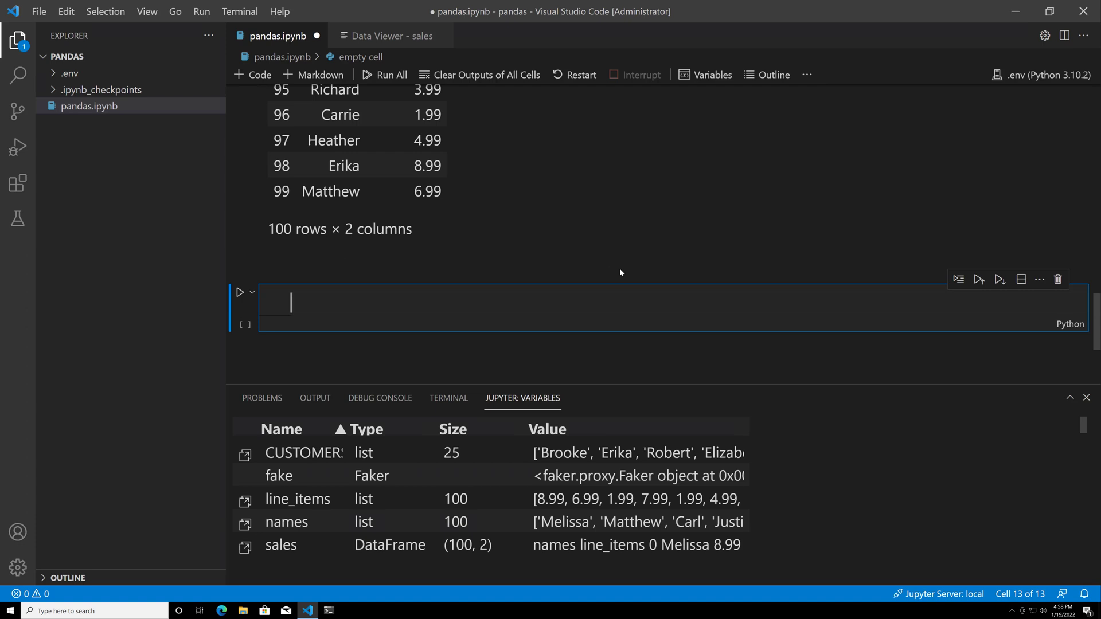
pyautogui.moveTo(426, 299)
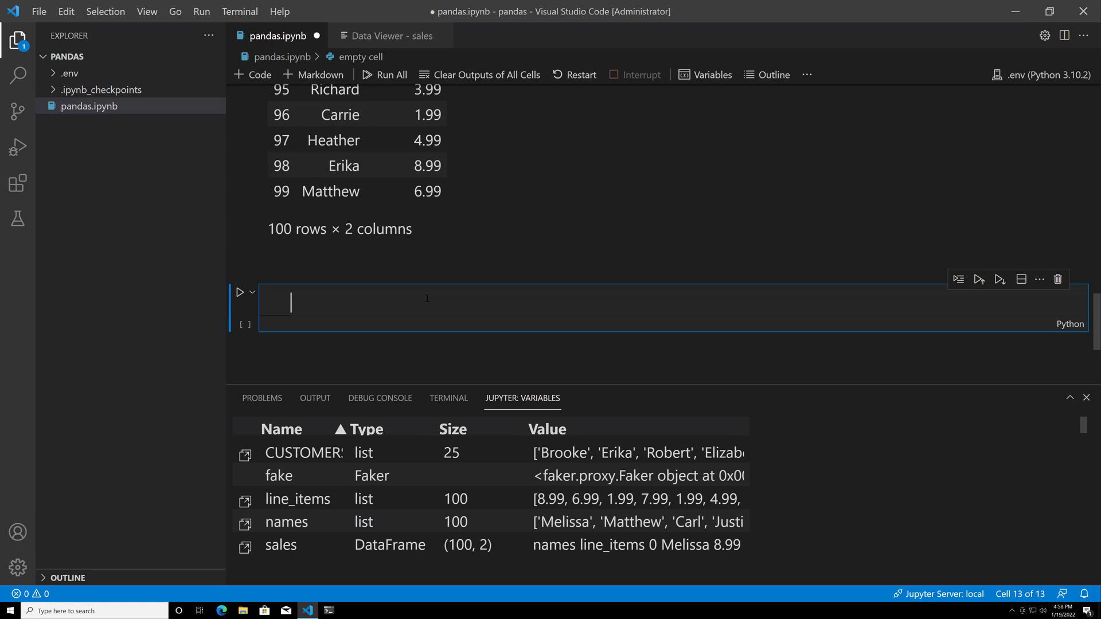
# - Write and run sales["names"] == "Carrie", producing a 100-row boolean Series
pyautogui.write('sales')
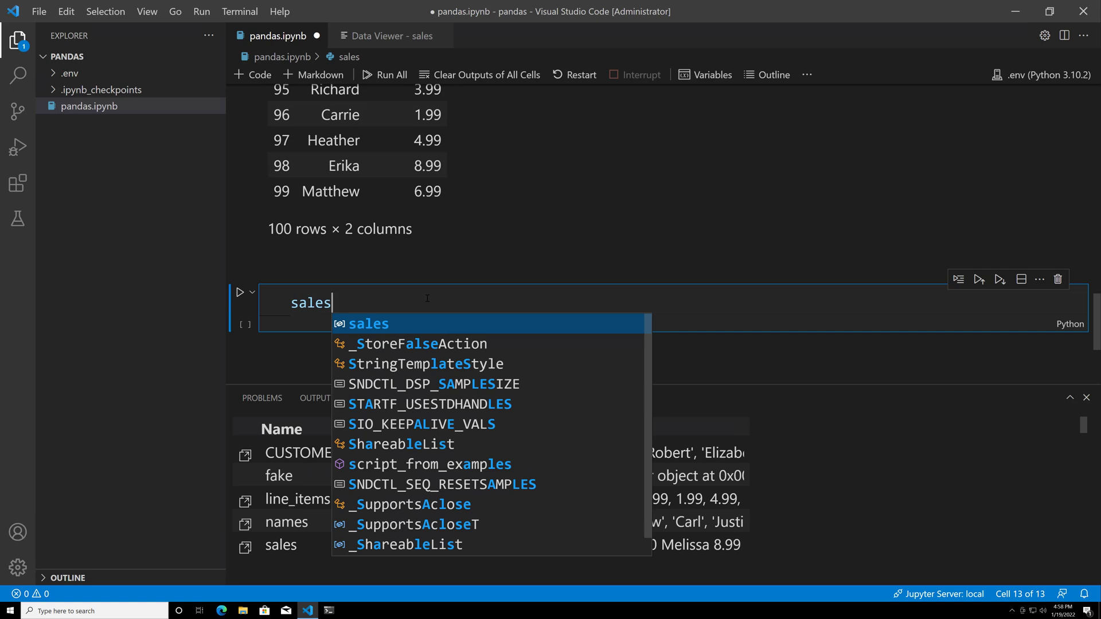
pyautogui.write('[]')
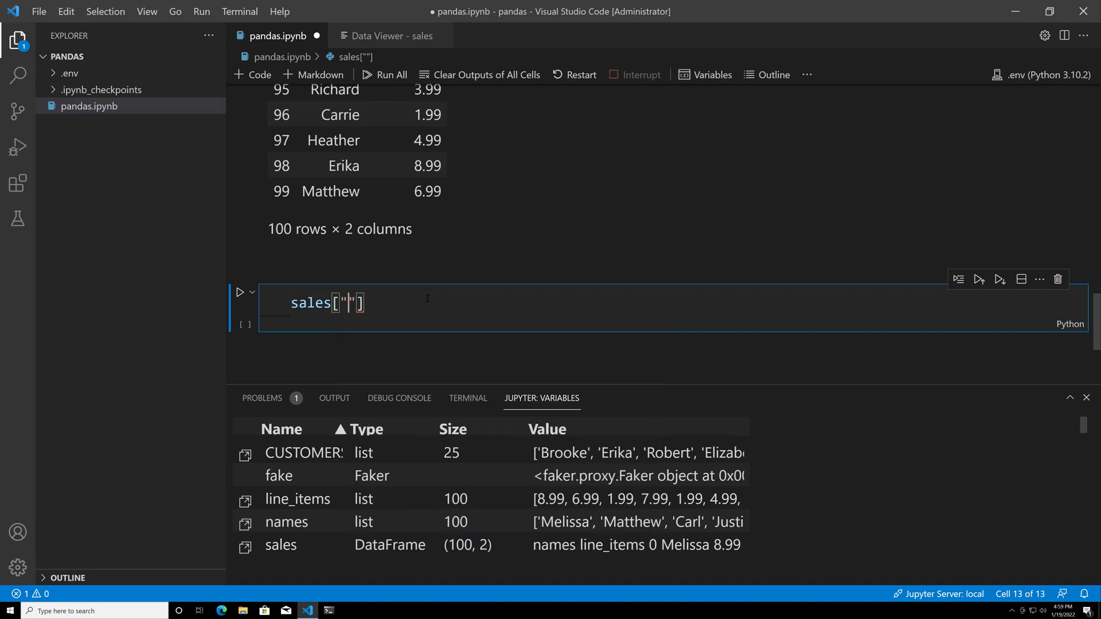
pyautogui.write('name')
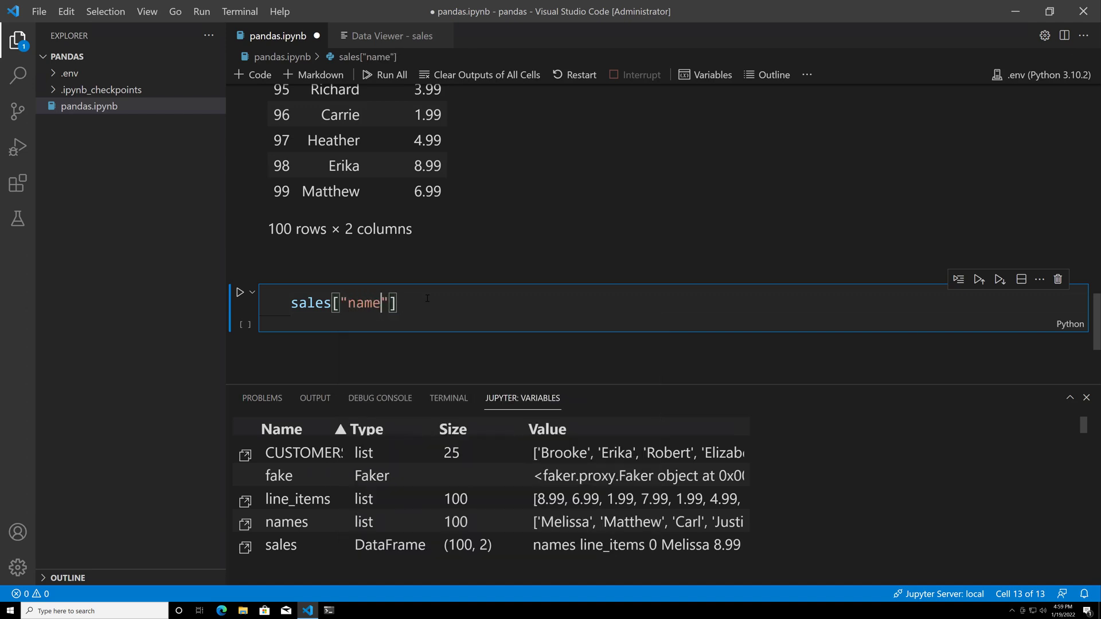
pyautogui.write('s')
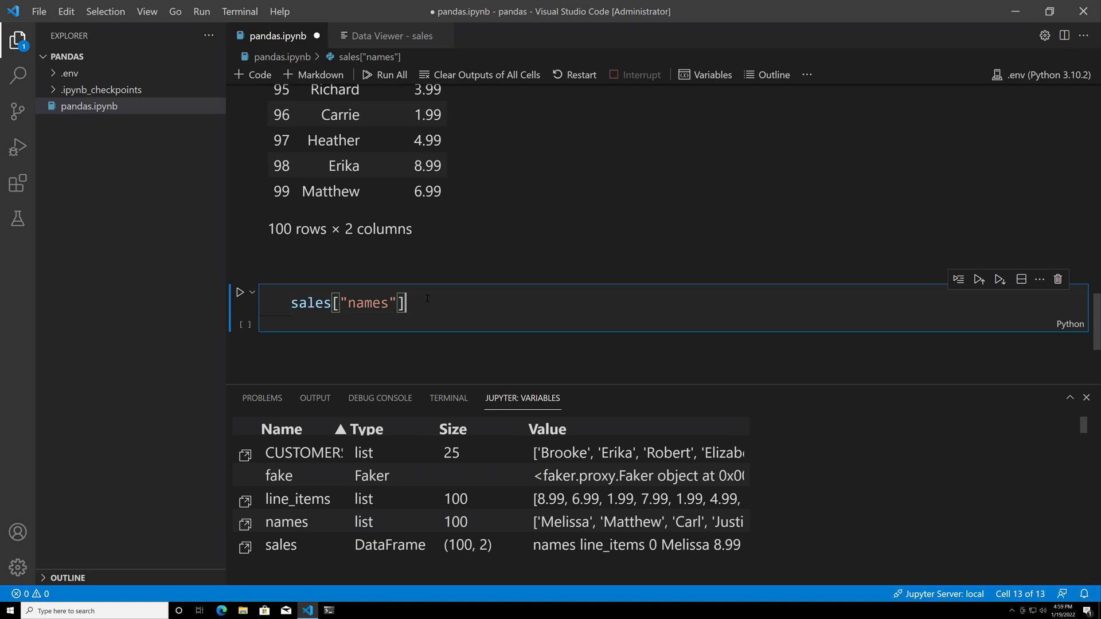
pyautogui.write('==')
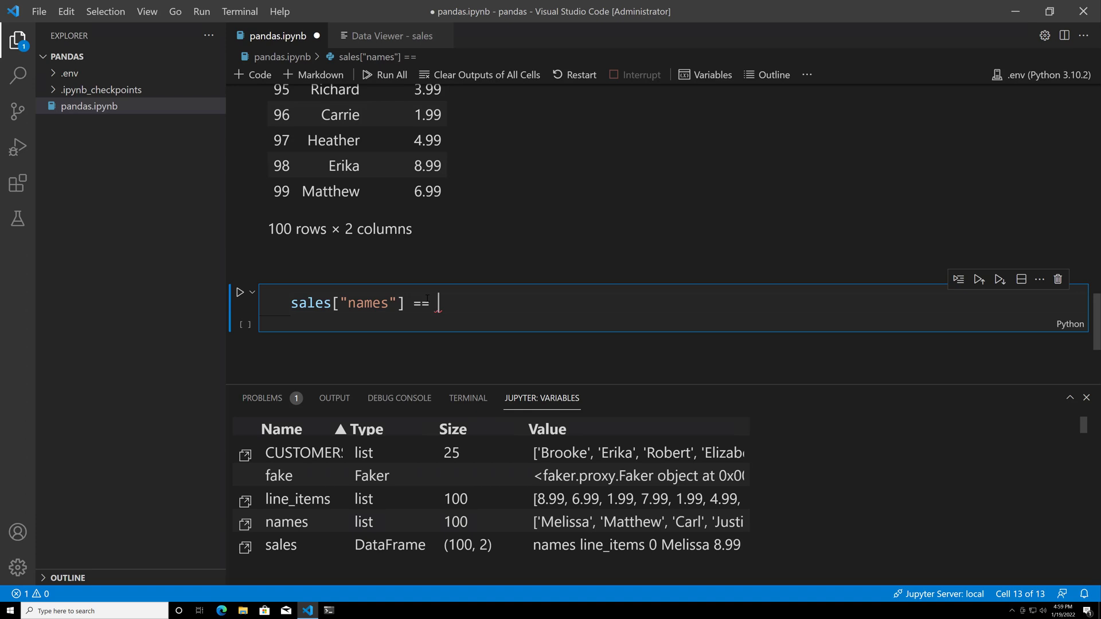
pyautogui.write('"Ca"')
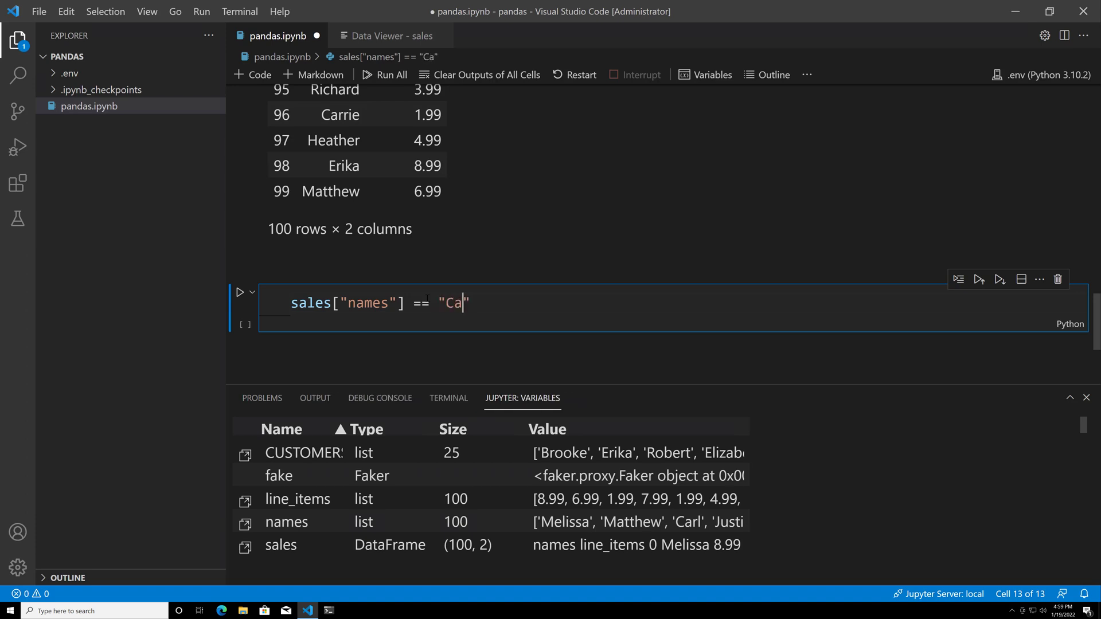
pyautogui.write('rrie')
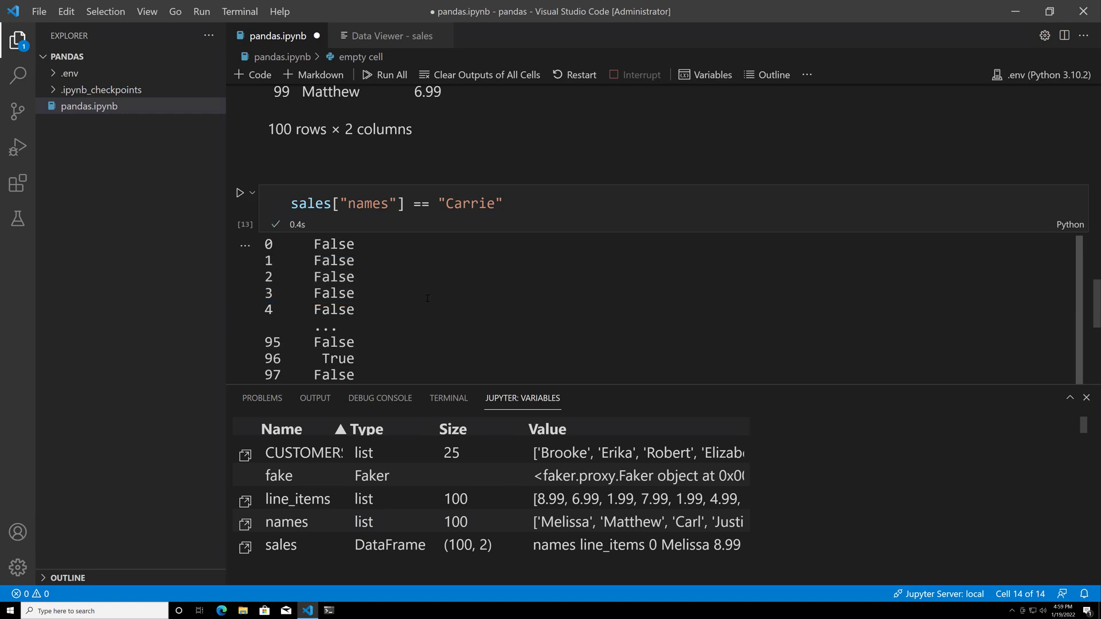
pyautogui.scroll(-3)
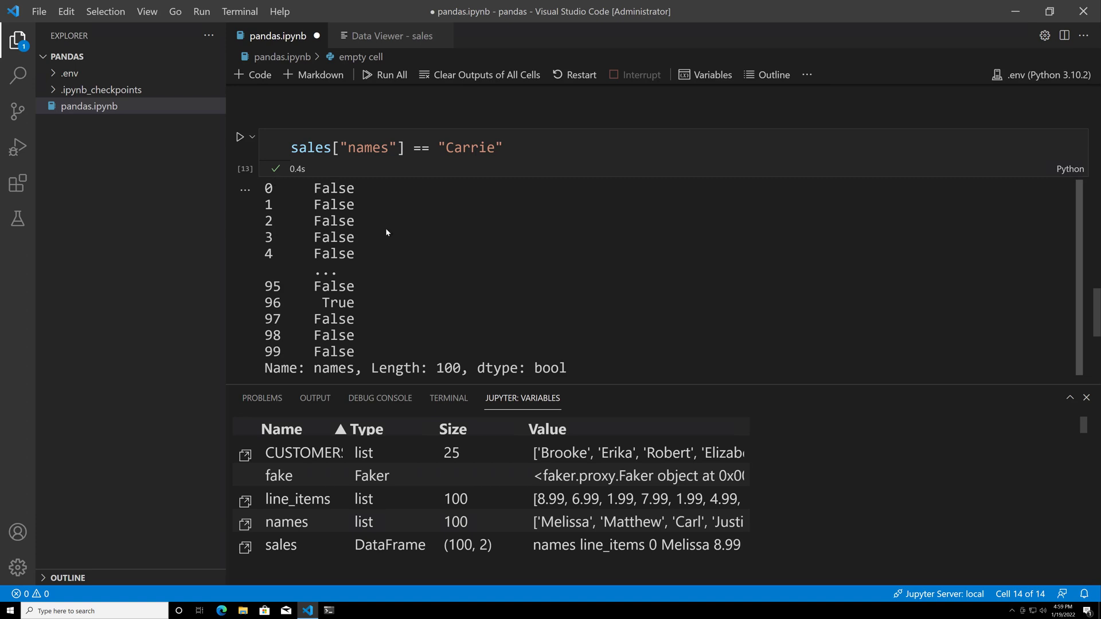
pyautogui.moveTo(316, 182)
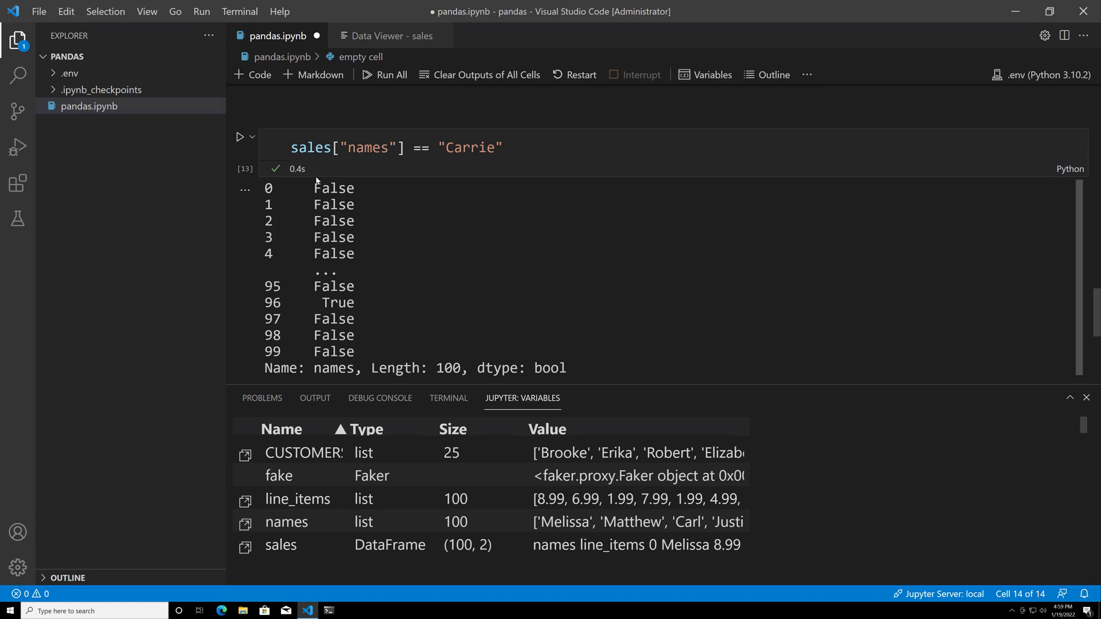
pyautogui.moveTo(384, 264)
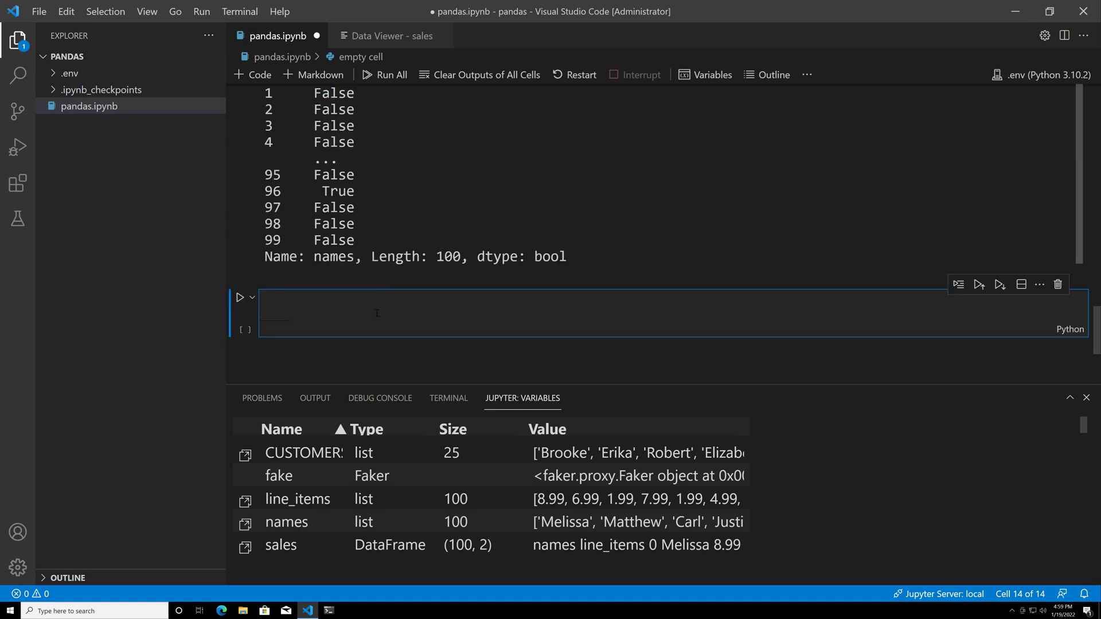
# - Write and run sales[sales["names"] == "Carrie"] to show Carrie's five rows
pyautogui.write('sales')
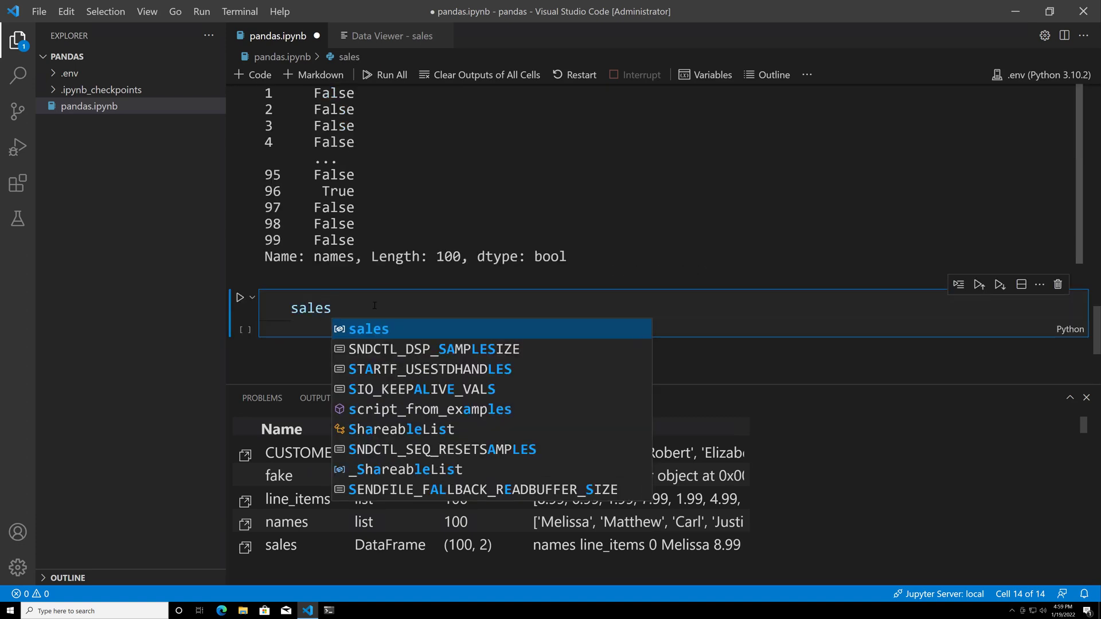
pyautogui.write('[sal')
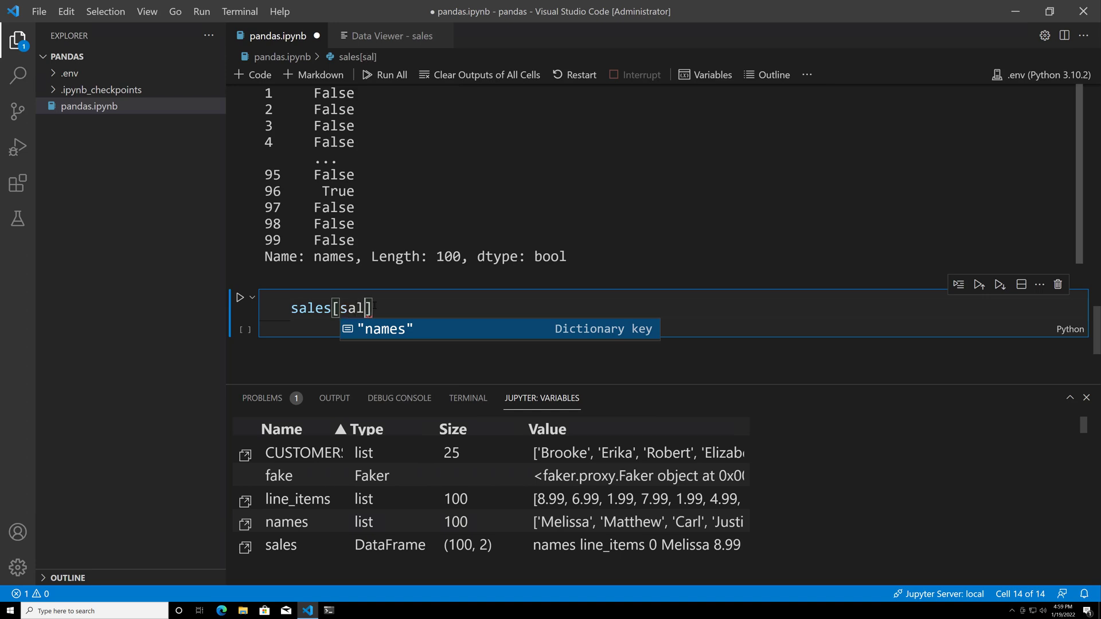
pyautogui.write('sales["N"')
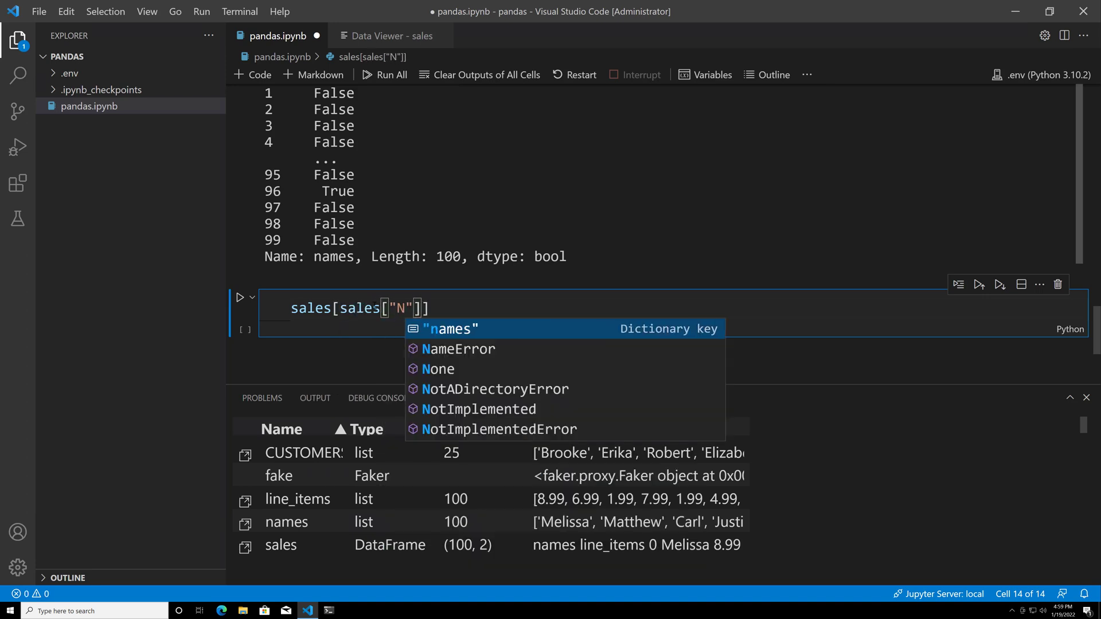
pyautogui.click(449, 329)
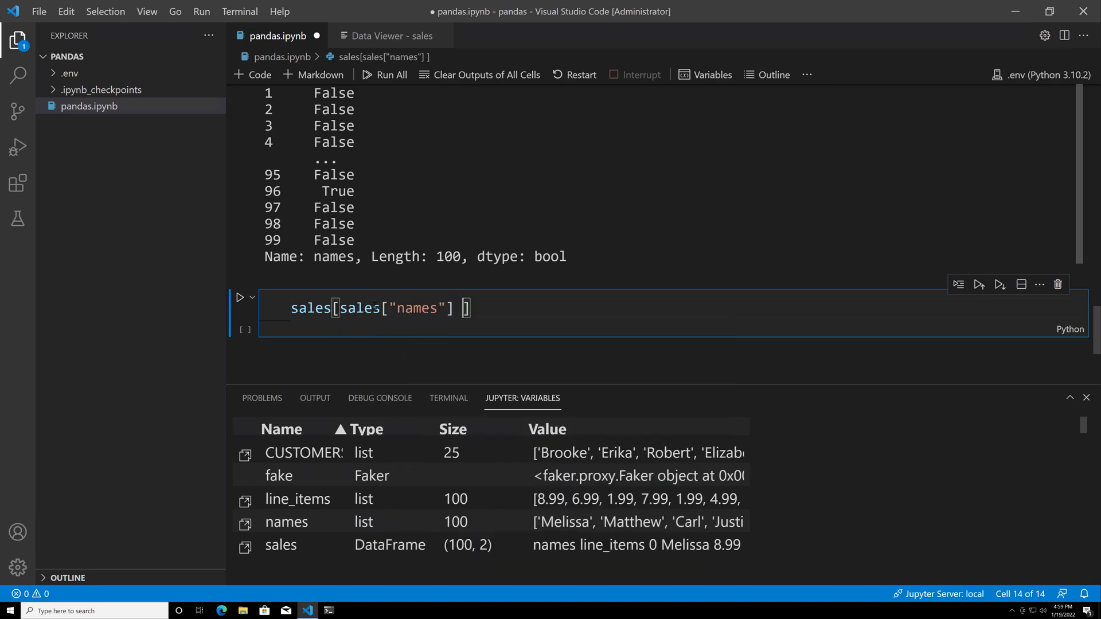
pyautogui.write('== "Car"')
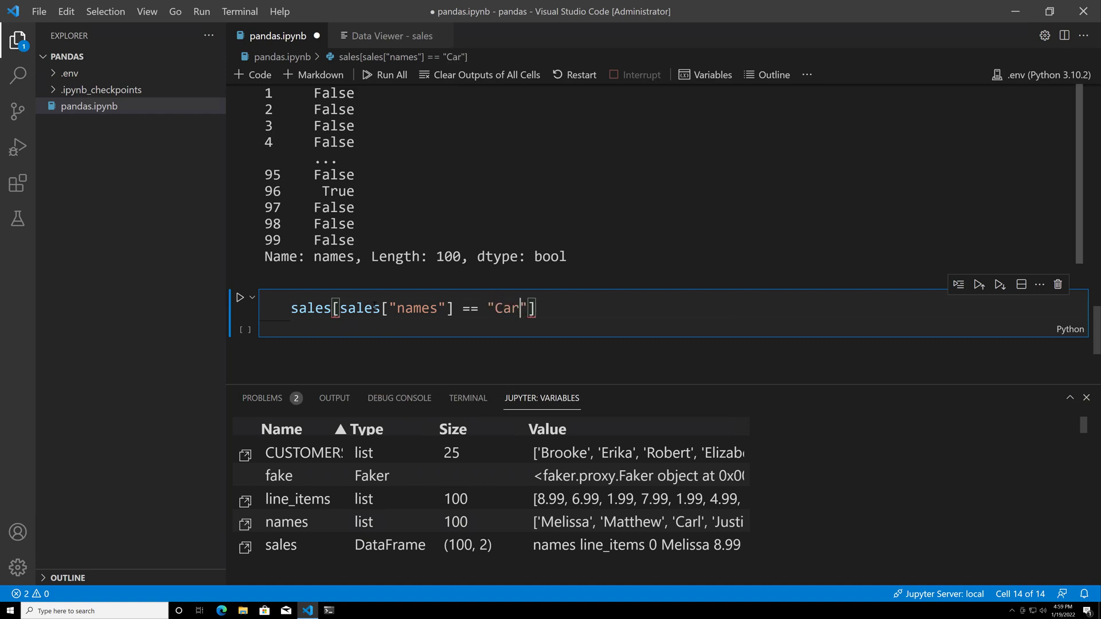
pyautogui.write('rie')
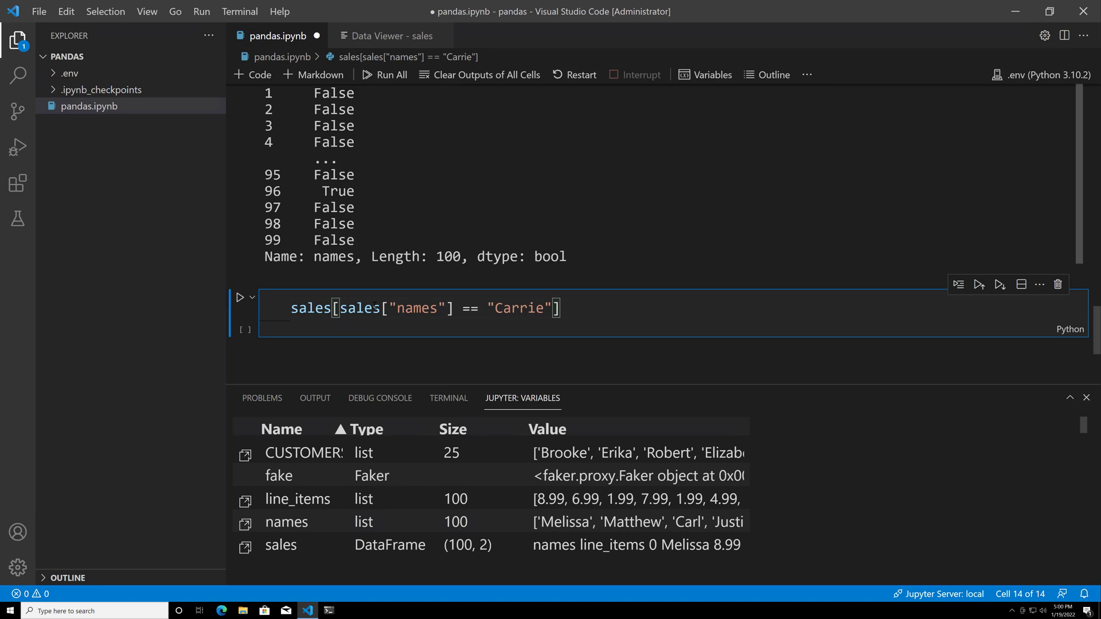
pyautogui.click(240, 297)
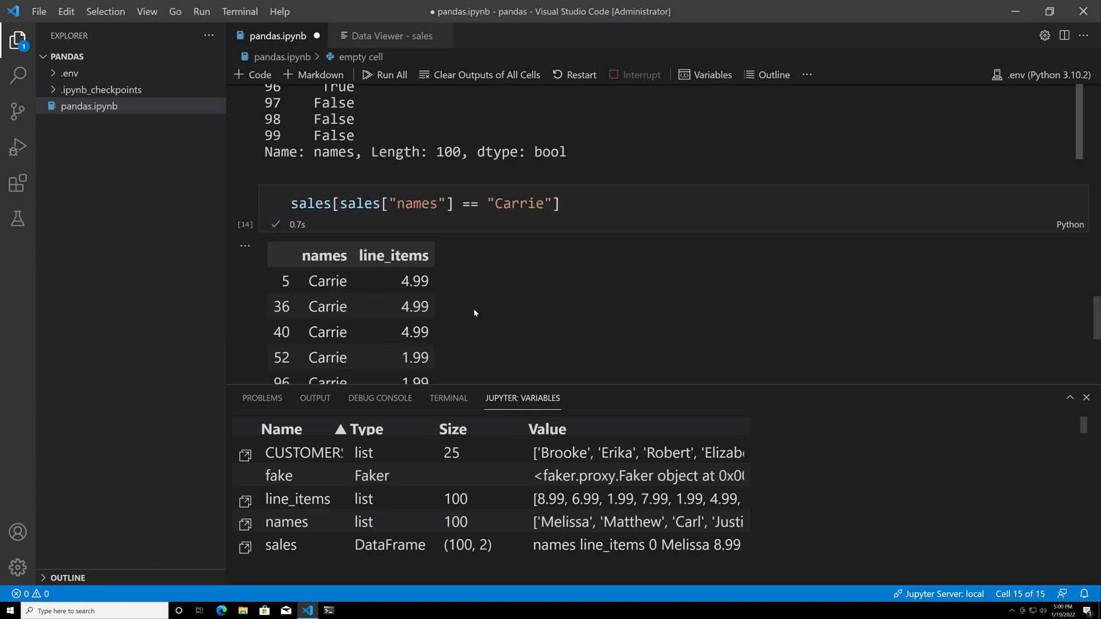
pyautogui.scroll(-3)
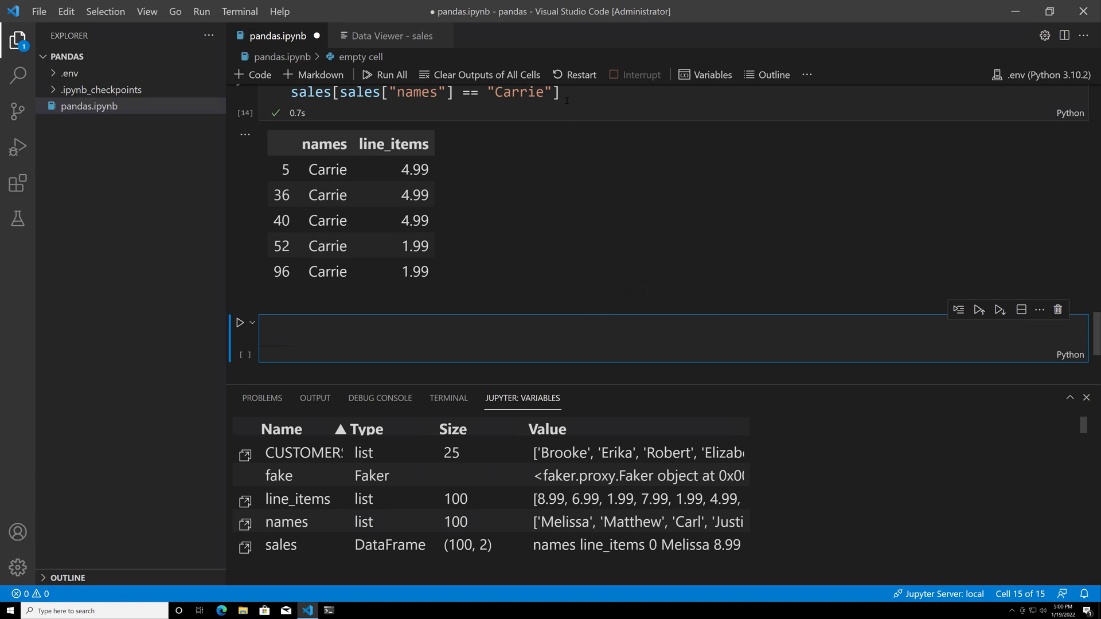
pyautogui.scroll(3)
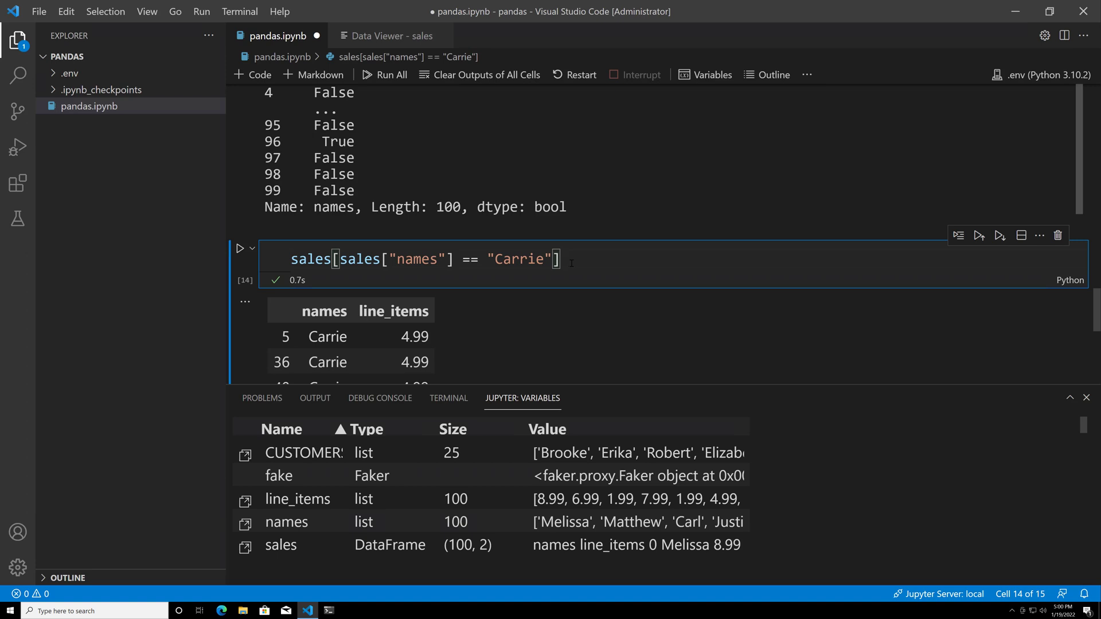
pyautogui.scroll(-3)
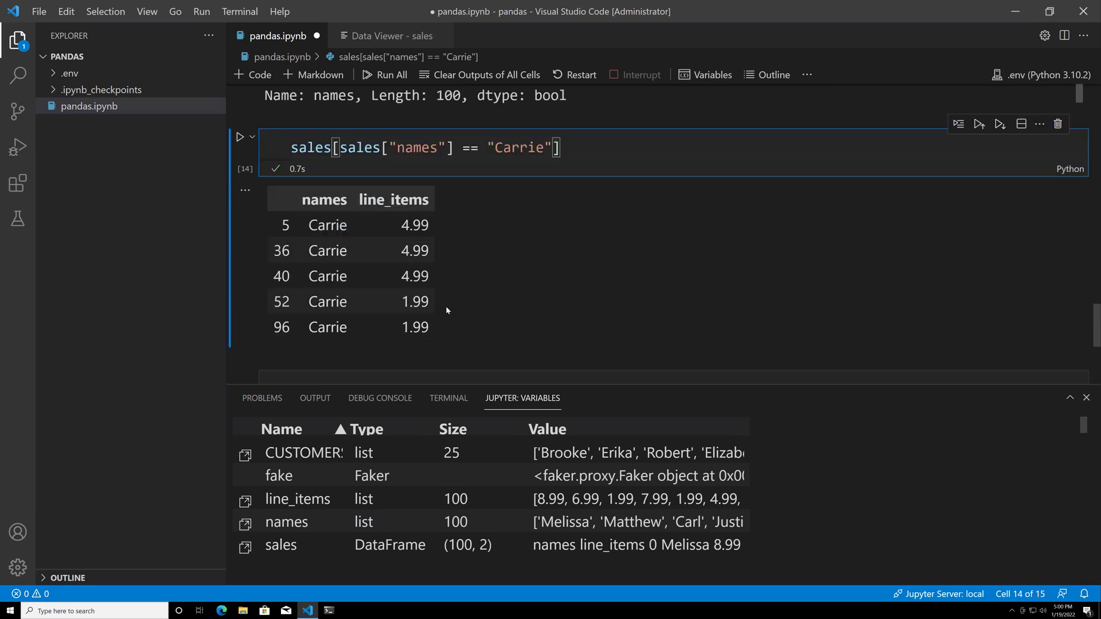
pyautogui.moveTo(582, 220)
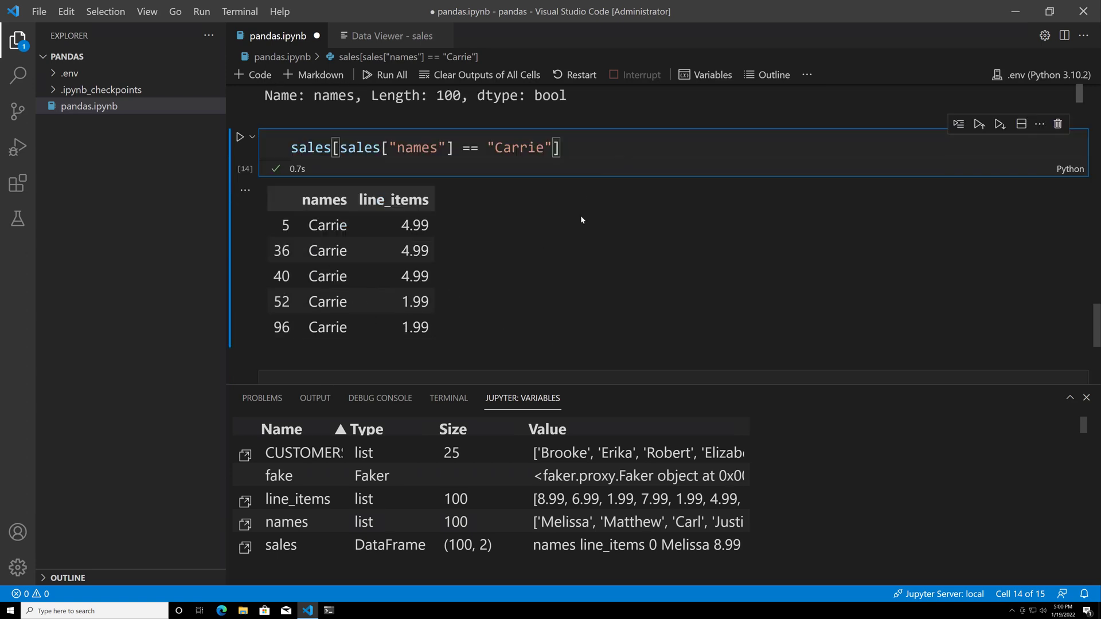
# - Append ["line_items"].sum() to the Carrie filter and rerun it for a total of 18.95
pyautogui.click(1086, 398)
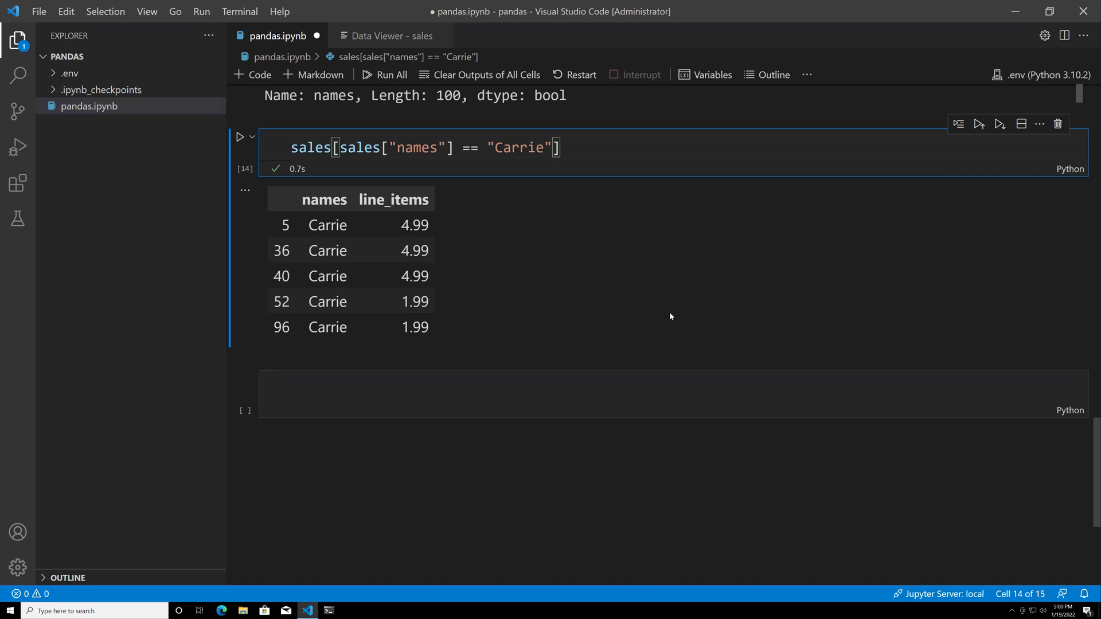
pyautogui.scroll(3)
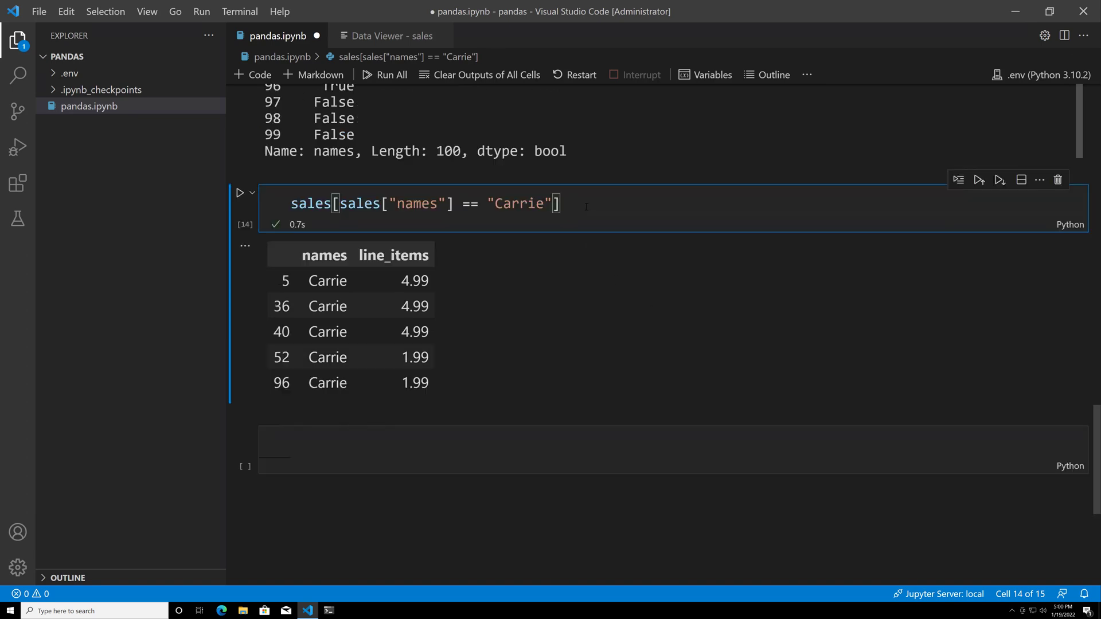
pyautogui.write('[""]')
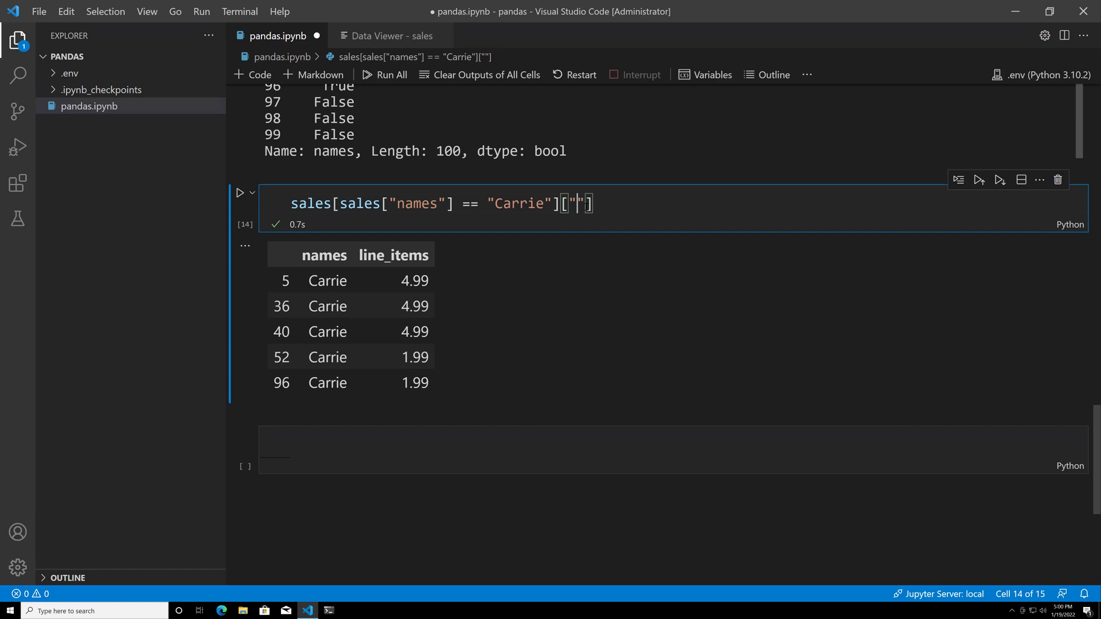
pyautogui.write('line')
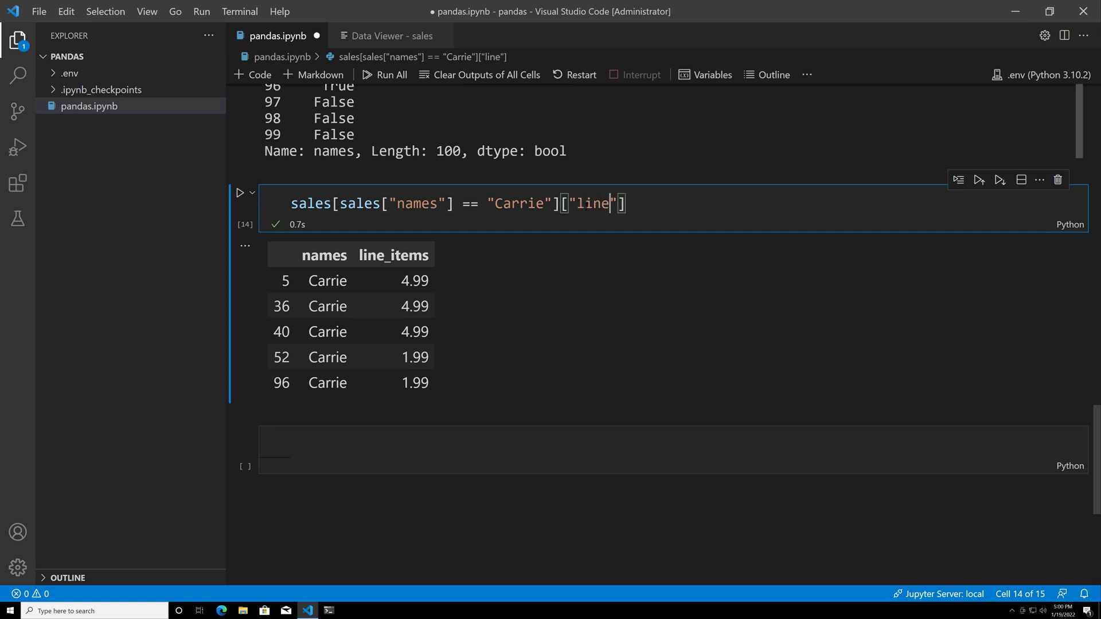
pyautogui.write('_items')
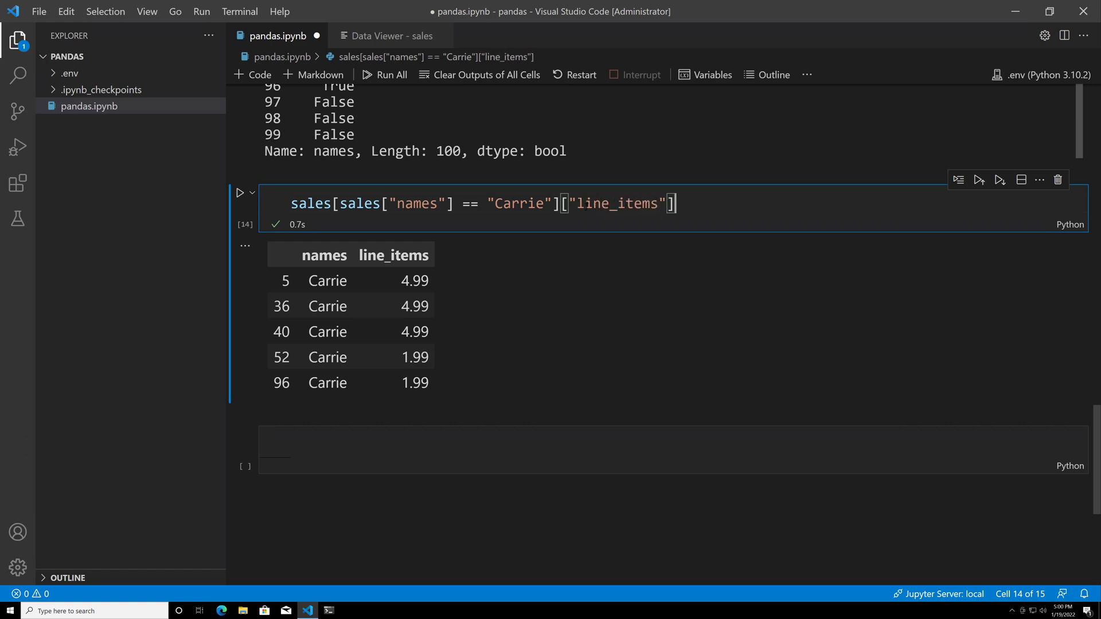
pyautogui.write('.s')
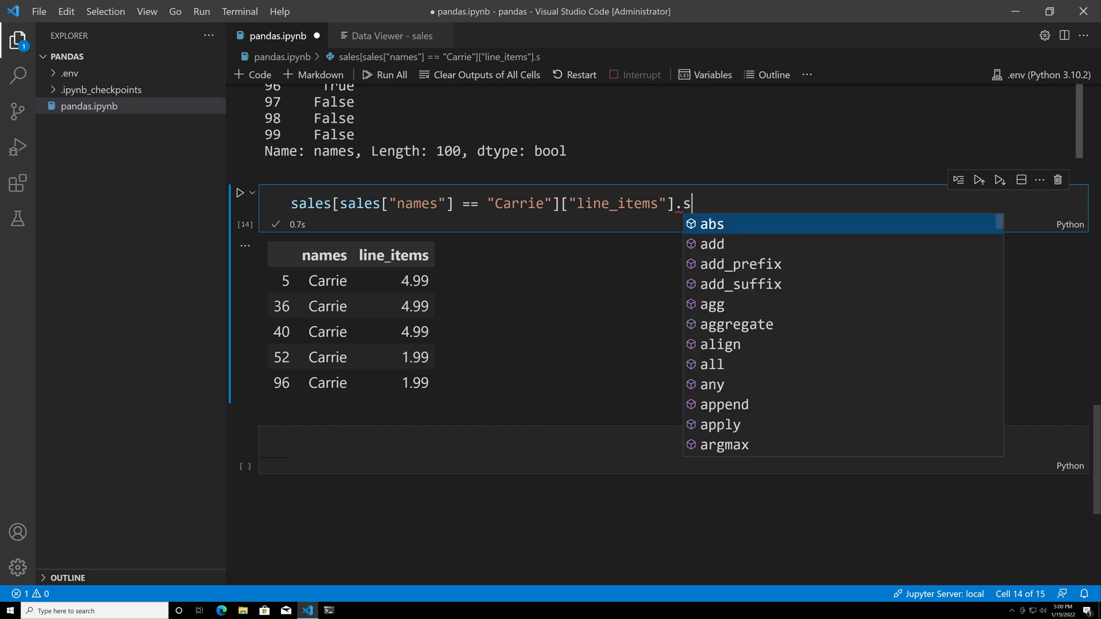
pyautogui.write('um()')
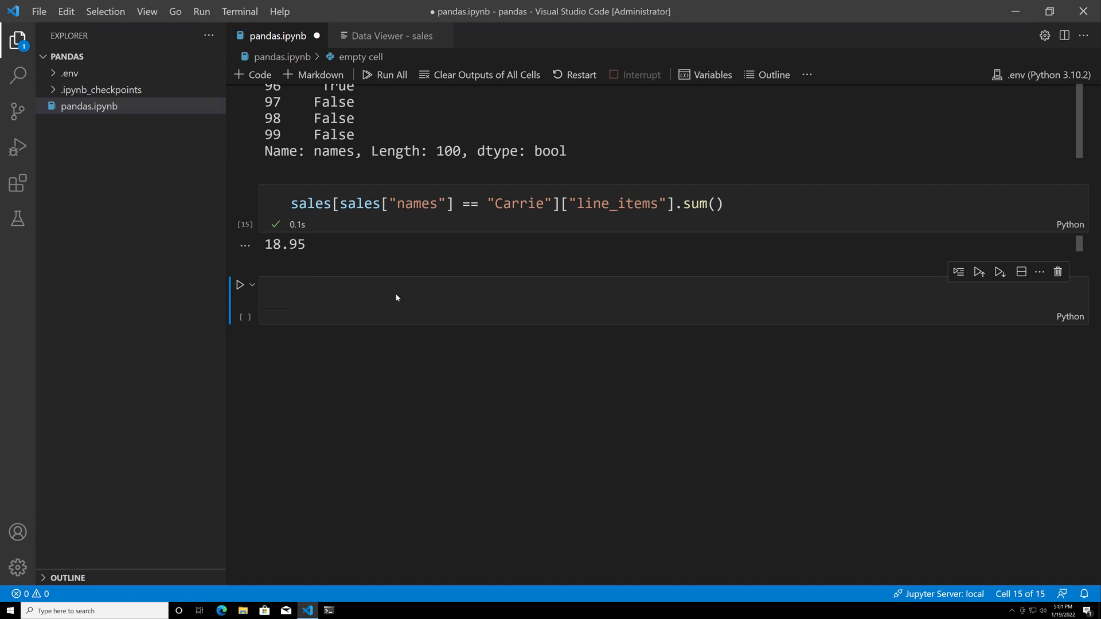
pyautogui.click(396, 296)
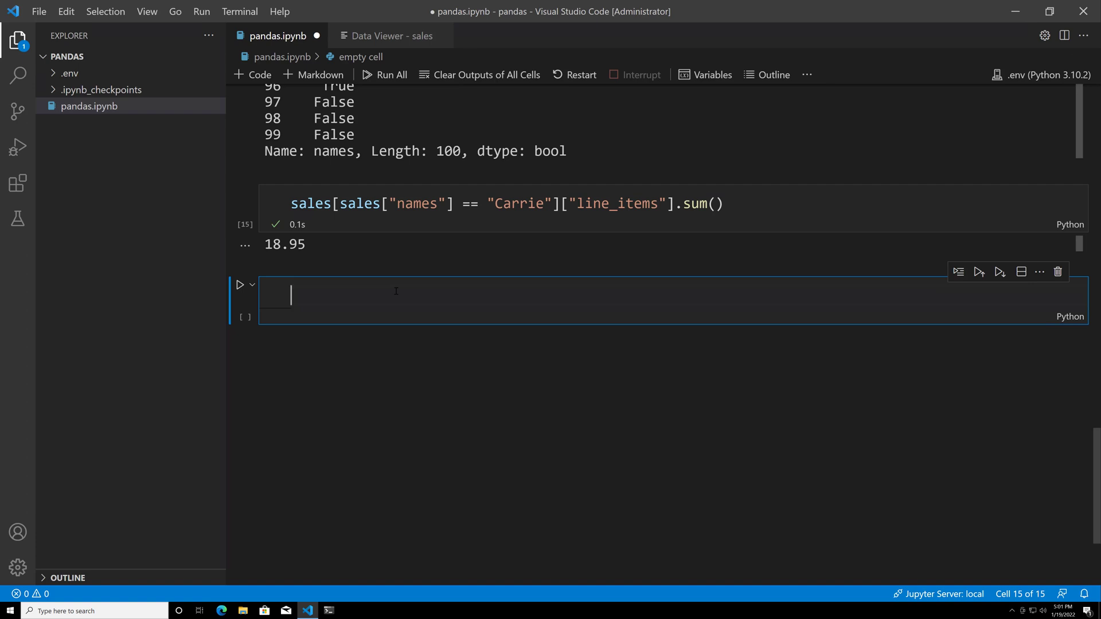
# - Write a for loop over sales["names"].unique() computing total as each name's summed line_items
pyautogui.write('for')
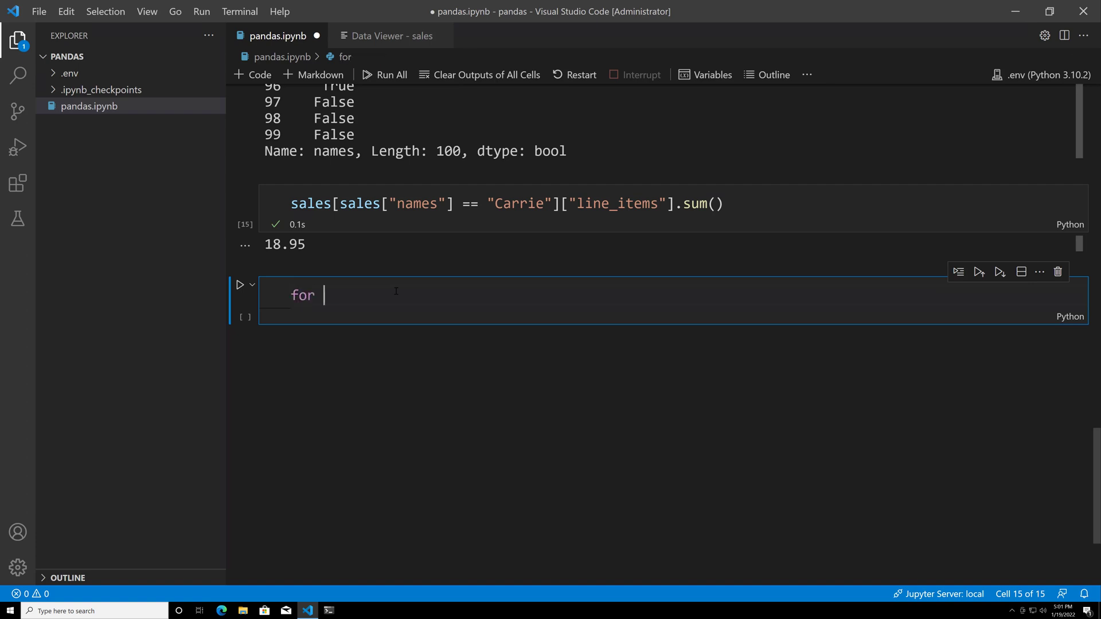
pyautogui.write('name in')
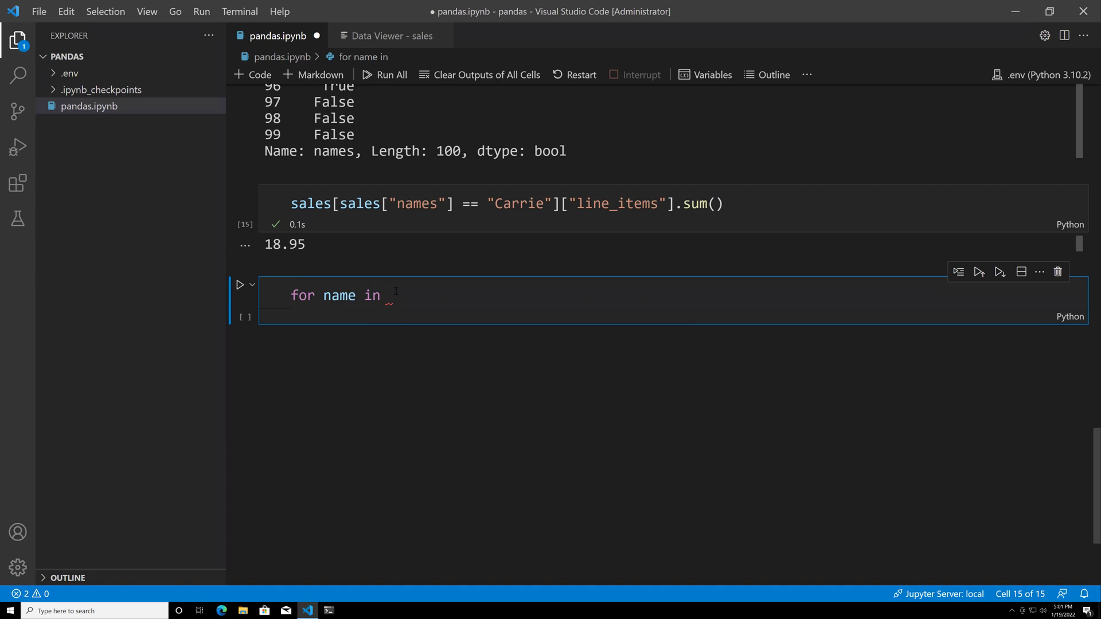
pyautogui.write('sale')
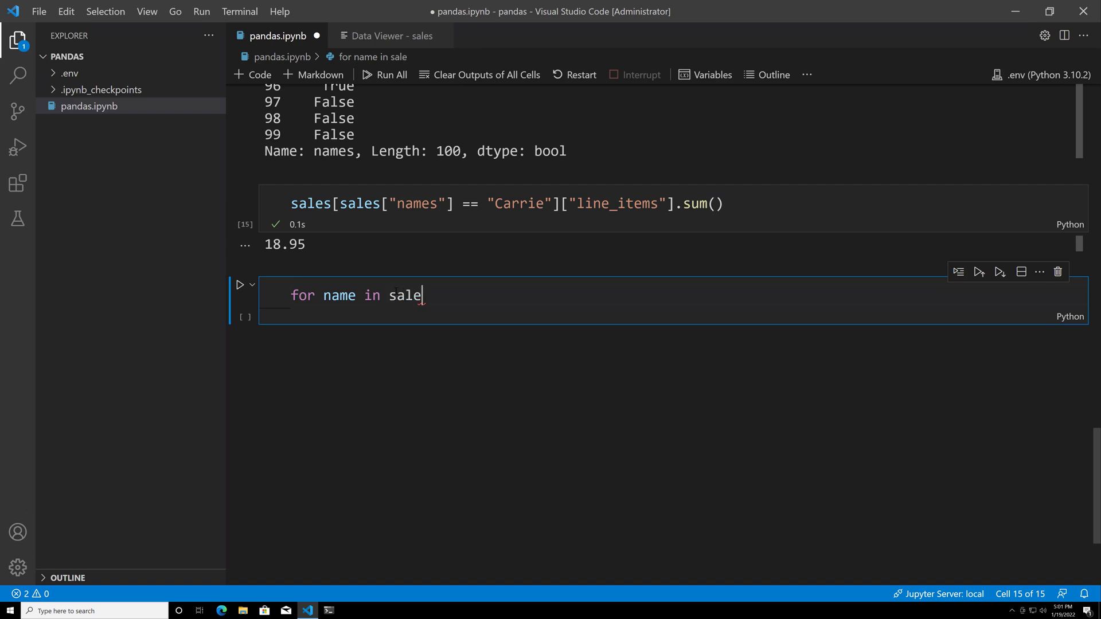
pyautogui.write('s["name"]')
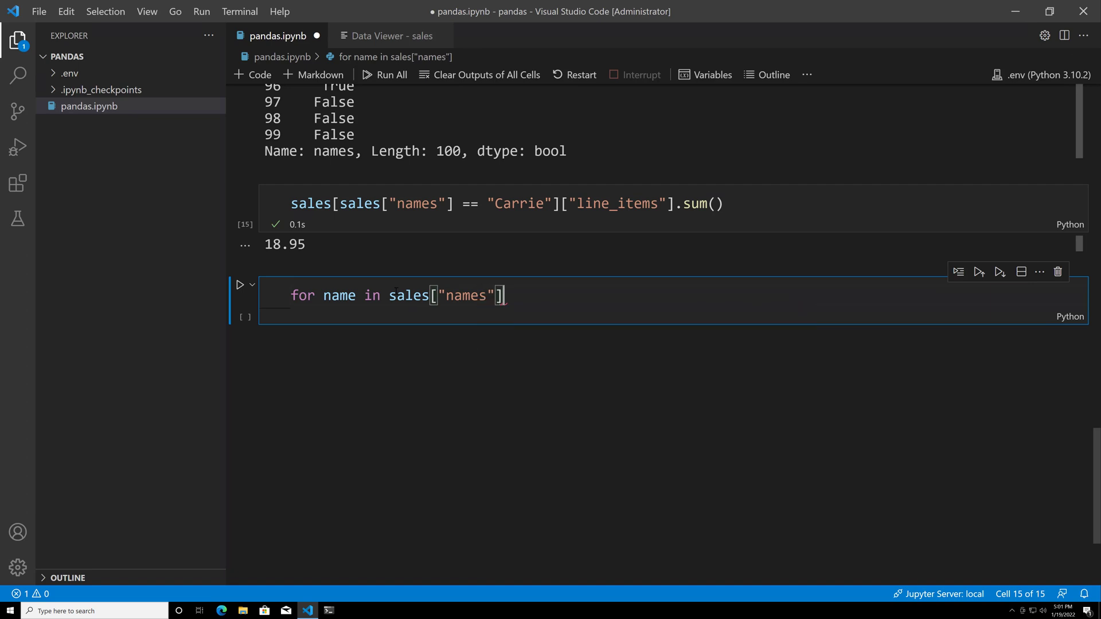
pyautogui.write('.unique():')
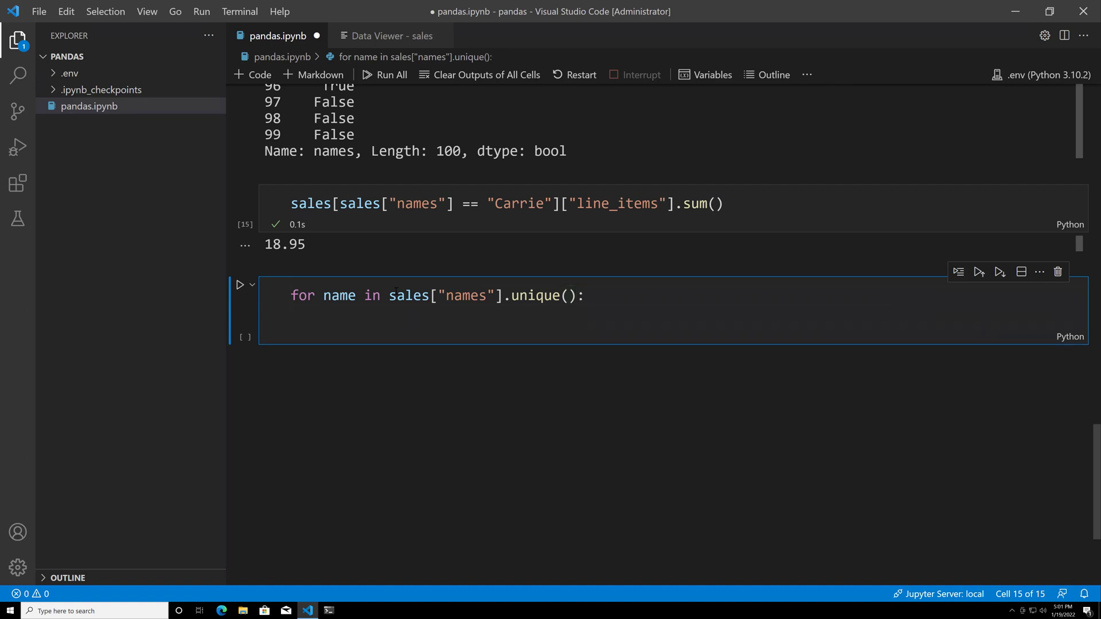
pyautogui.write('total =')
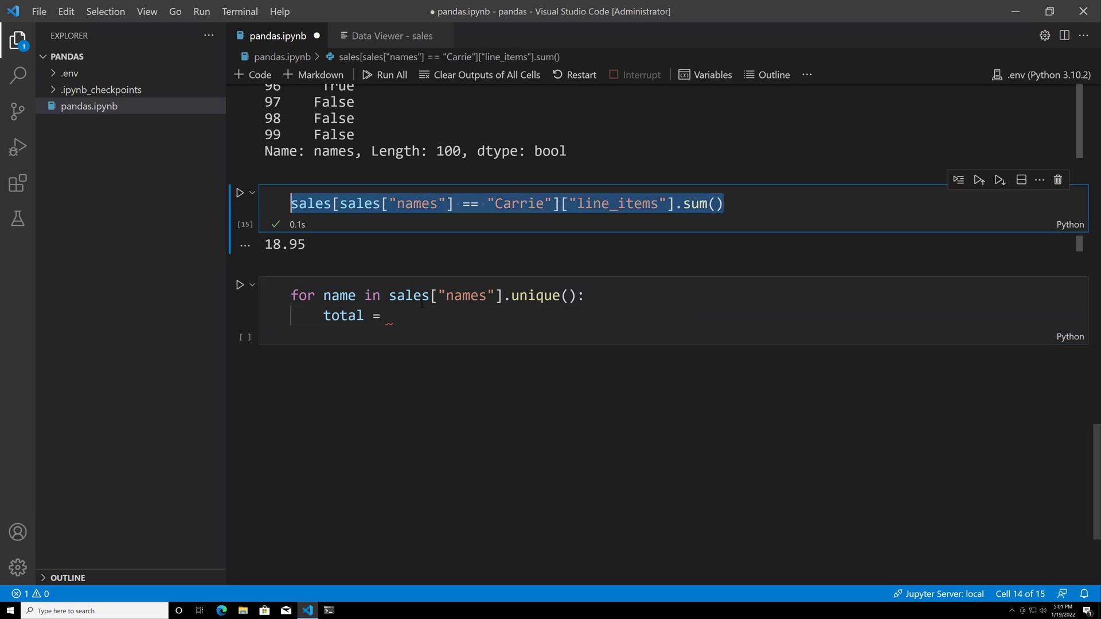
pyautogui.write('sales[sales["names"] == "Carrie"]["line_items"].sum()')
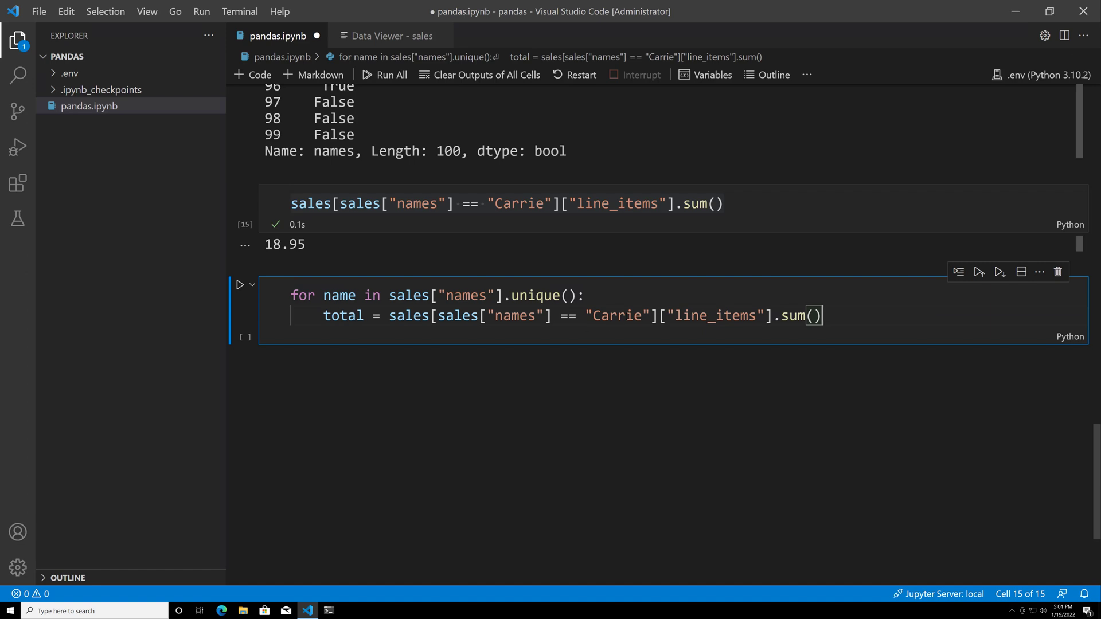
pyautogui.doubleClick(617, 317)
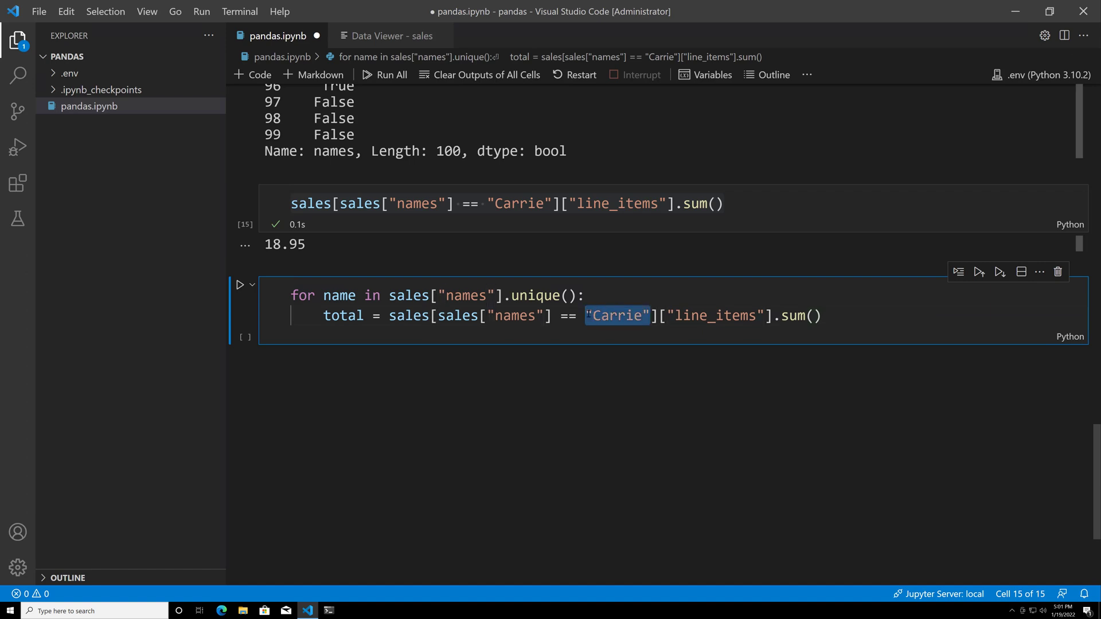
pyautogui.write('name')
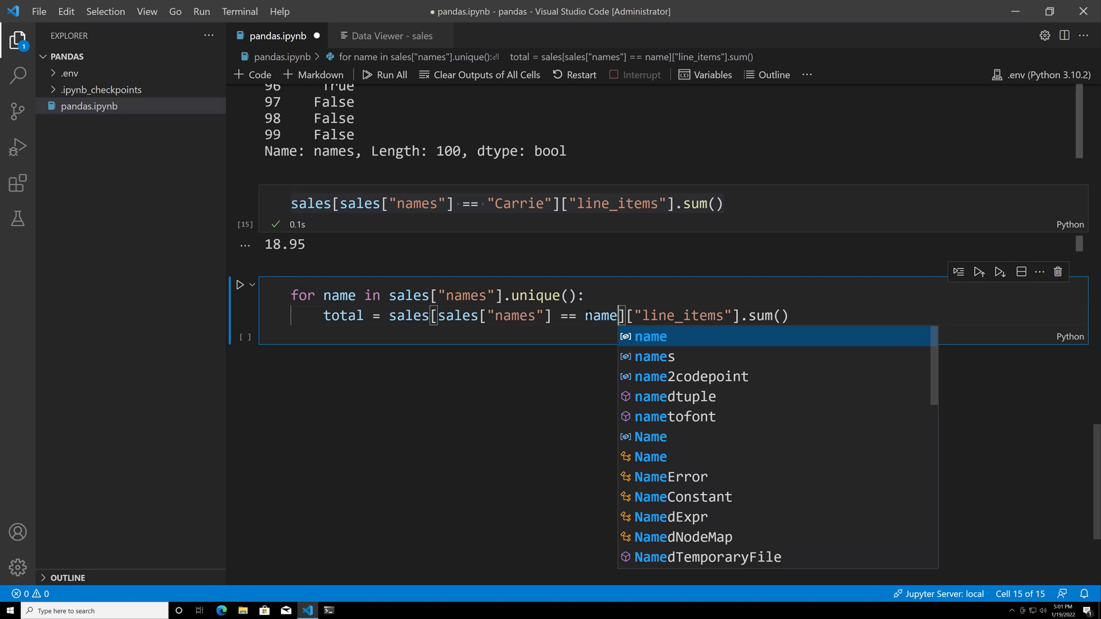
pyautogui.press('Escape')
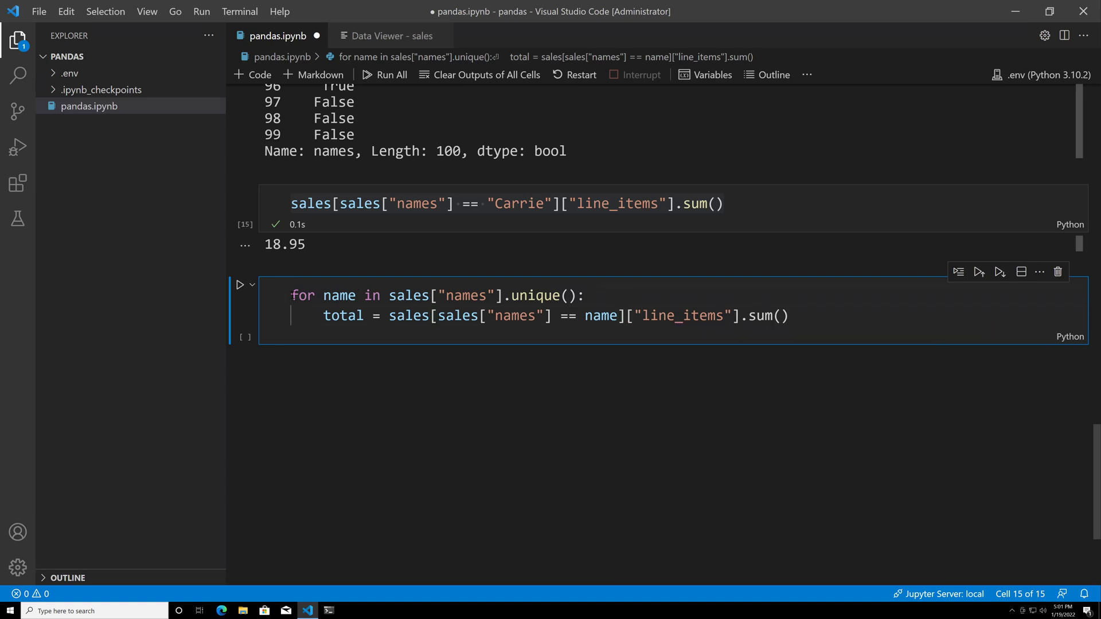
# - Initialise totals = {} above the loop and store totals[name] = total inside it
pyautogui.click(290, 295)
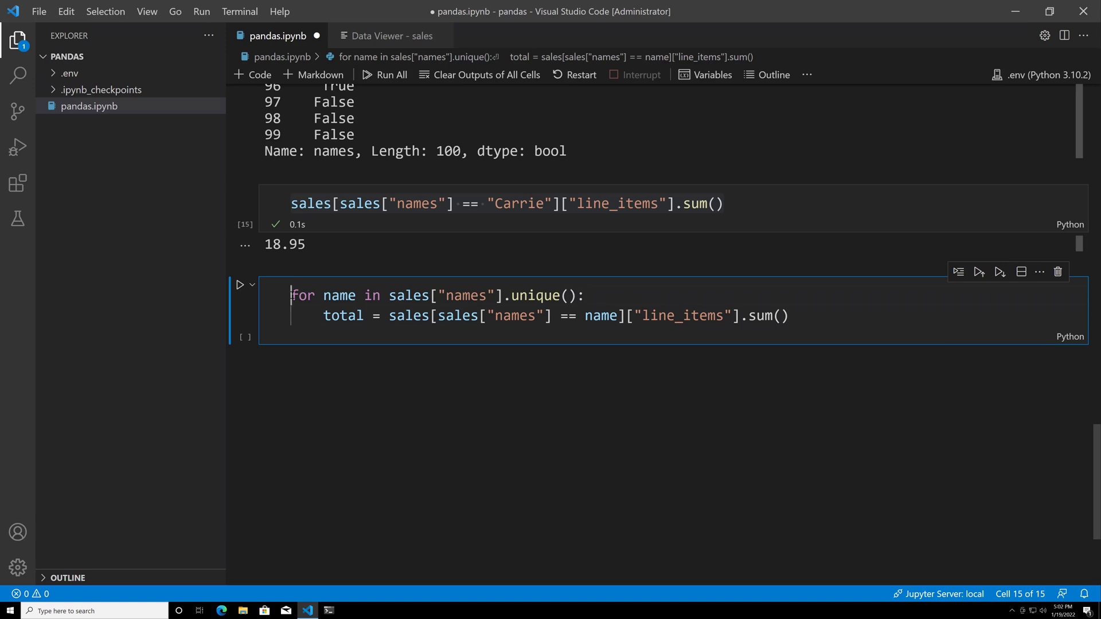
pyautogui.press('Enter')
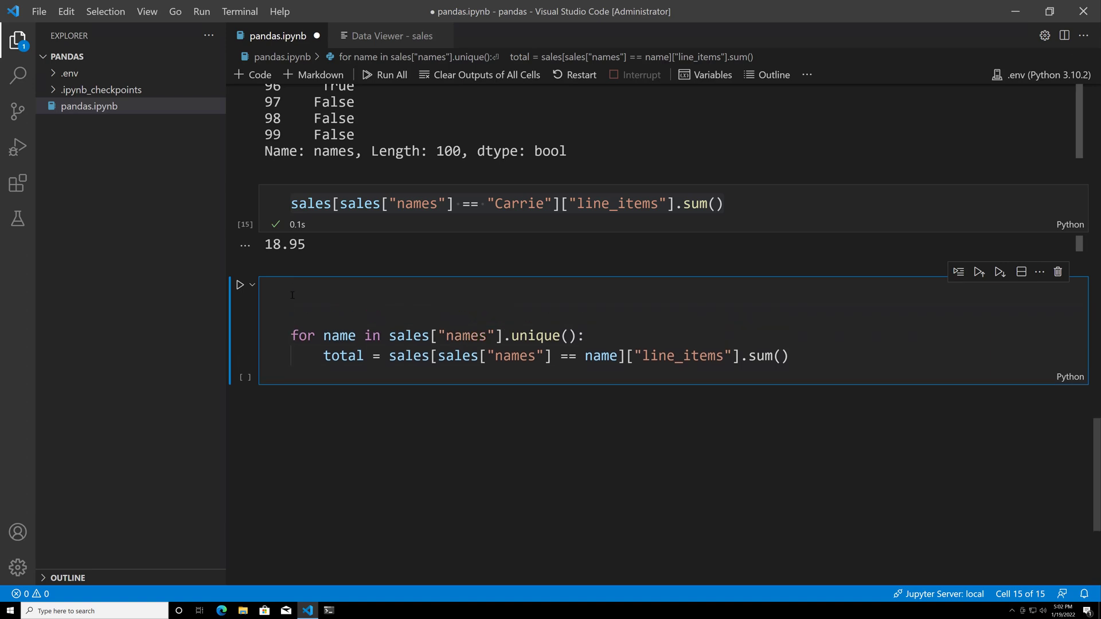
pyautogui.write('toa')
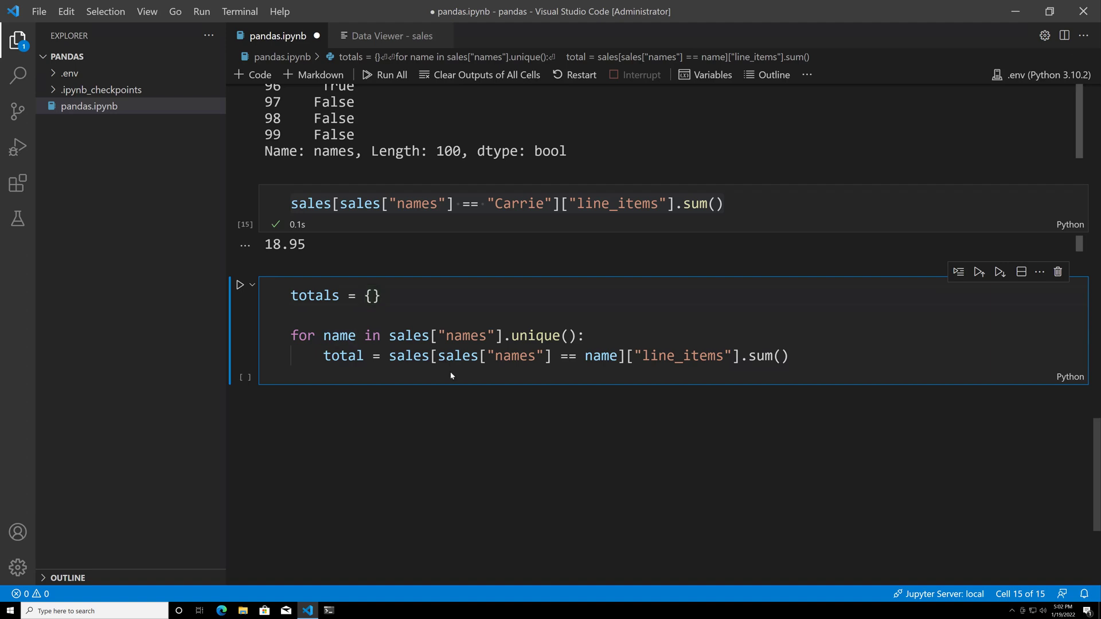
pyautogui.click(789, 356)
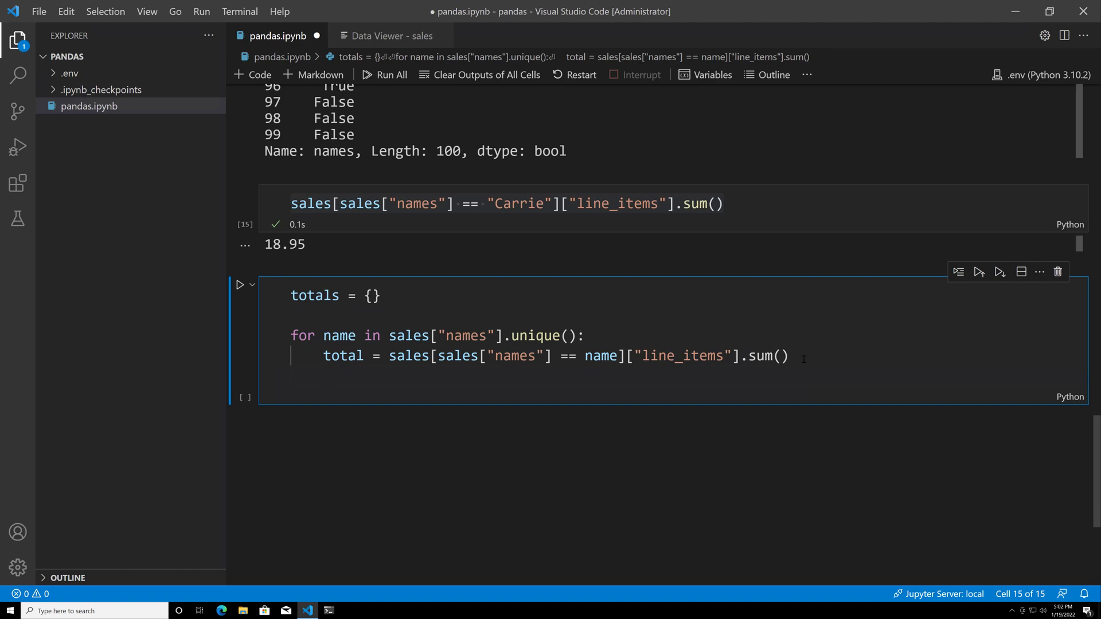
pyautogui.write('totals["')
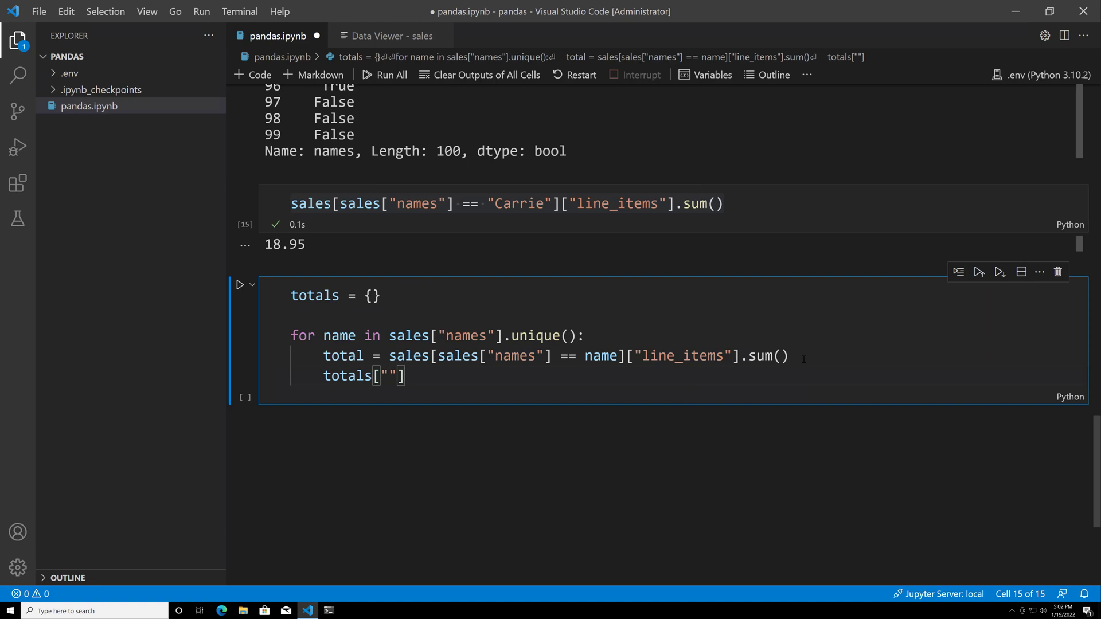
pyautogui.write('name')
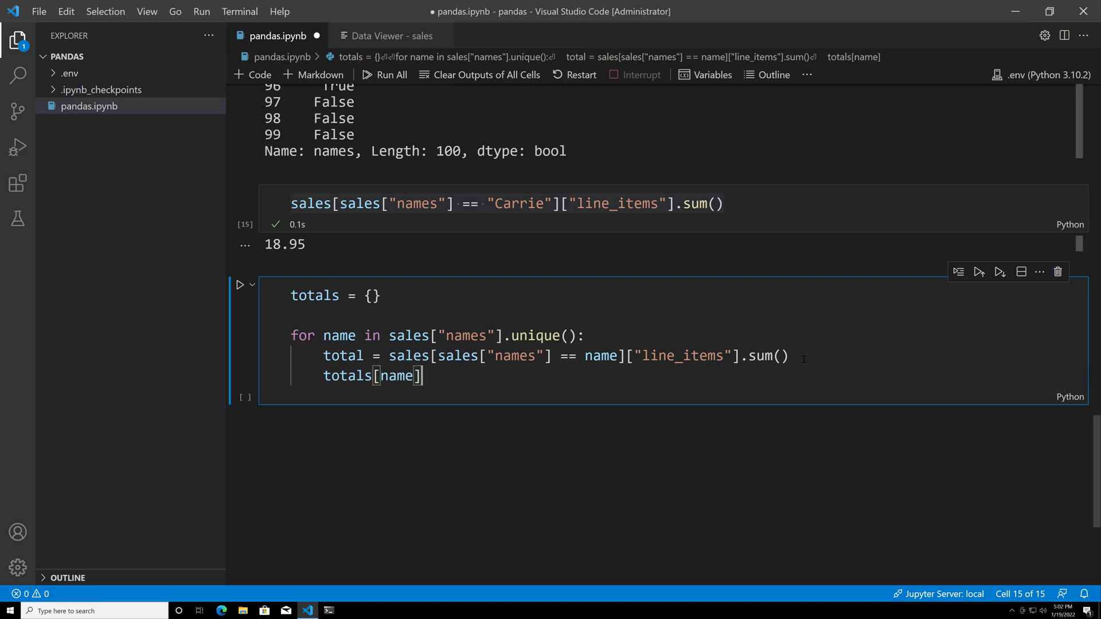
pyautogui.write('== ottal')
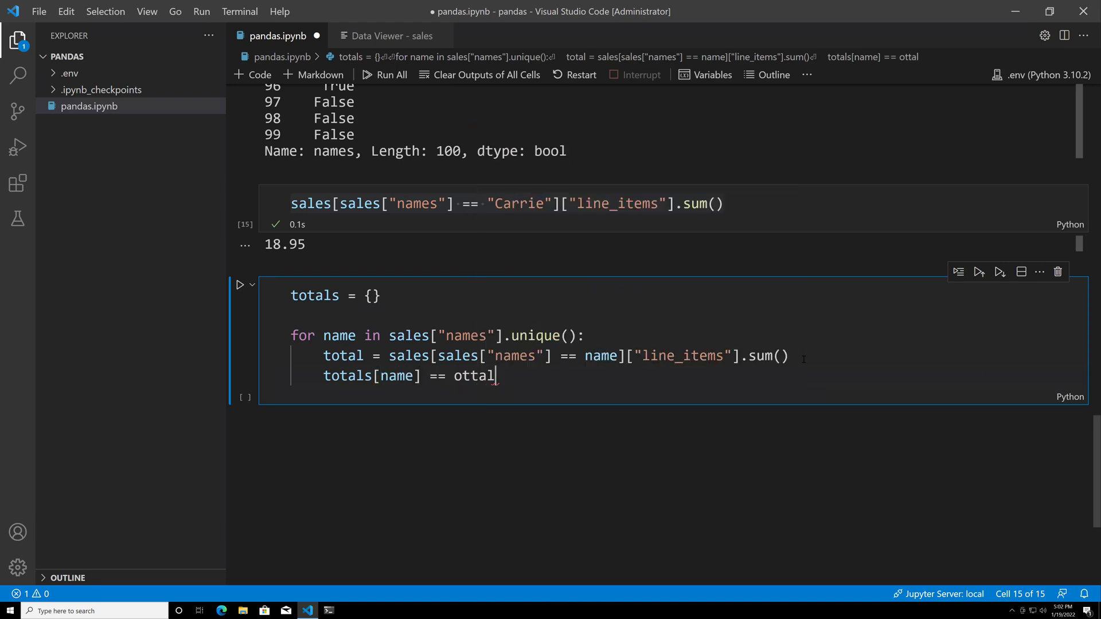
pyautogui.write('total')
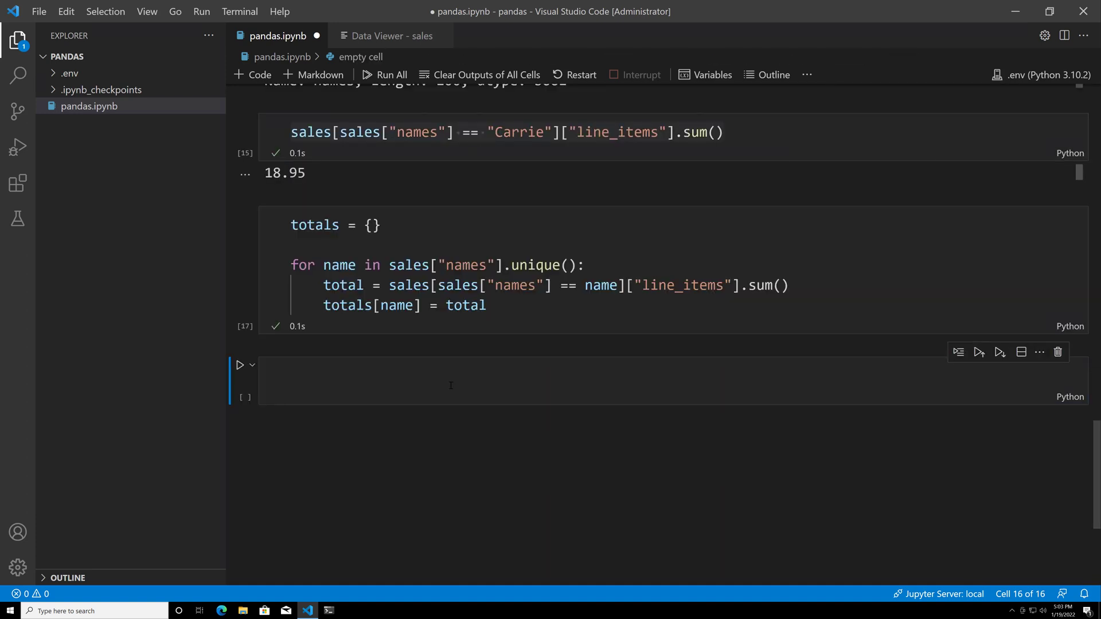
# - Evaluate totals in a new cell and scroll through the customers' summed amounts from Melissa to Erika
pyautogui.click(450, 380)
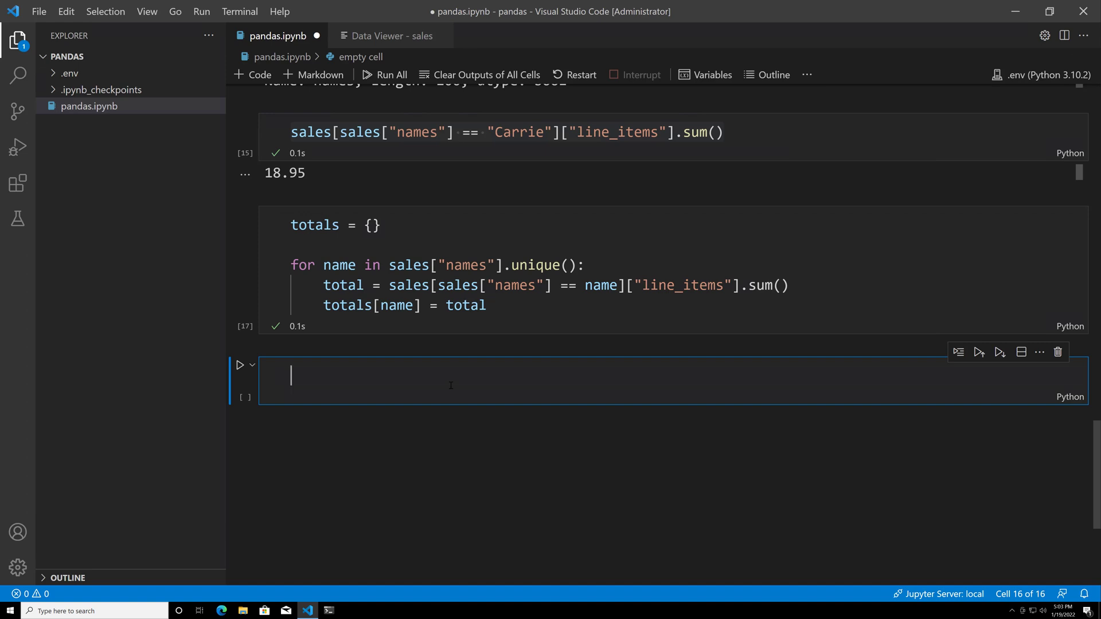
pyautogui.write('totals')
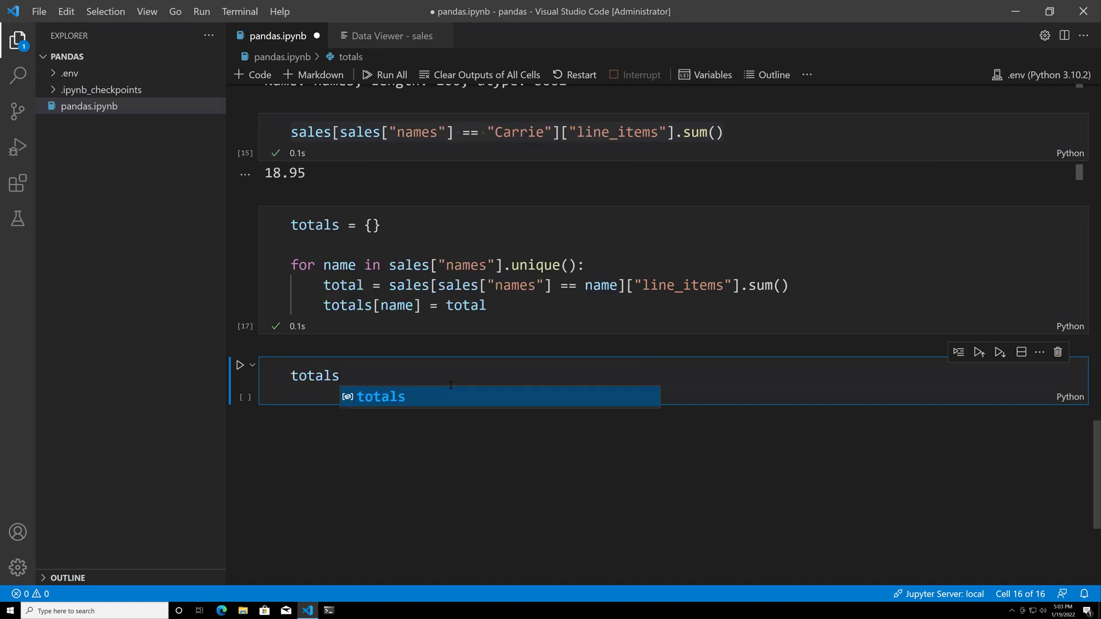
pyautogui.press('Escape')
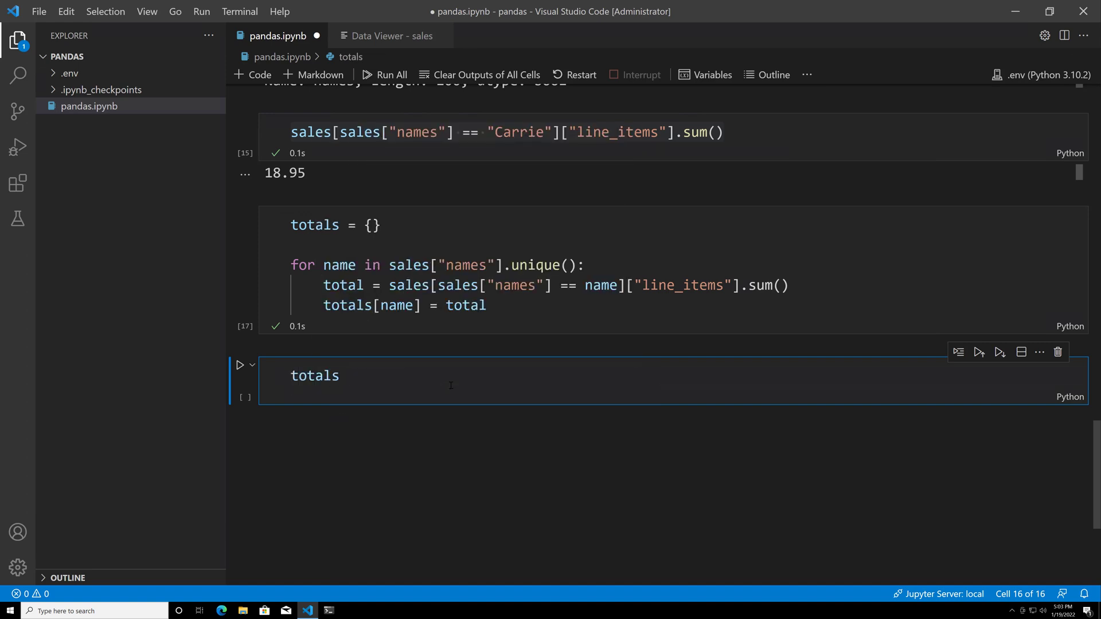
pyautogui.click(239, 365)
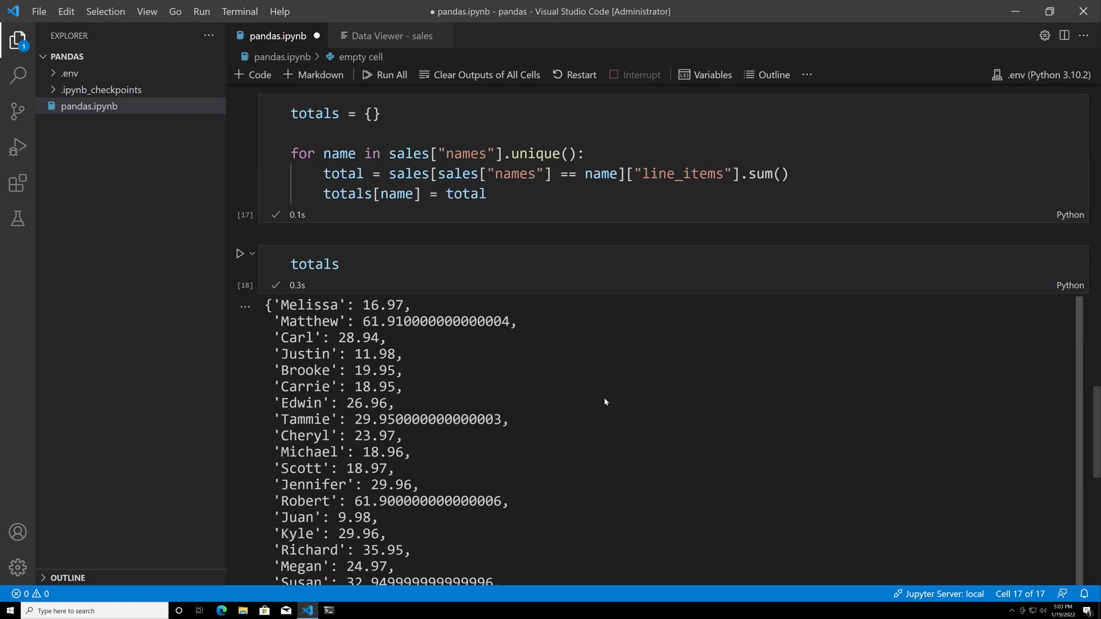
pyautogui.moveTo(624, 395)
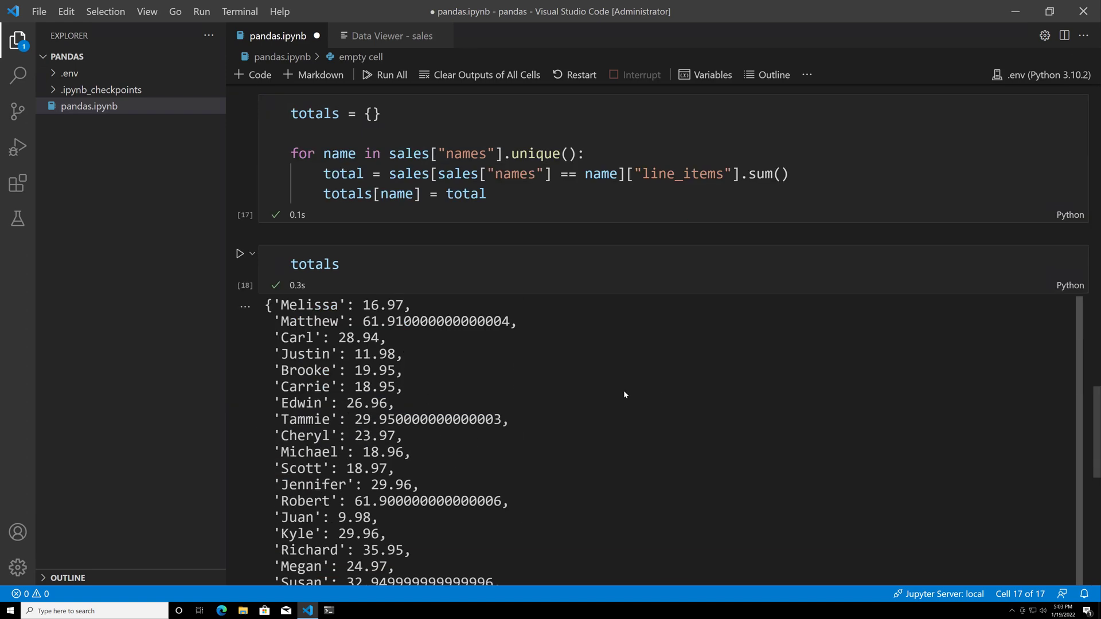
pyautogui.scroll(-3)
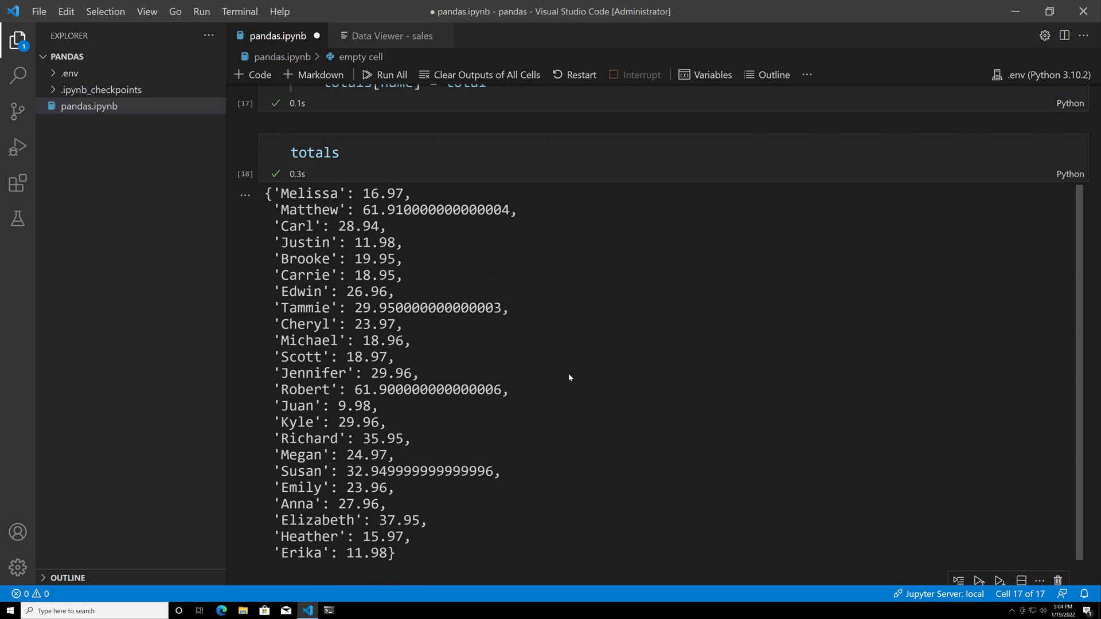
pyautogui.moveTo(591, 415)
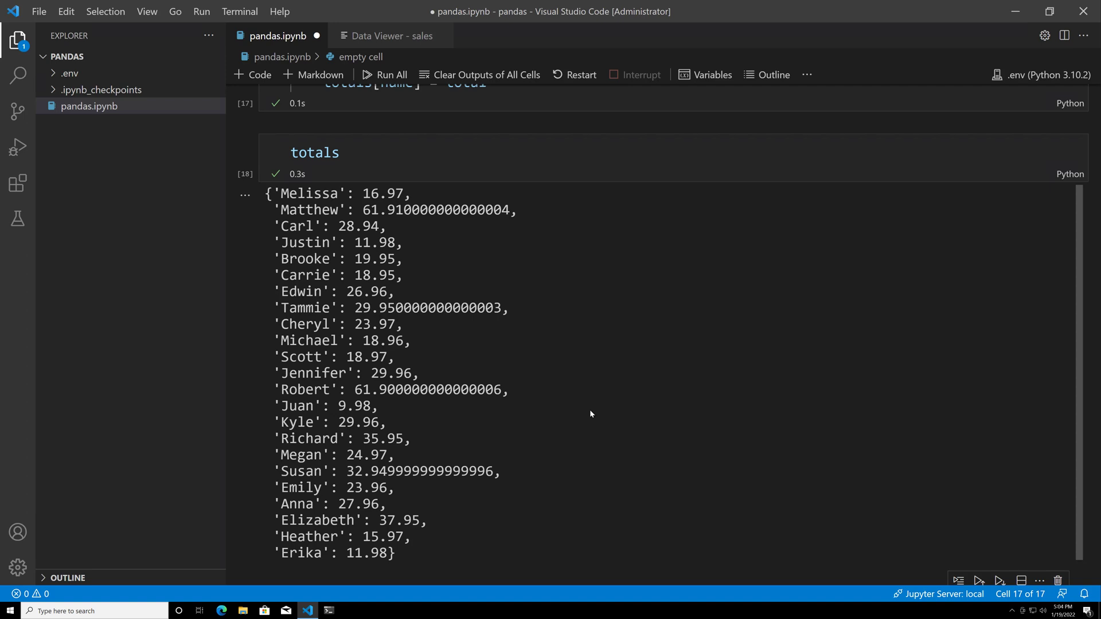
pyautogui.scroll(-3)
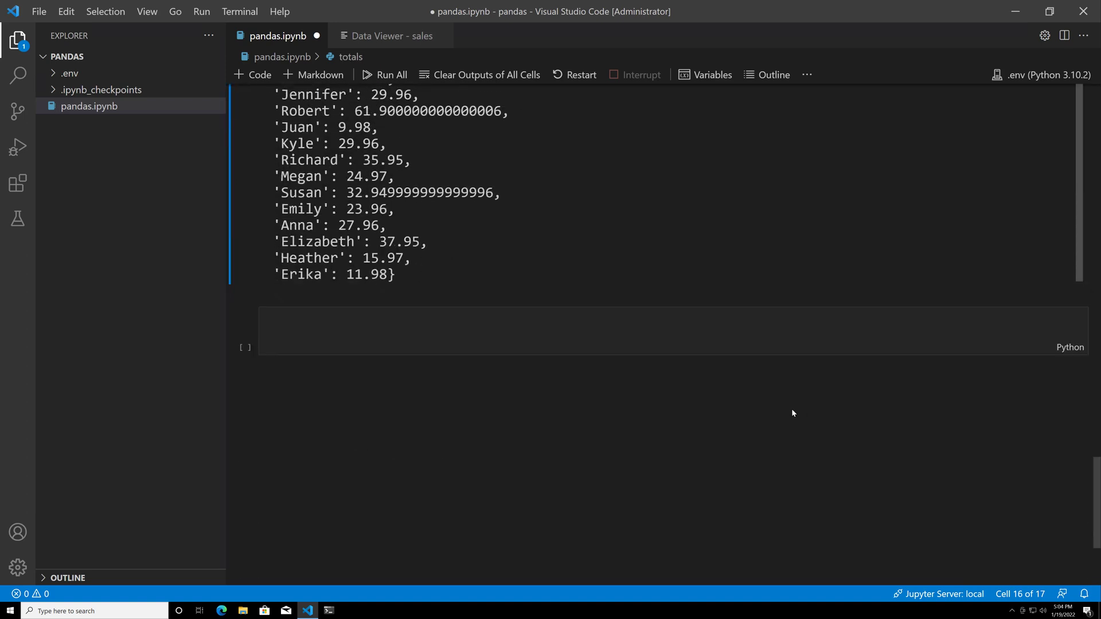
# - Build df = pd.DataFrame with "names" from totals.keys() and "totals" from totals.values()
pyautogui.click(604, 331)
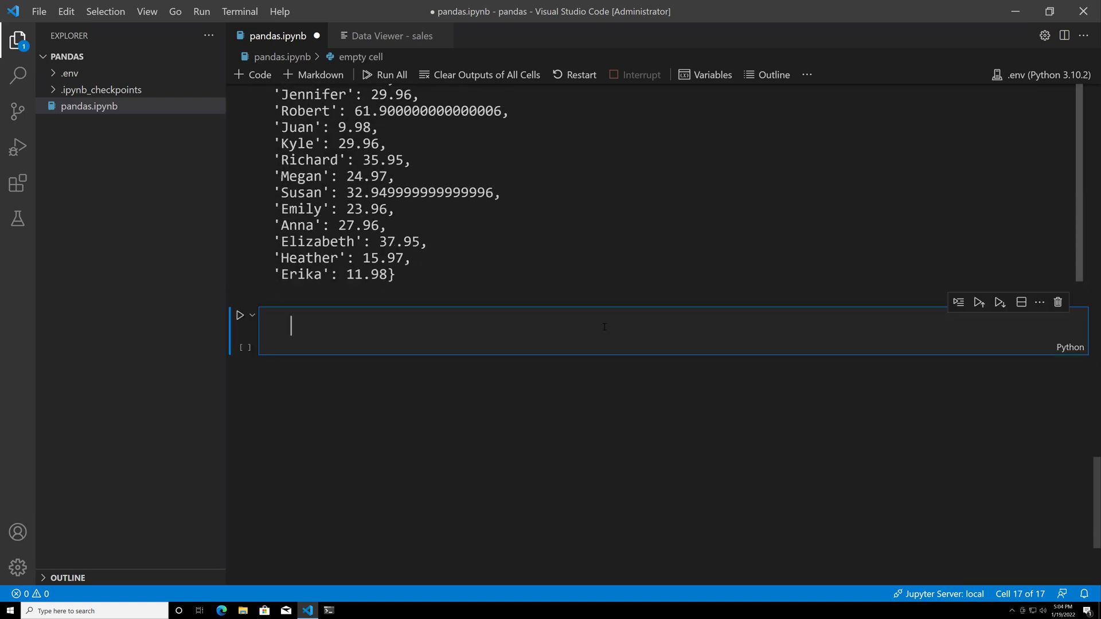
pyautogui.write('df =')
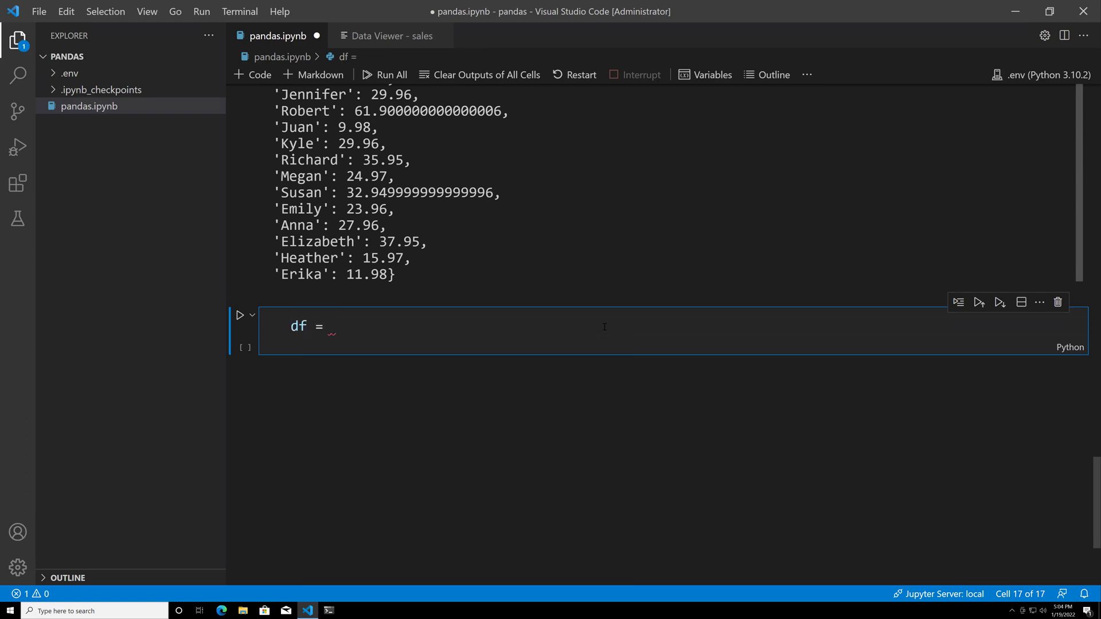
pyautogui.write('pd')
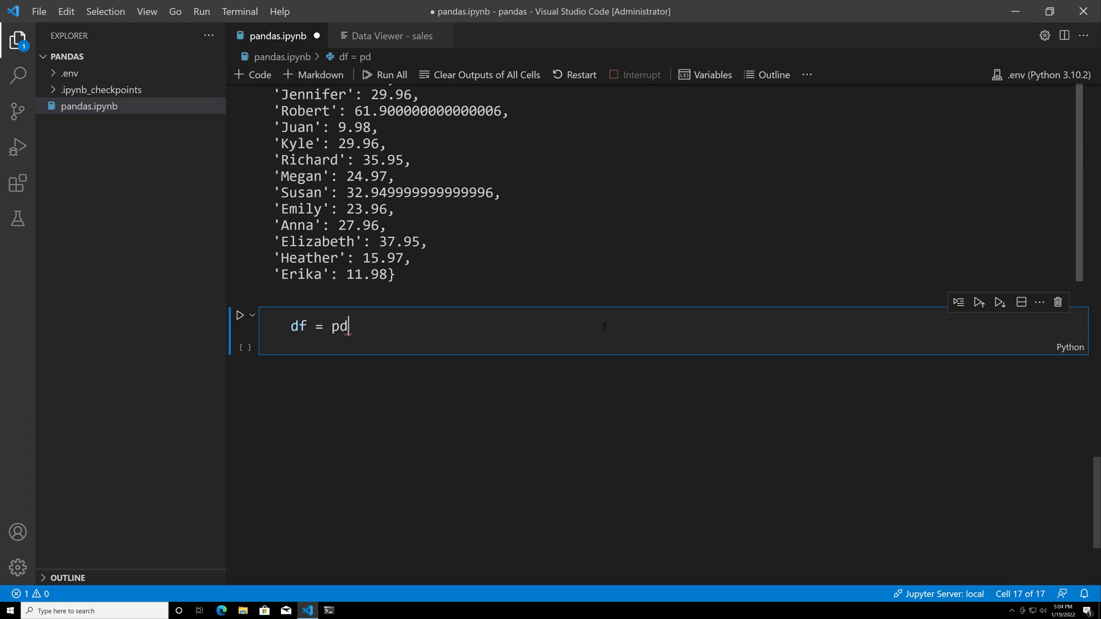
pyautogui.write('.DataFrame')
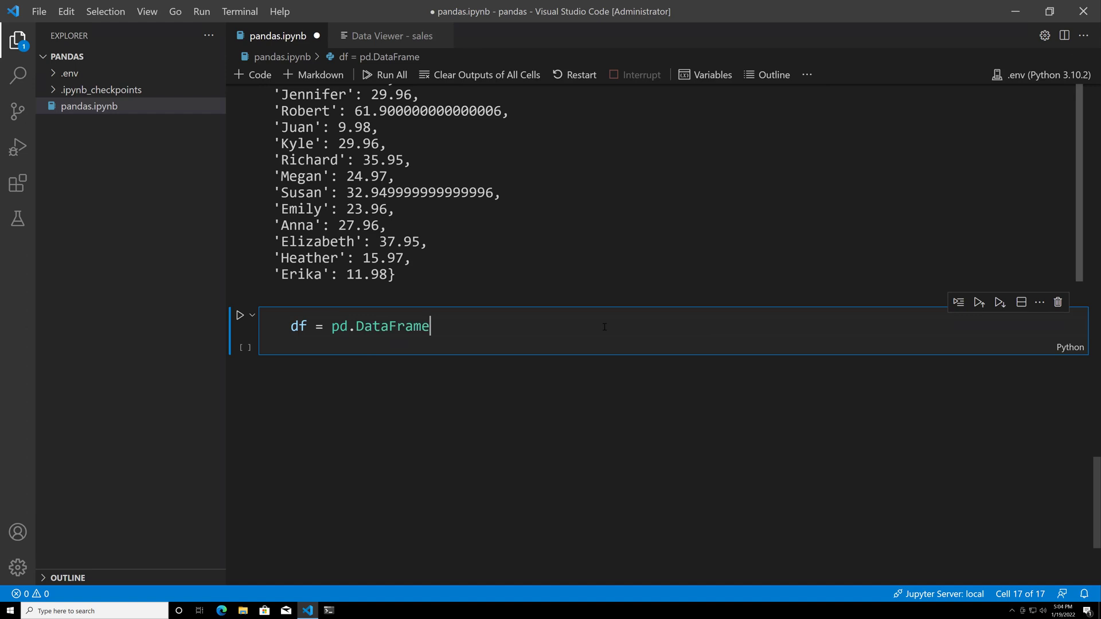
pyautogui.write('(data={')
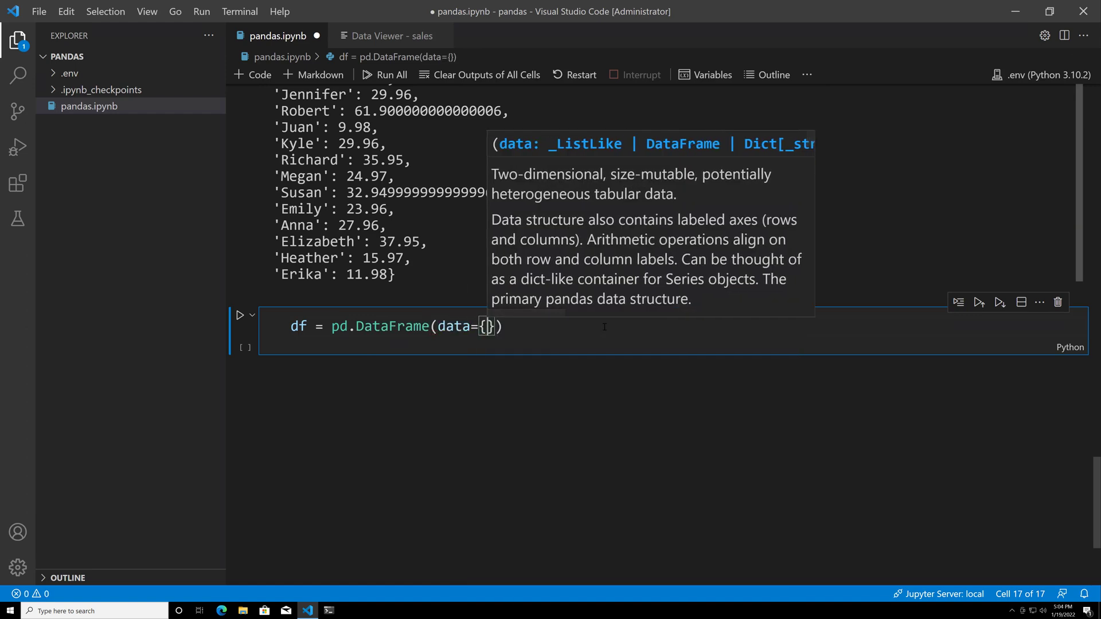
pyautogui.press('enter')
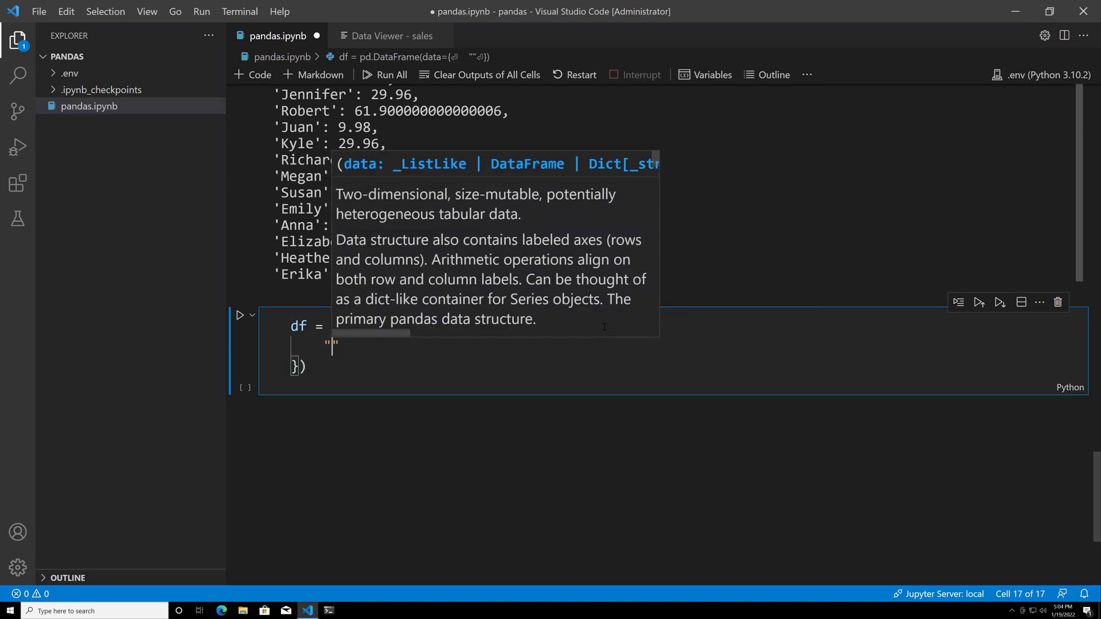
pyautogui.write('"names":')
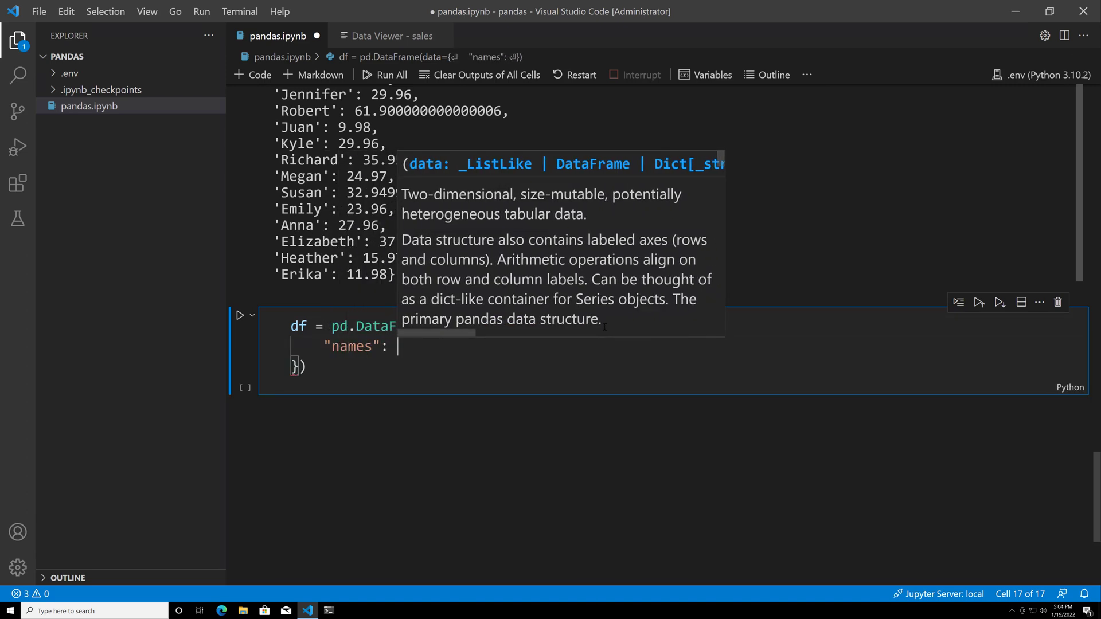
pyautogui.write('totals')
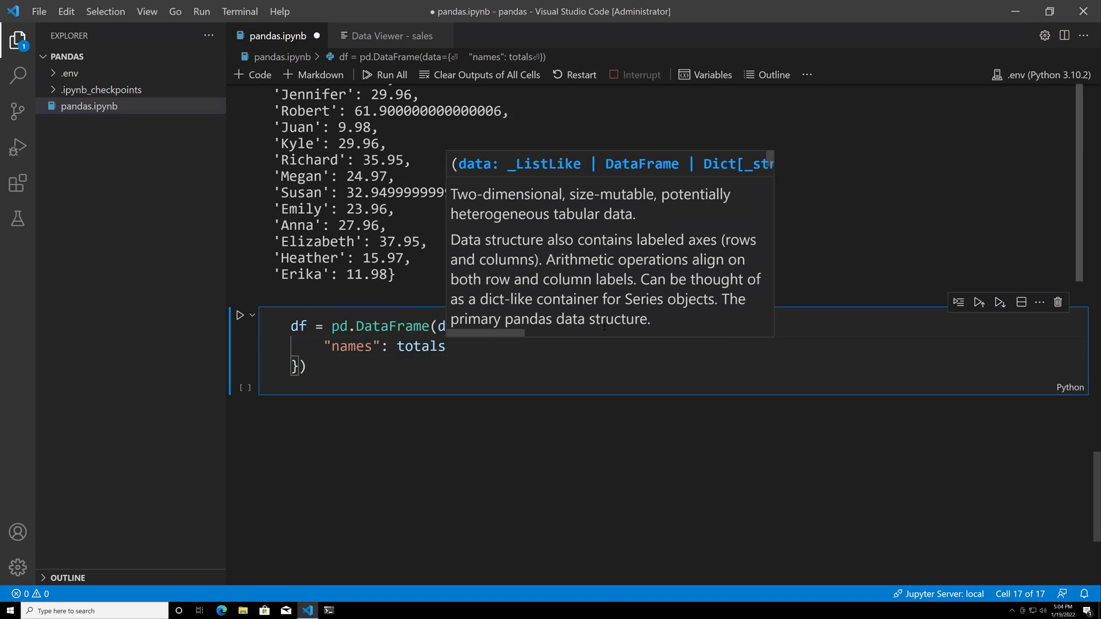
pyautogui.write('.keys(),')
pyautogui.write('"t')
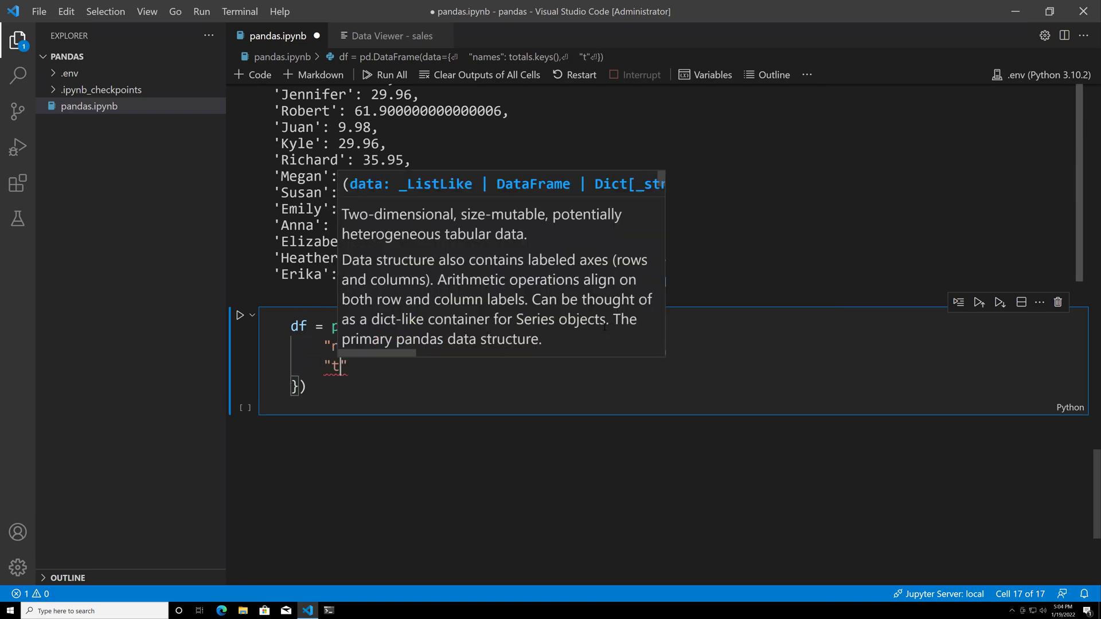
pyautogui.write('otals":')
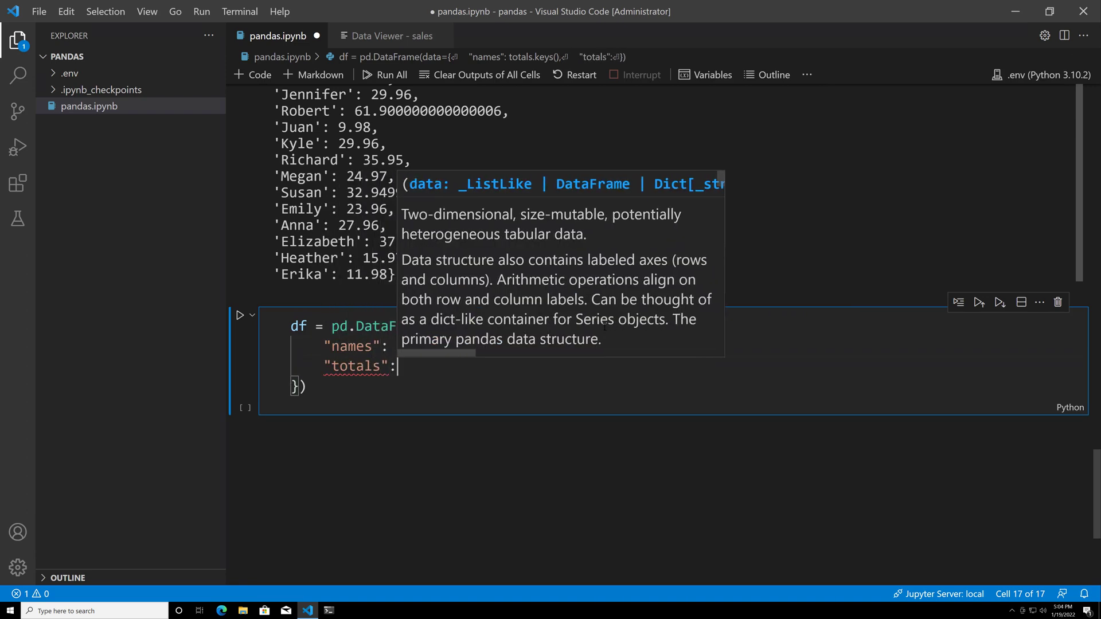
pyautogui.write('totals.')
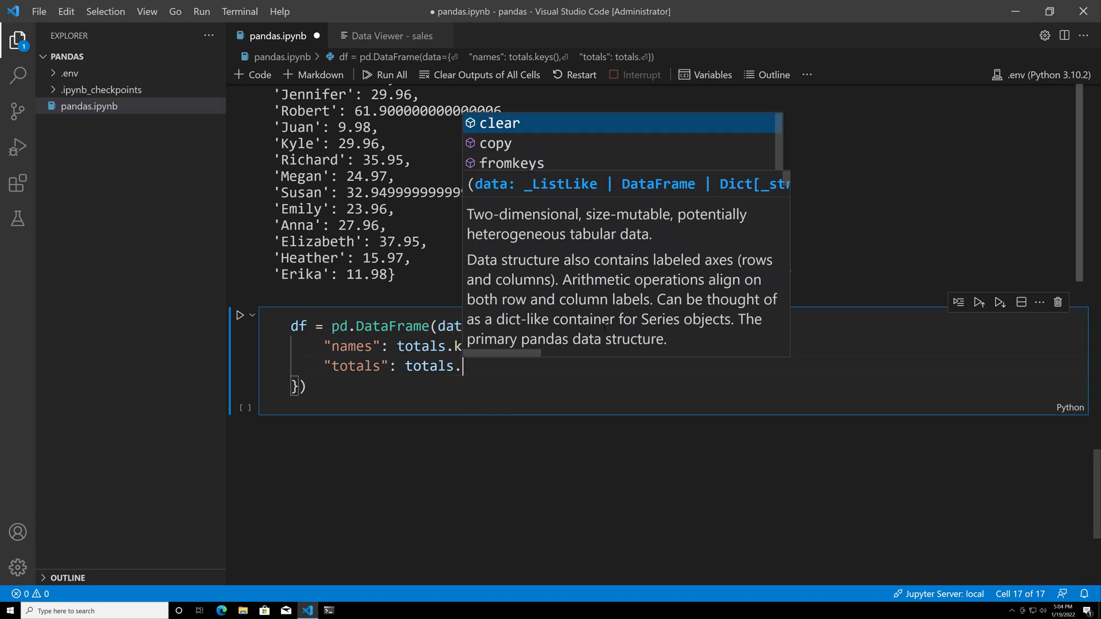
pyautogui.write('values()')
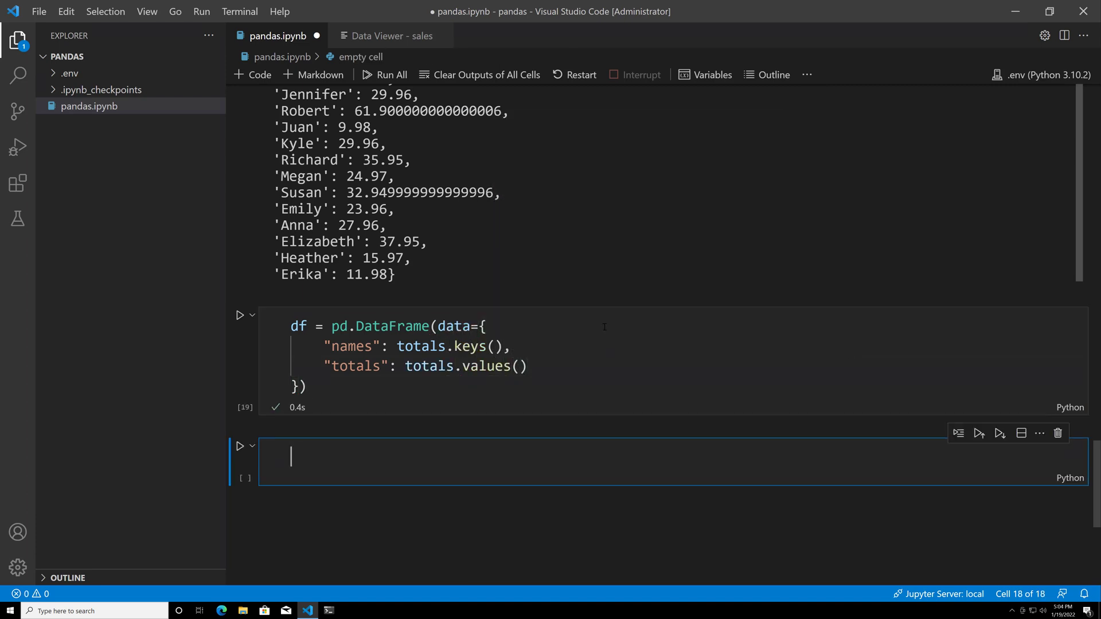
# - Run the cell ending in df to display the 23-row names and totals table
pyautogui.write('df')
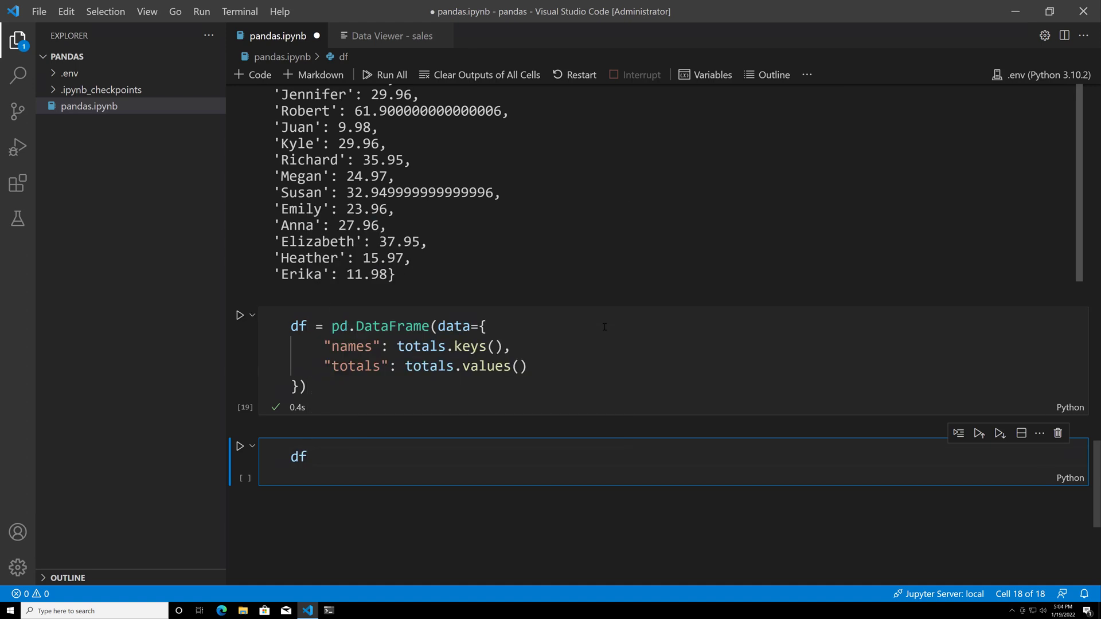
pyautogui.click(240, 447)
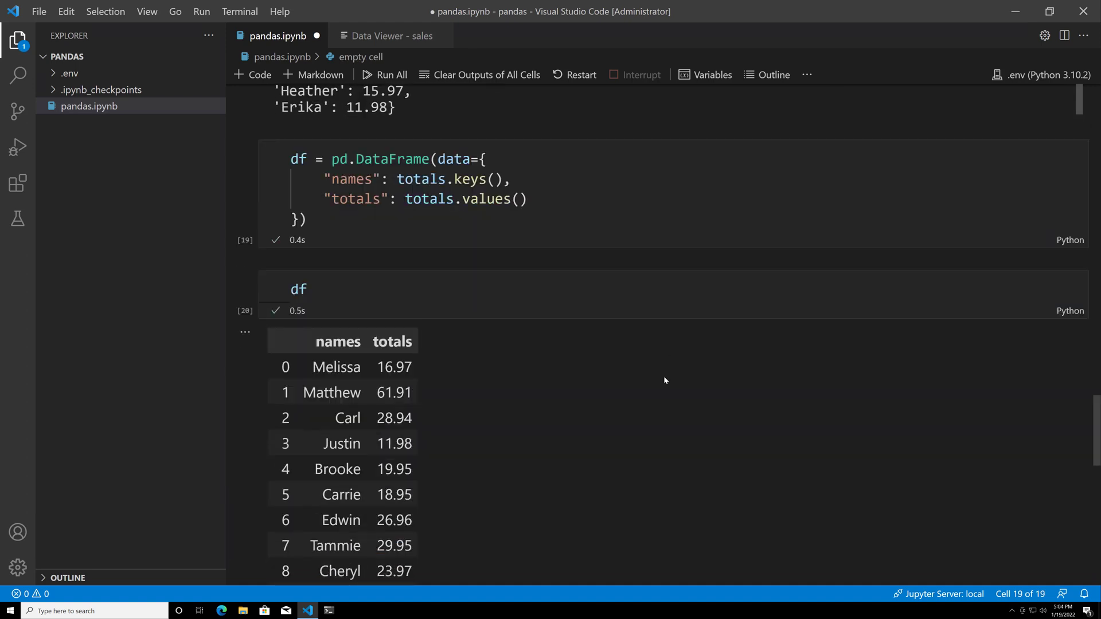
pyautogui.scroll(-3)
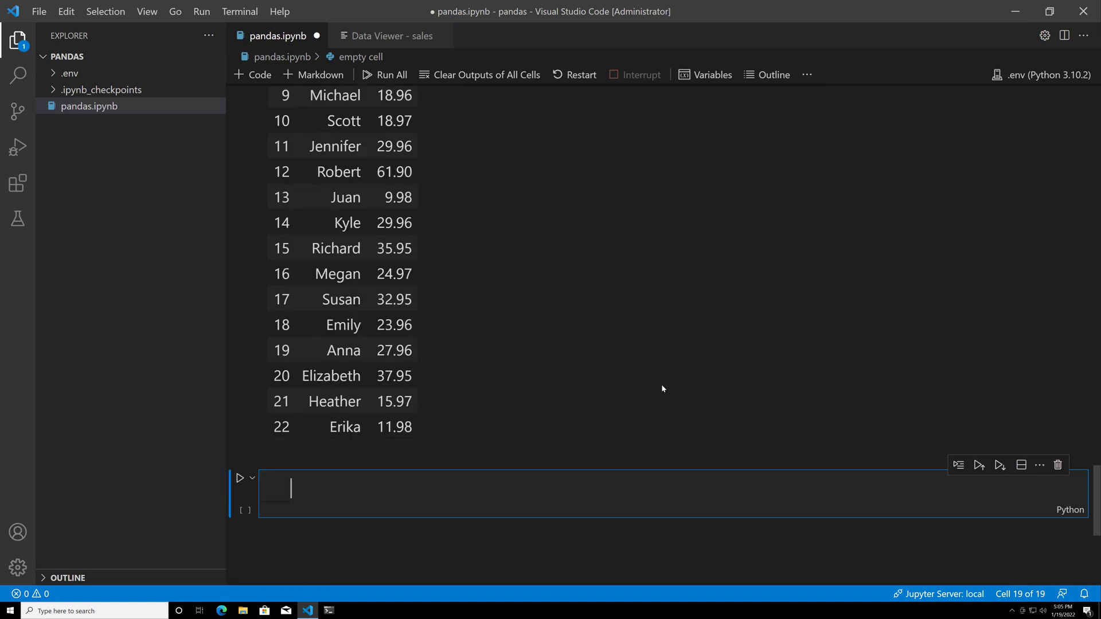
pyautogui.moveTo(656, 489)
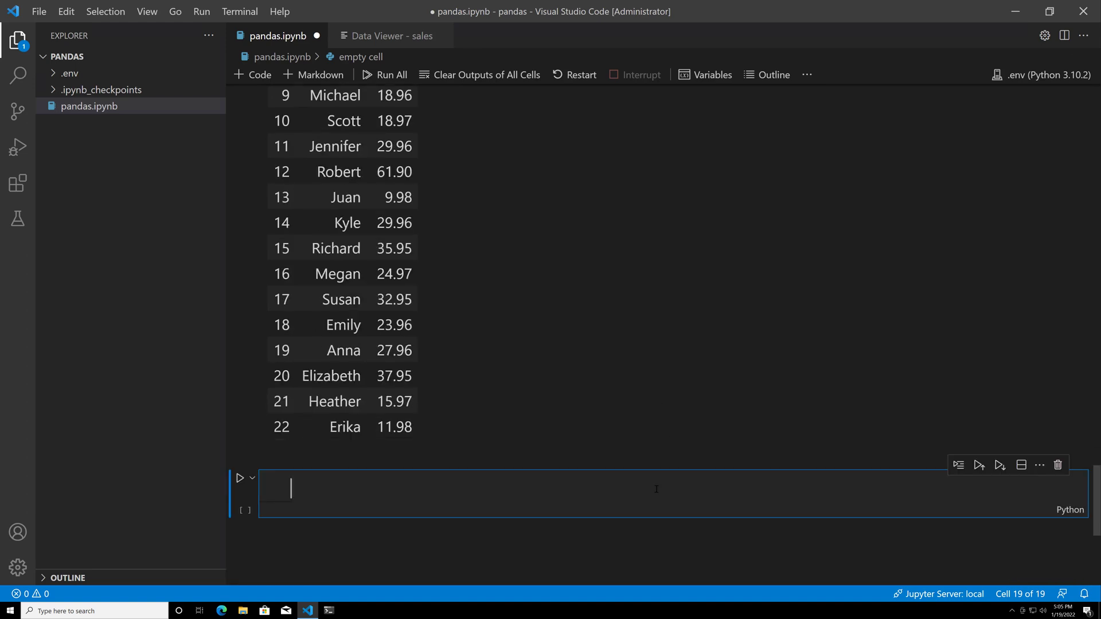
# - Write df.to_csv("totals.csv", index=False) to export the names and totals, dismissing the extension notice
pyautogui.write('df.to_csv(')
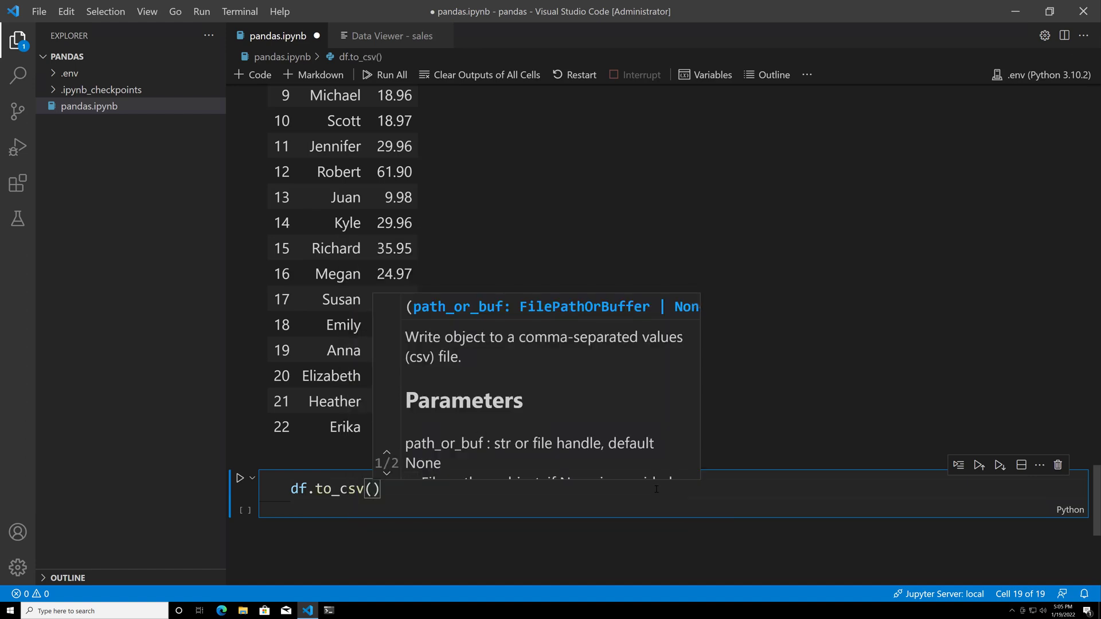
pyautogui.write('""')
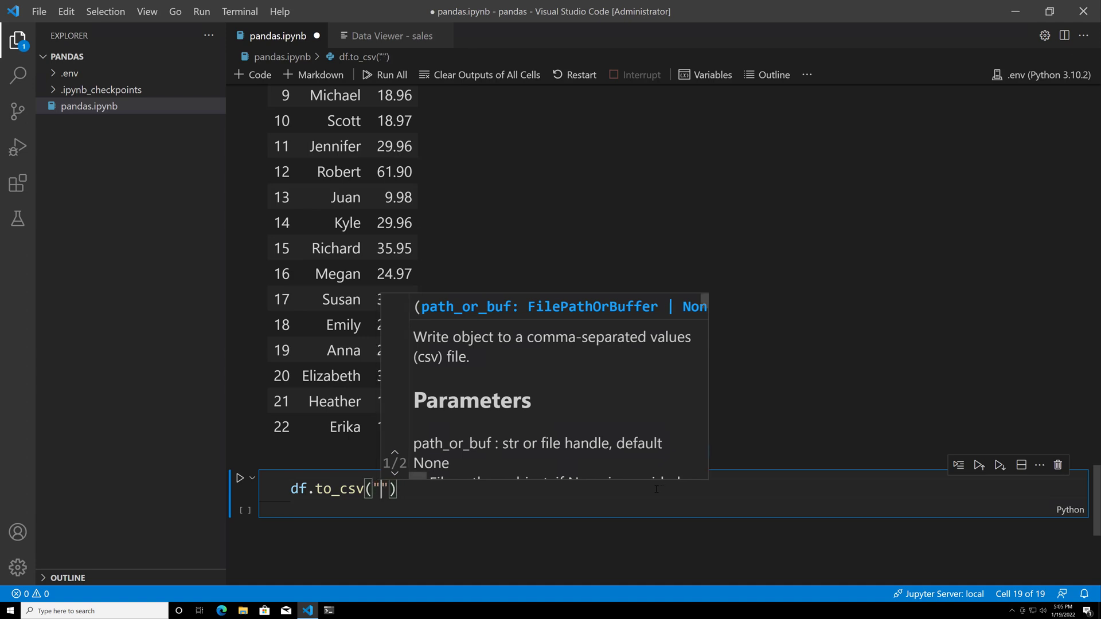
pyautogui.write('total')
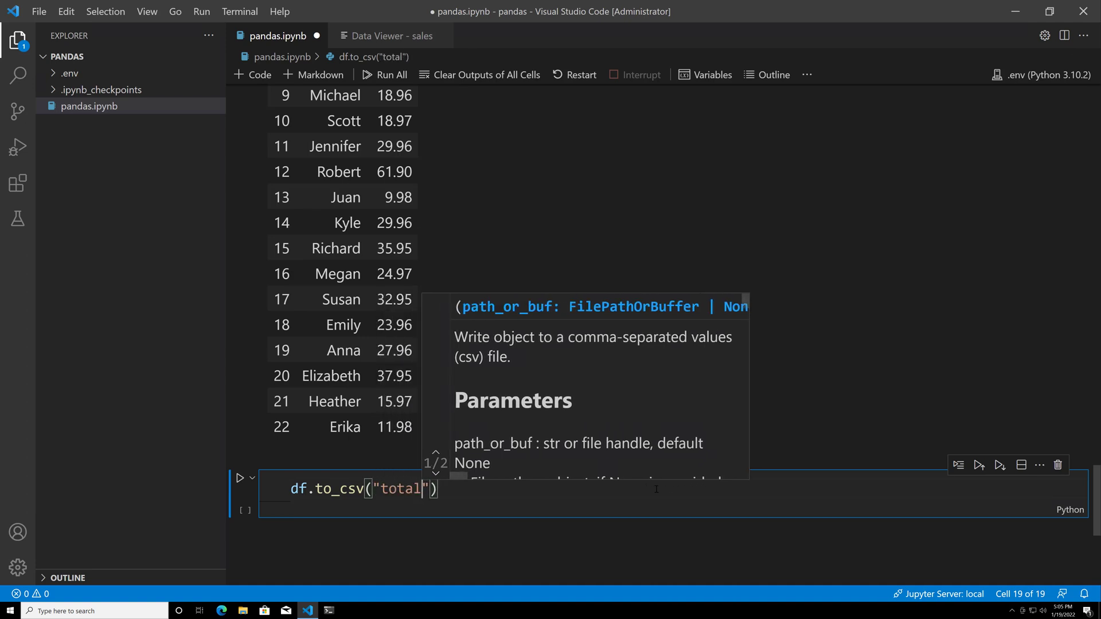
pyautogui.write('s.csv')
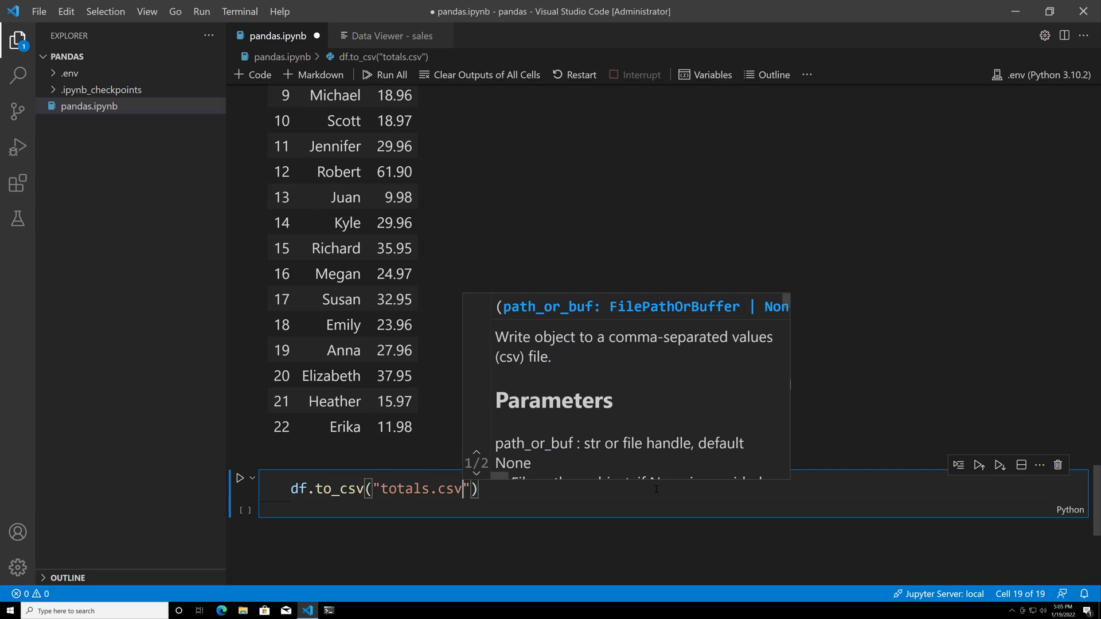
pyautogui.write(', colum')
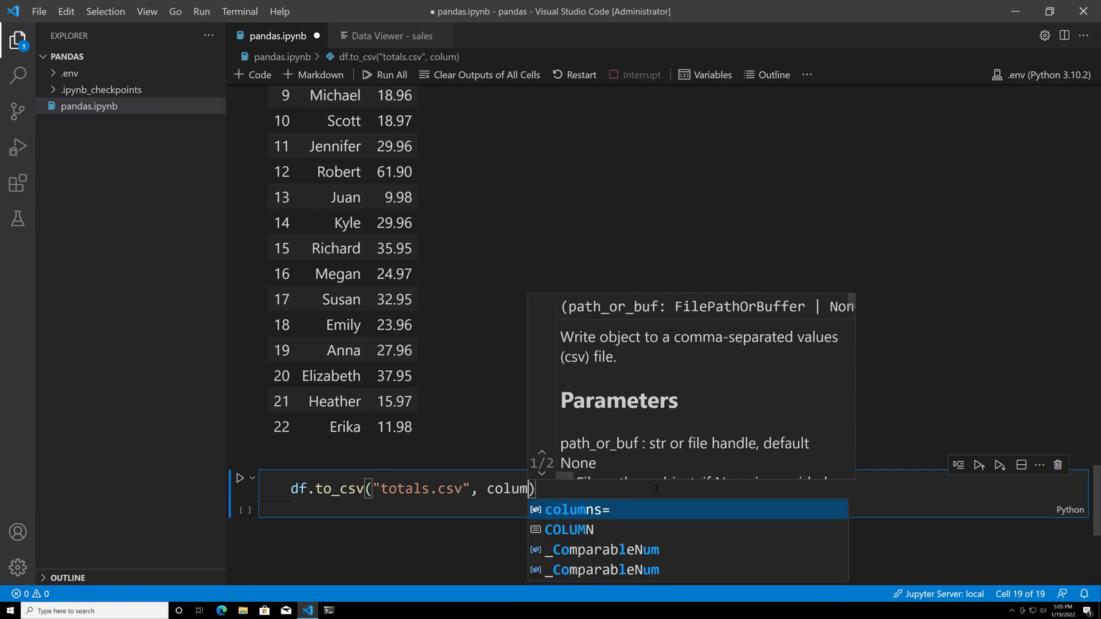
pyautogui.write(')')
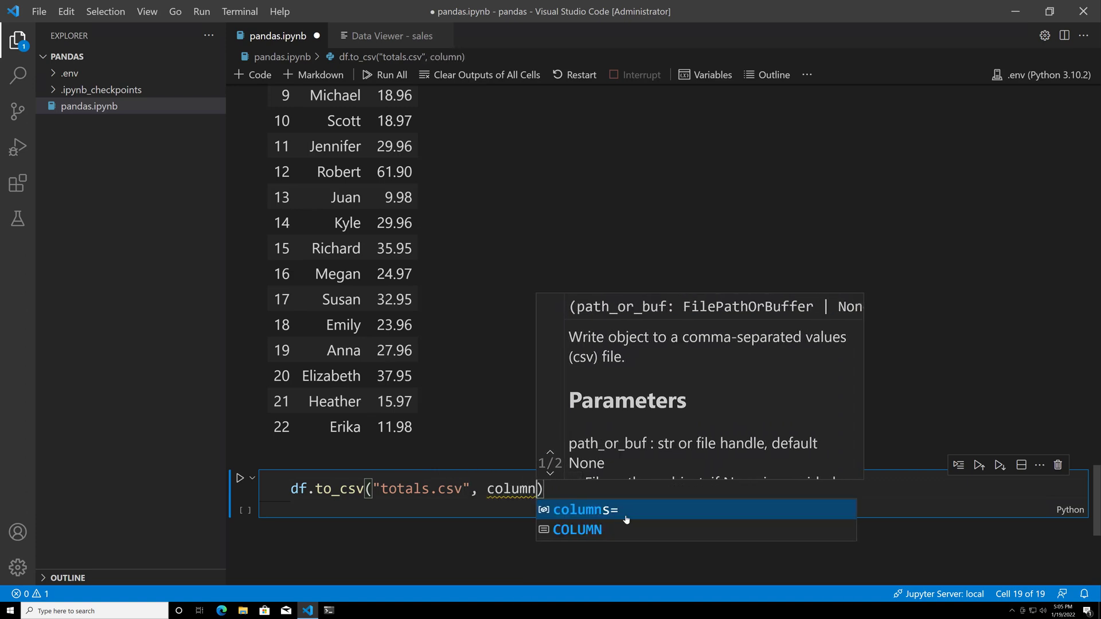
pyautogui.moveTo(645, 517)
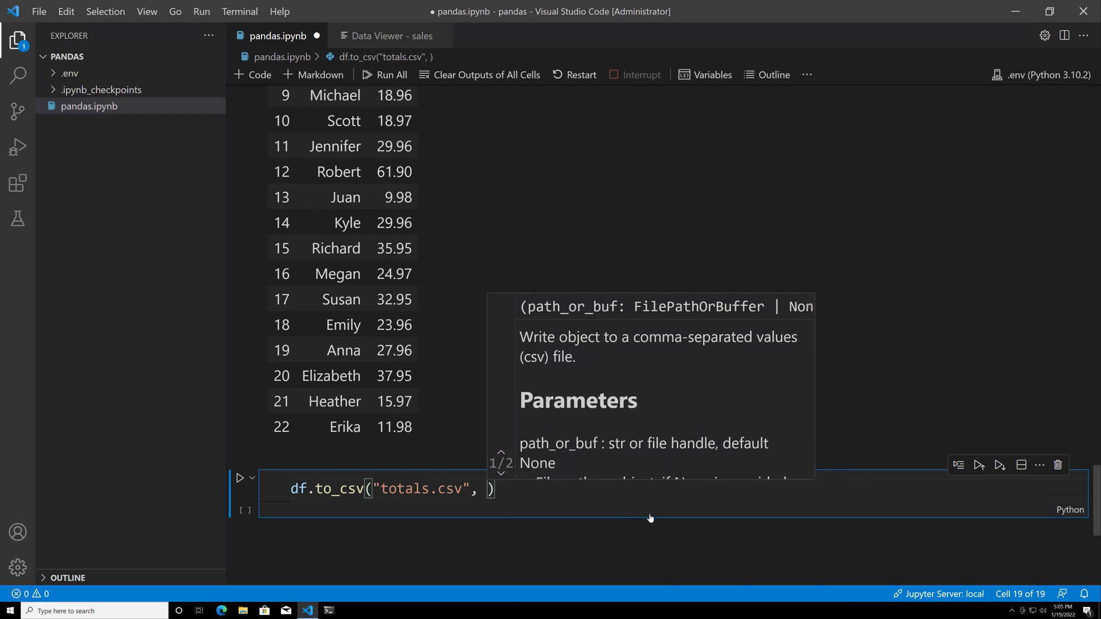
pyautogui.write('index=')
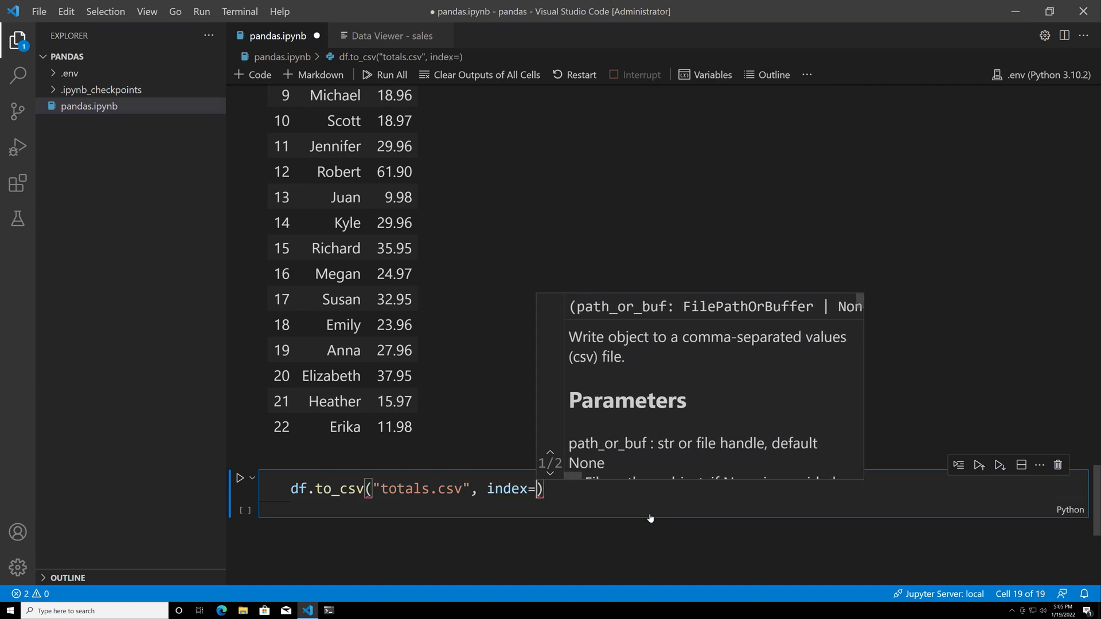
pyautogui.write('False')
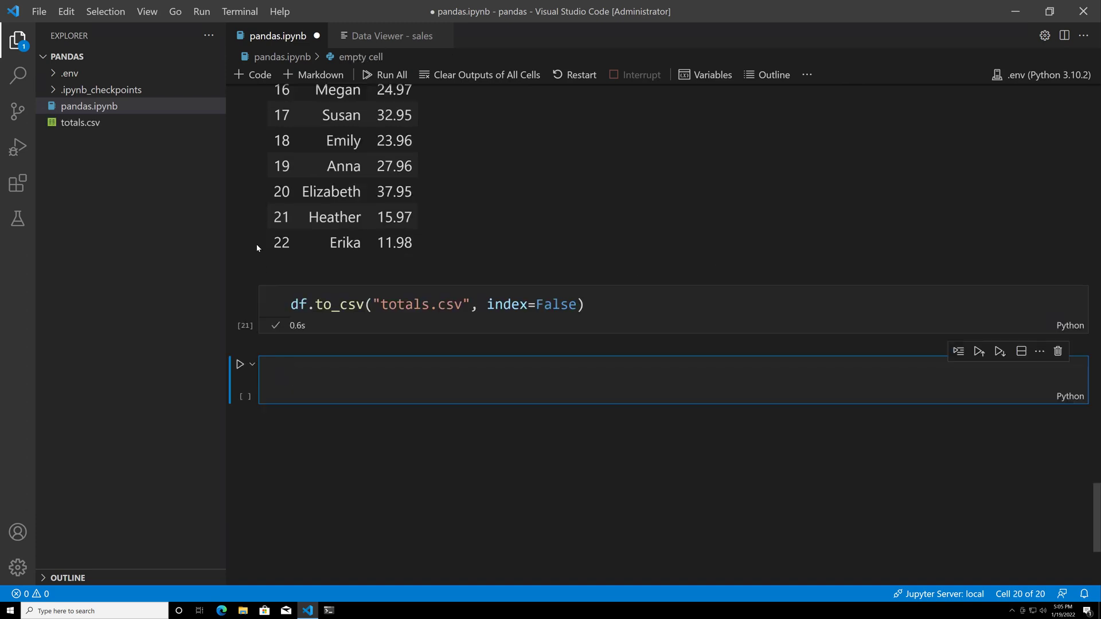
pyautogui.moveTo(80, 123)
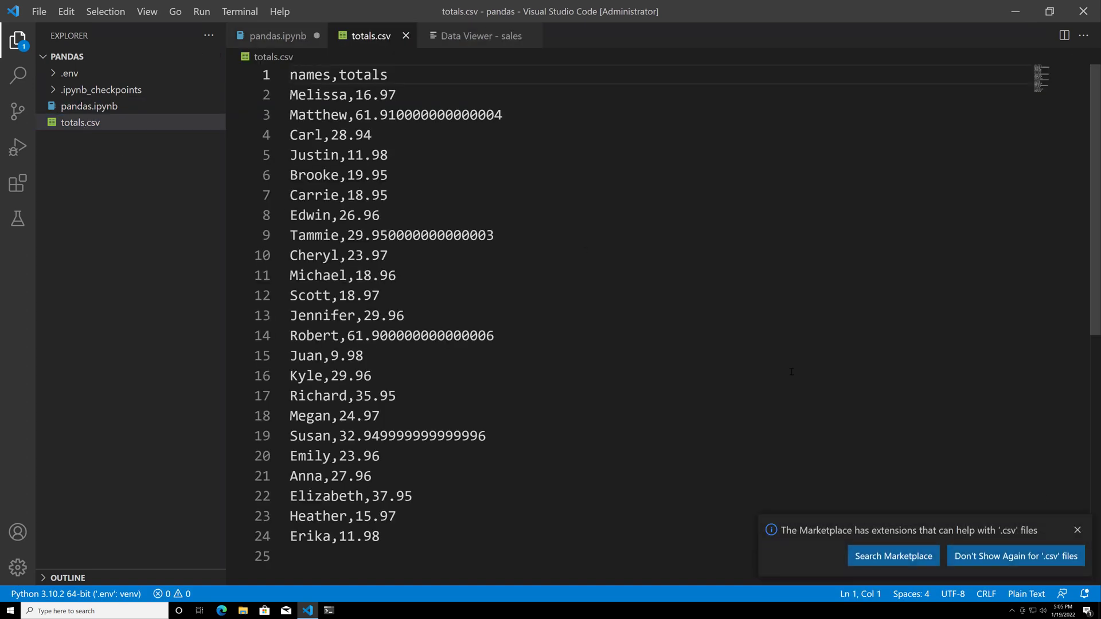
pyautogui.click(1077, 529)
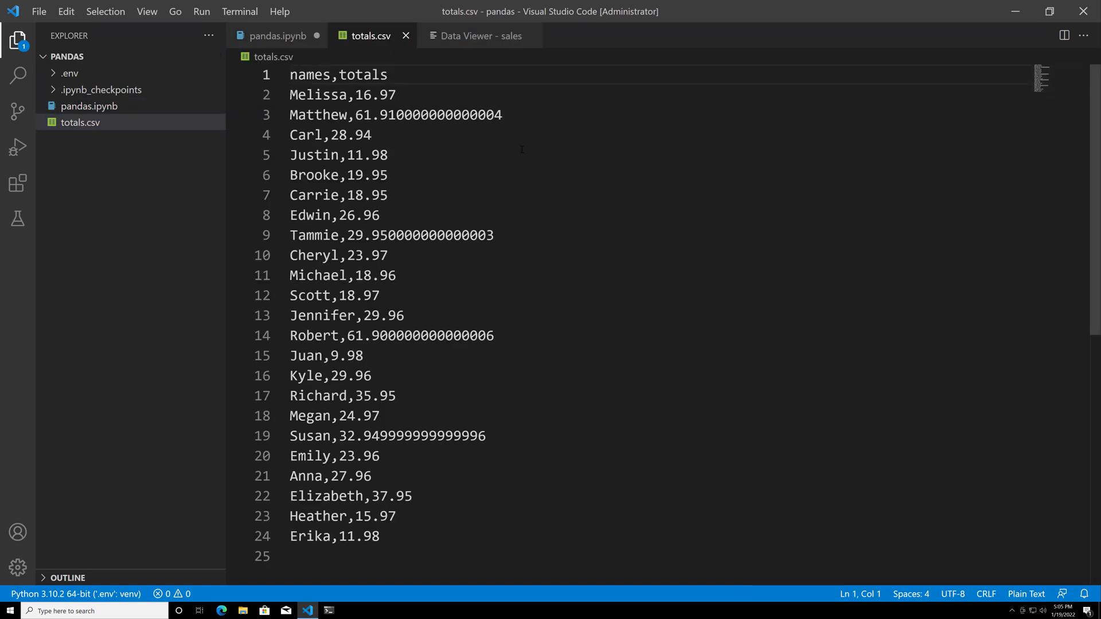